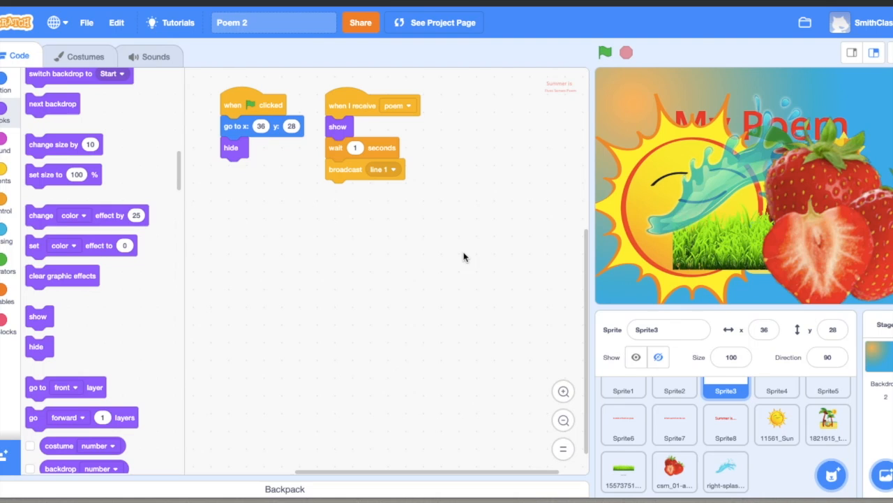
mouse_move(340, 383)
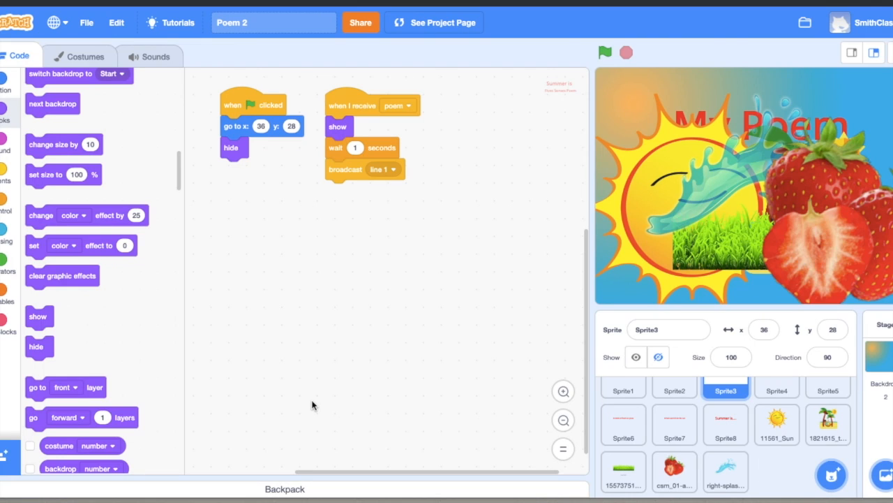
mouse_move(717, 225)
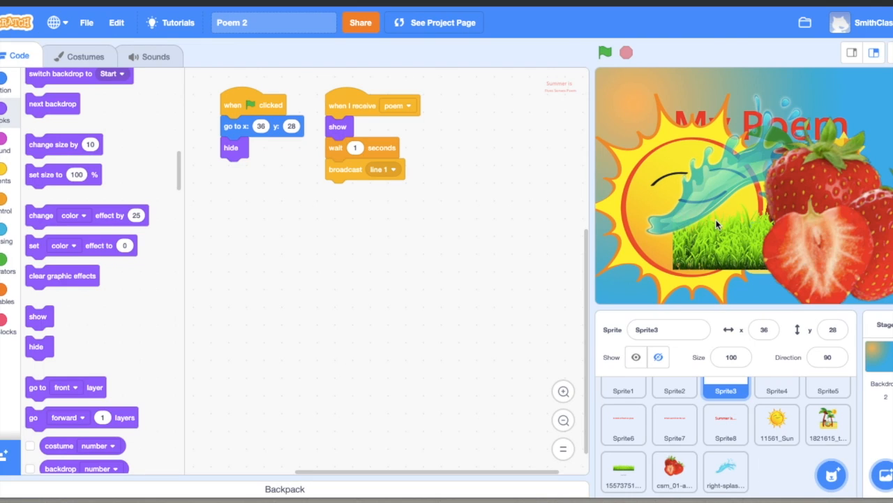
mouse_move(723, 204)
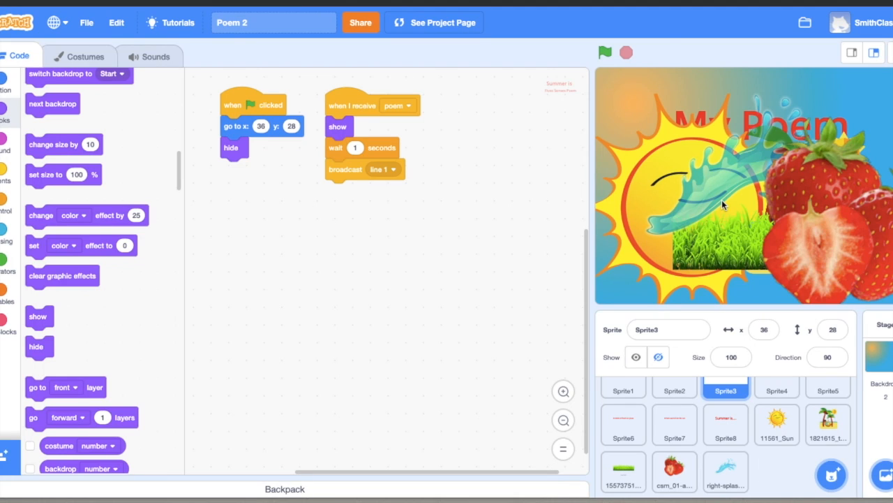
mouse_move(241, 106)
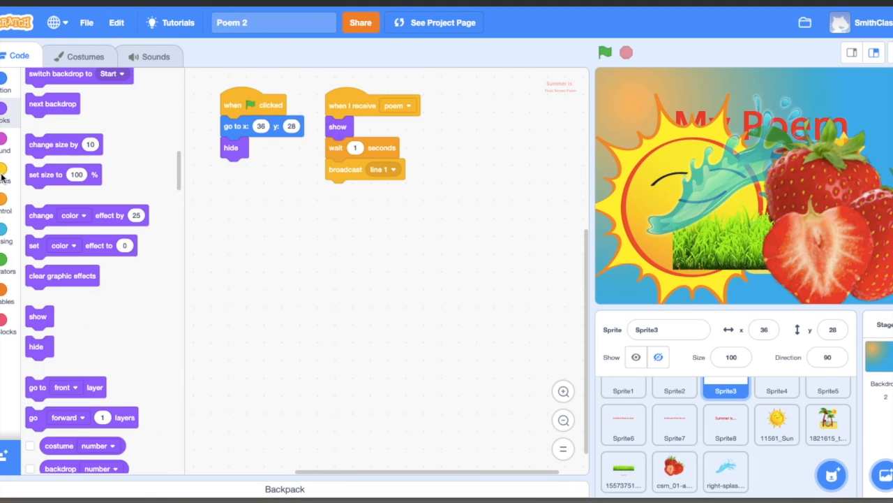
mouse_move(7, 179)
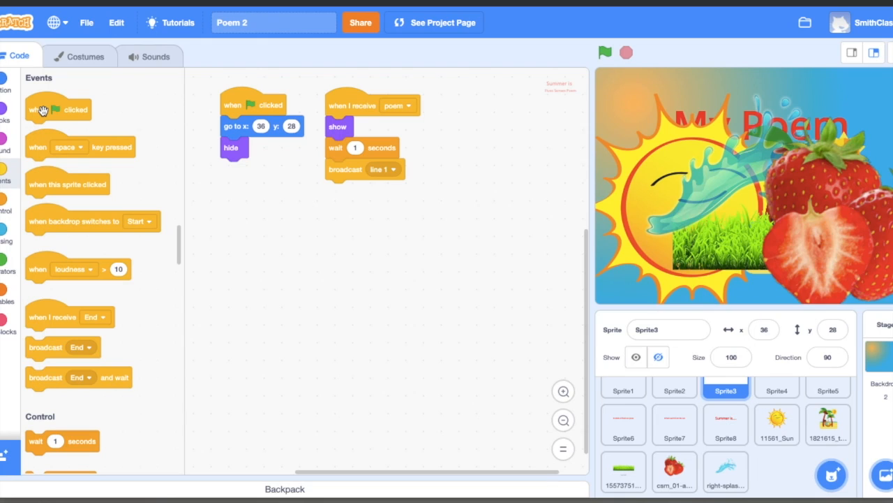
Make the sun sprite hide when the green flag is clicked
click(776, 424)
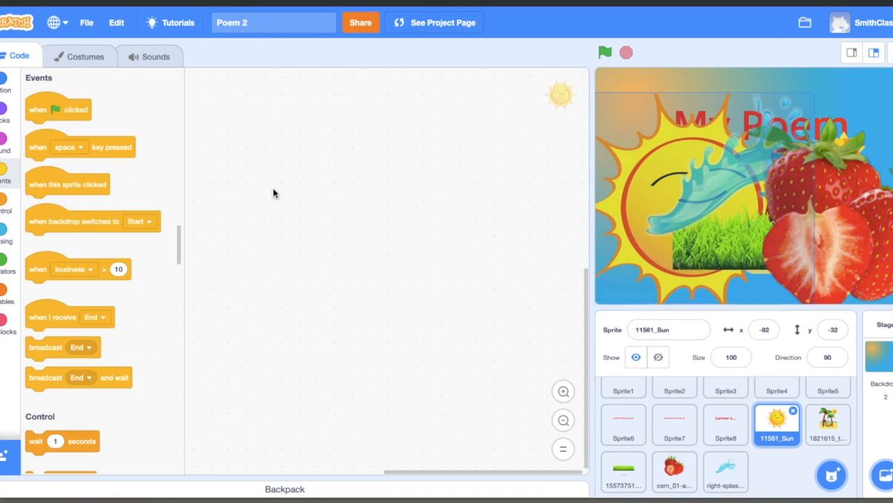
drag(59, 108, 282, 115)
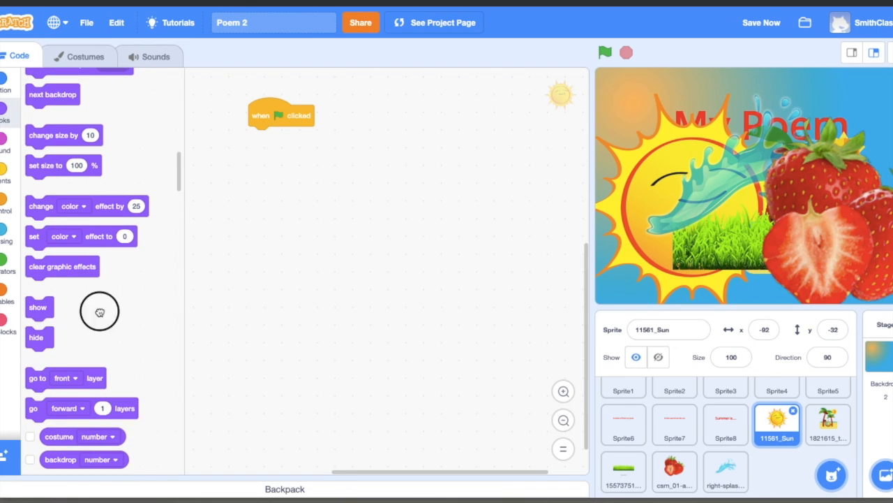
drag(36, 336, 262, 136)
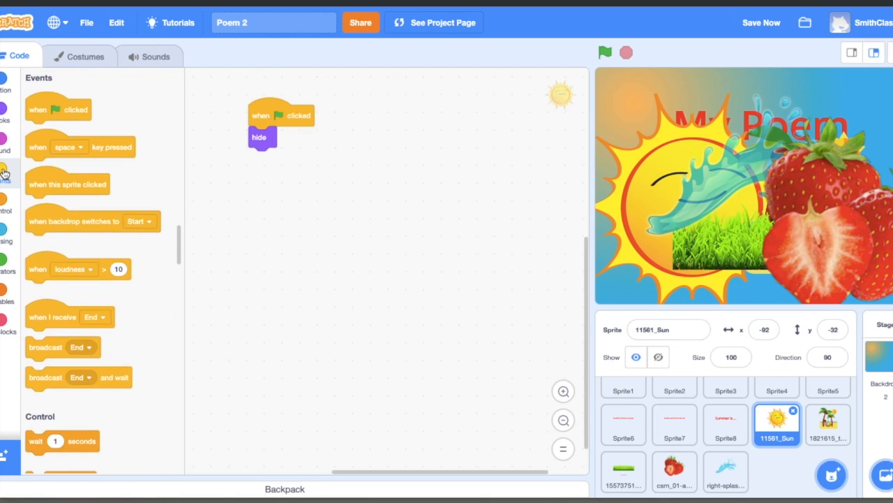
Make the sun show on receiving a new broadcast message named sun
drag(53, 315, 380, 139)
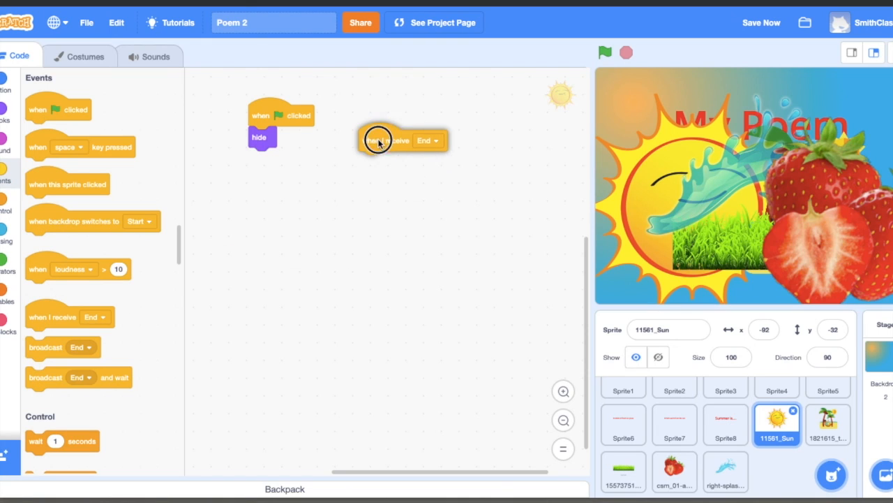
drag(380, 140, 374, 117)
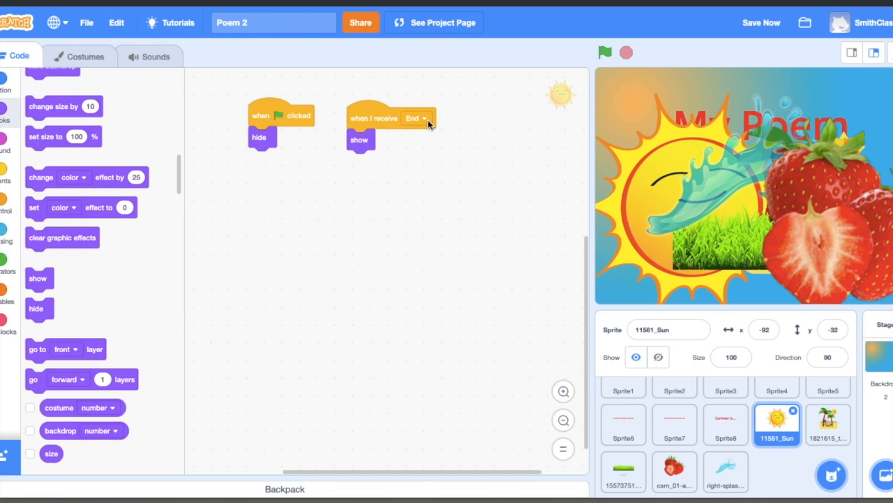
click(417, 117)
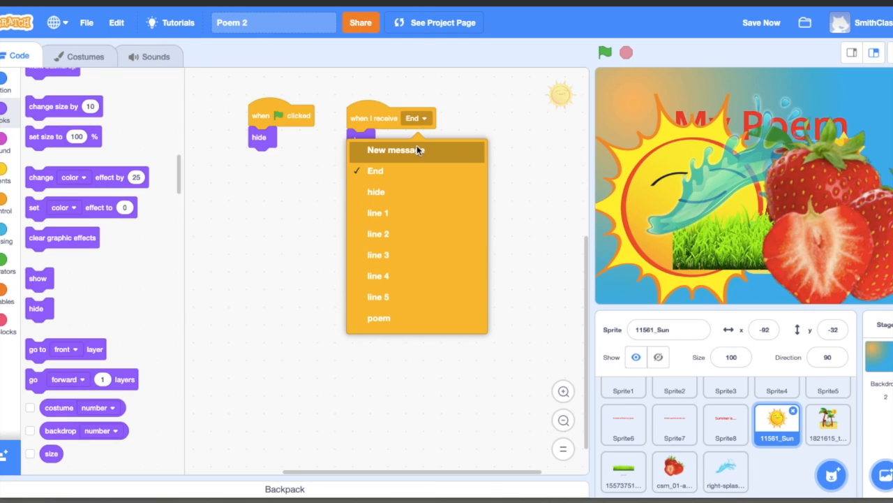
click(394, 149)
text(sun)
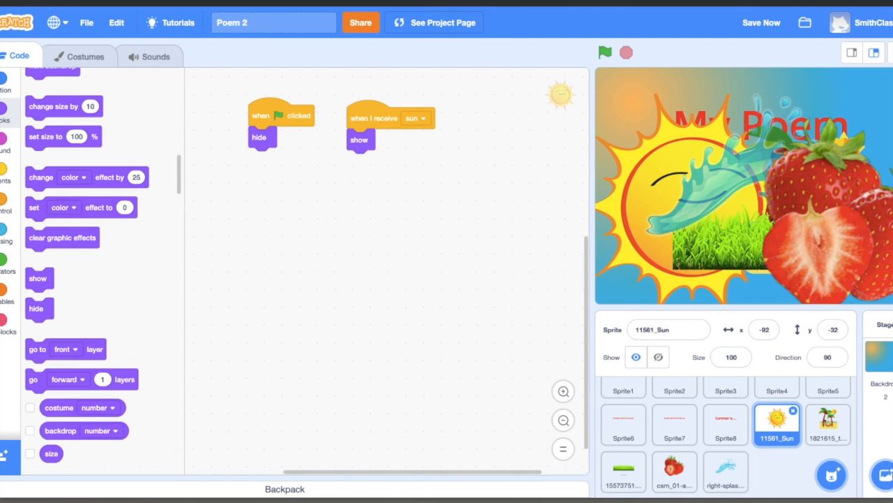
mouse_move(354, 272)
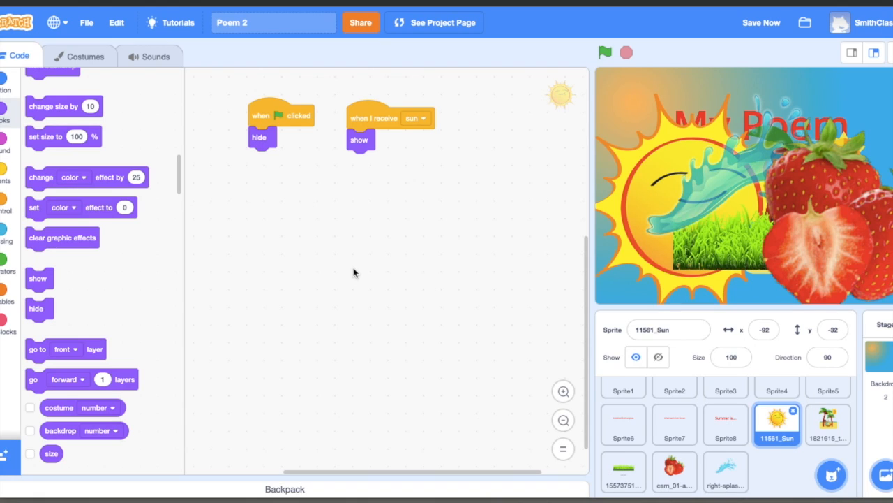
mouse_move(404, 231)
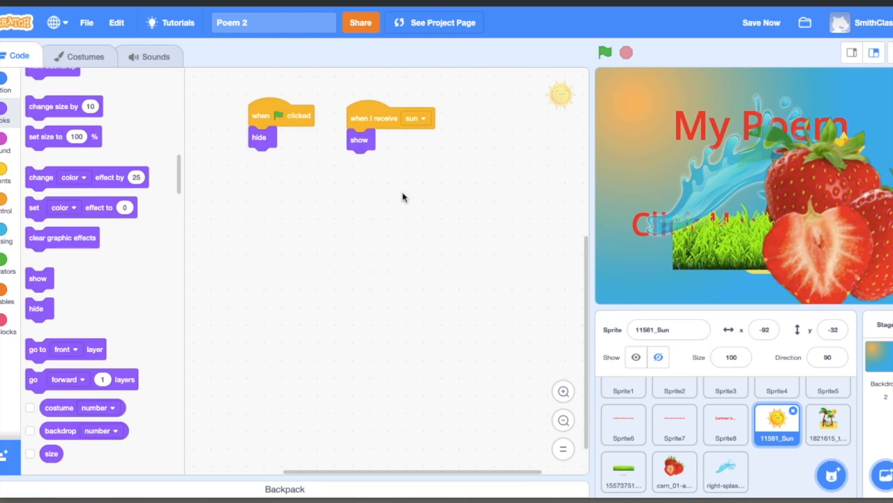
Give the palm tree sprite its own new message (summer) to show on
click(828, 424)
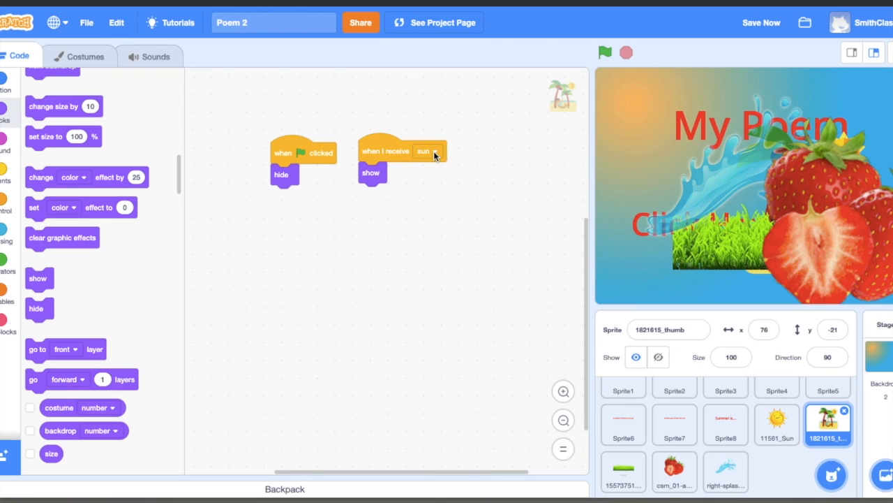
click(435, 151)
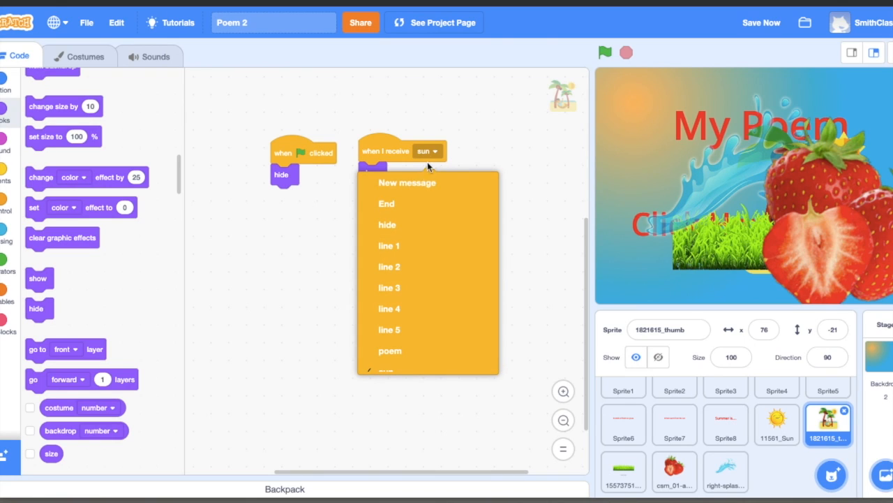
click(407, 181)
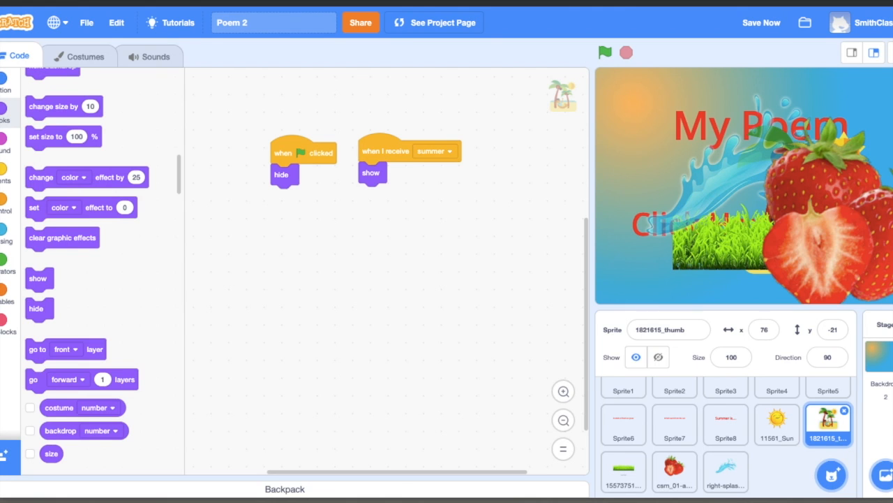
Give the grass sprite a new message named strawberry, then return to the sun sprite
click(622, 424)
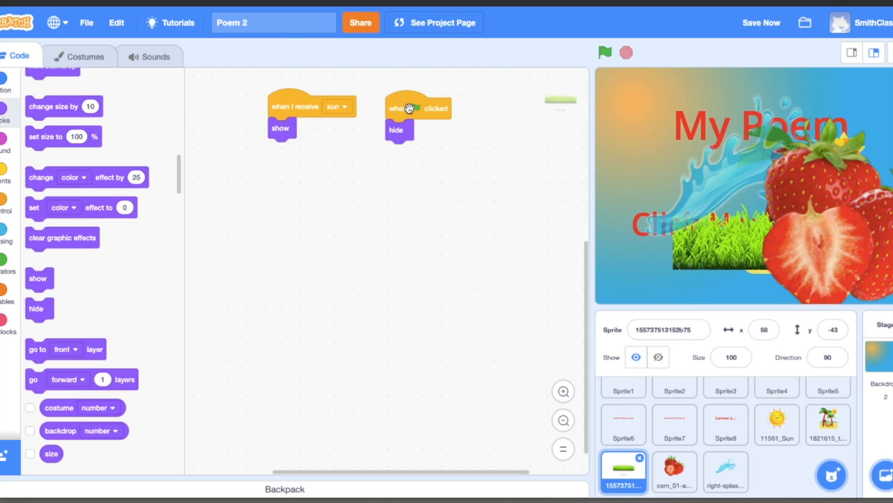
mouse_move(347, 109)
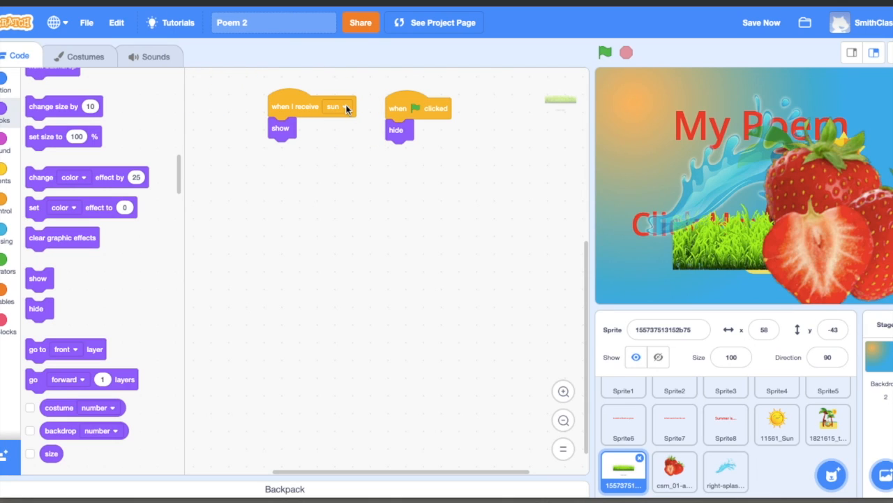
click(338, 106)
text(grass)
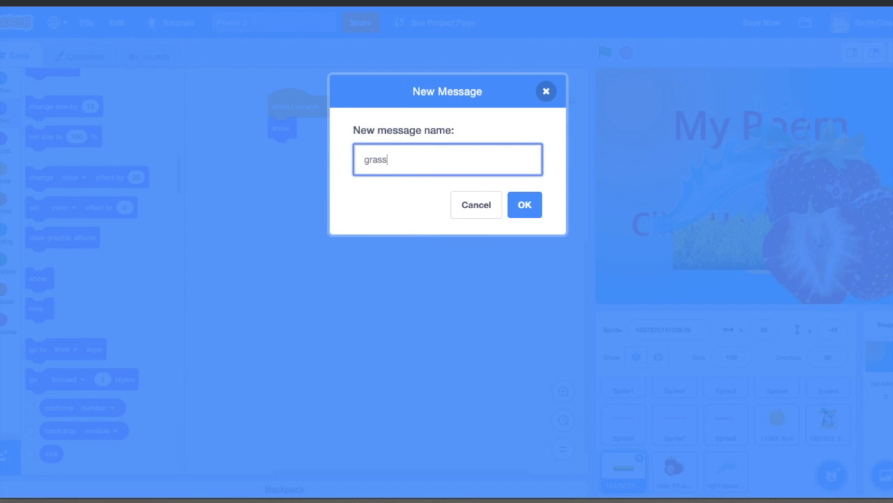
click(447, 159)
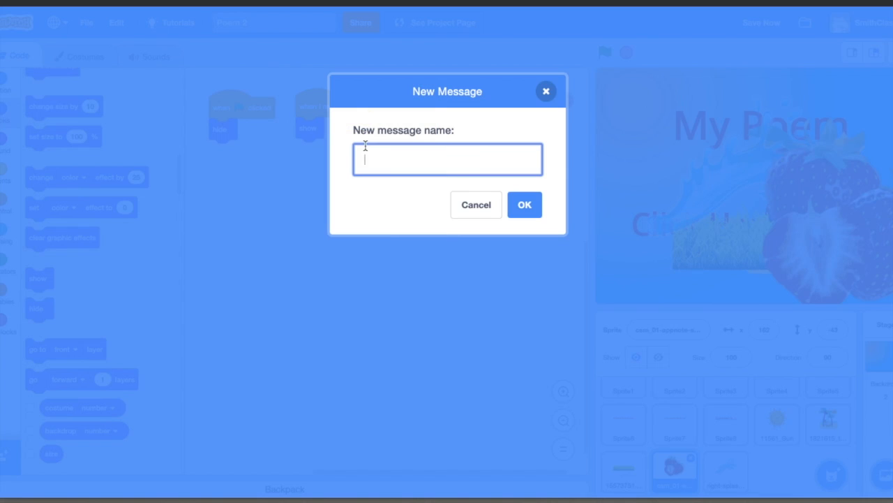
text(strawberry)
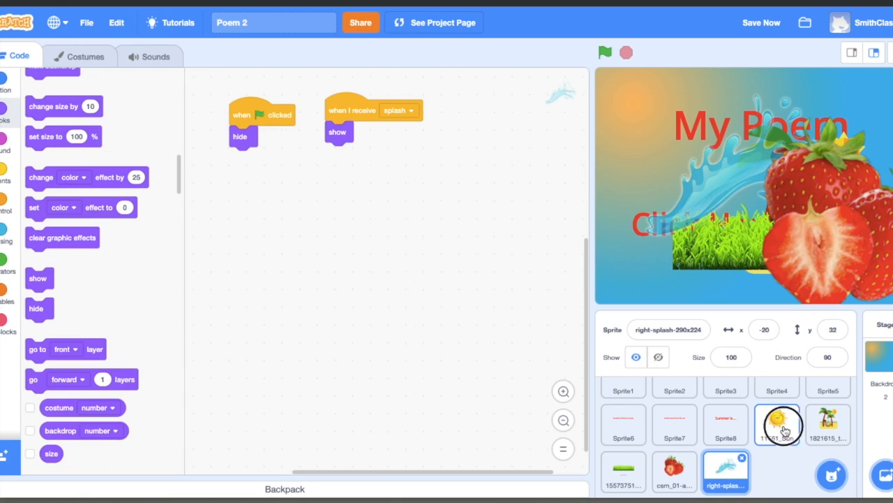
click(776, 425)
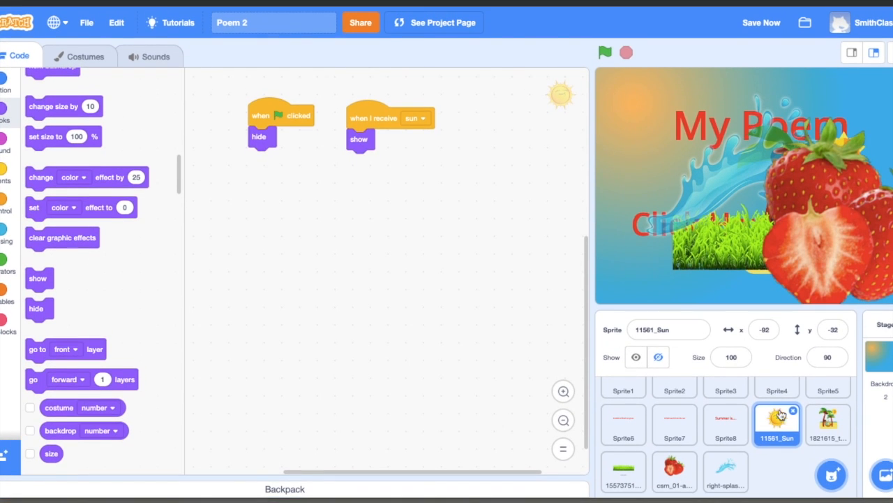
Run the poem from Sprite4 to watch the title and first two lines play
click(776, 386)
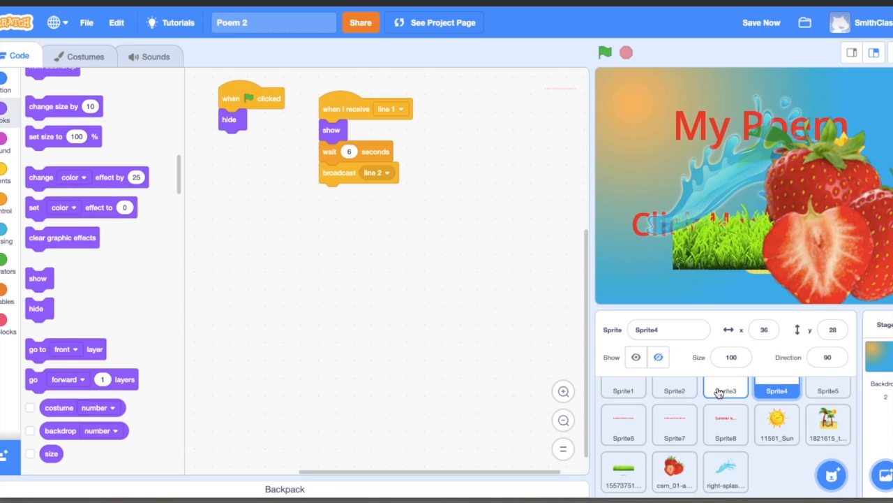
click(605, 53)
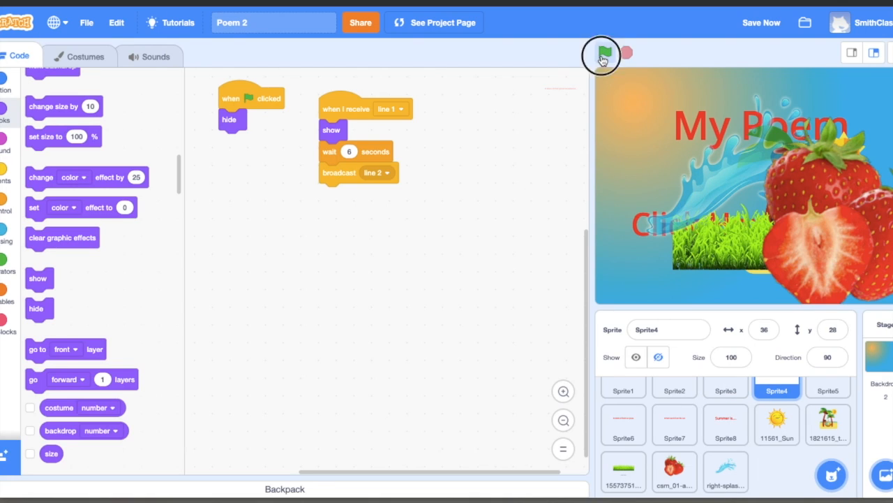
click(603, 55)
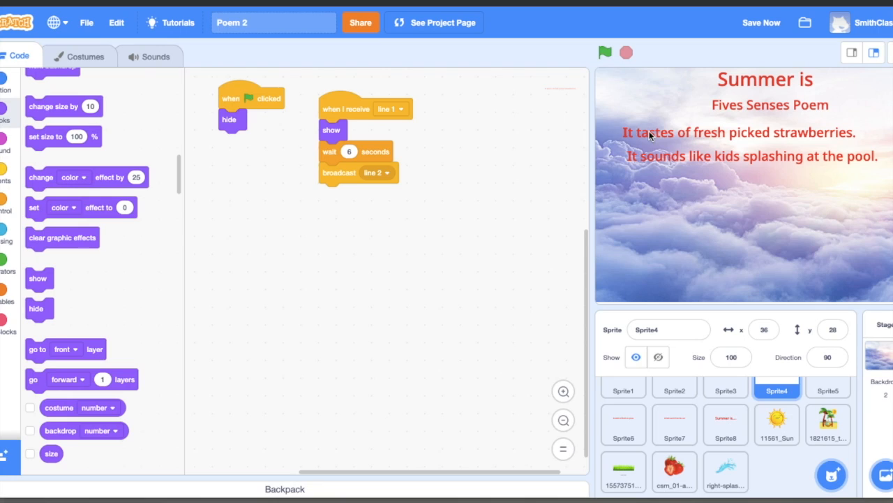
mouse_move(719, 413)
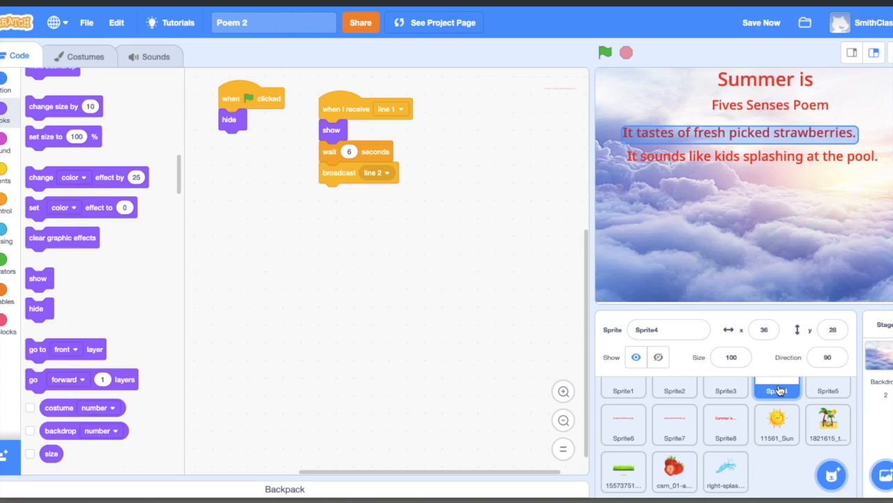
click(777, 390)
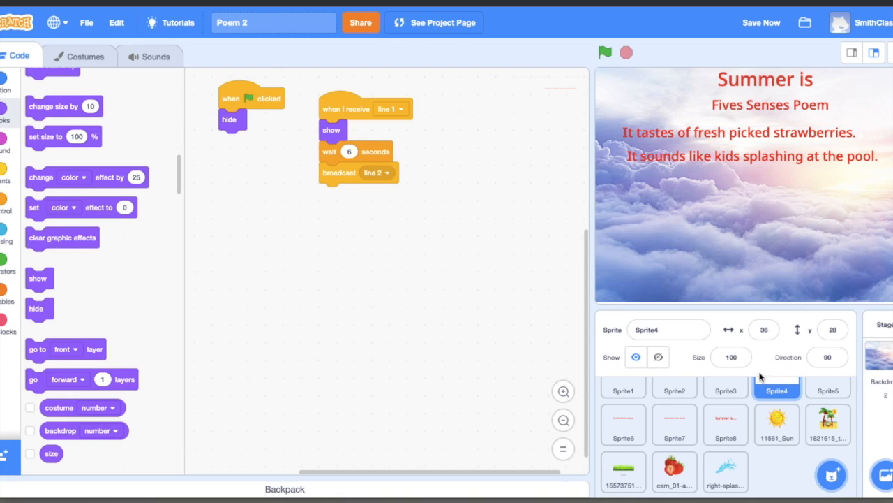
mouse_move(408, 182)
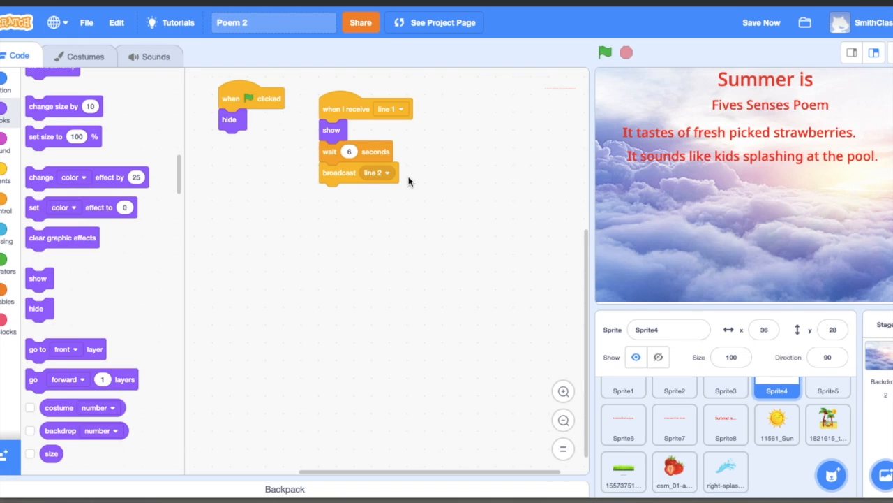
mouse_move(335, 152)
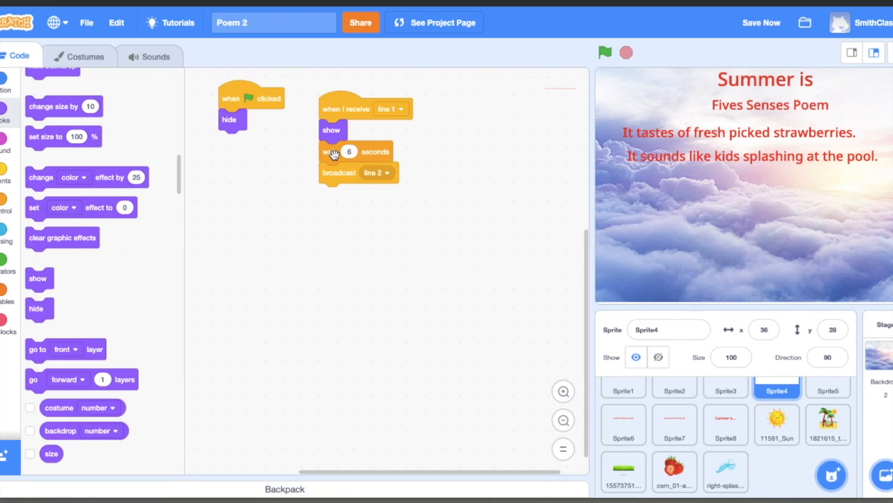
mouse_move(25, 206)
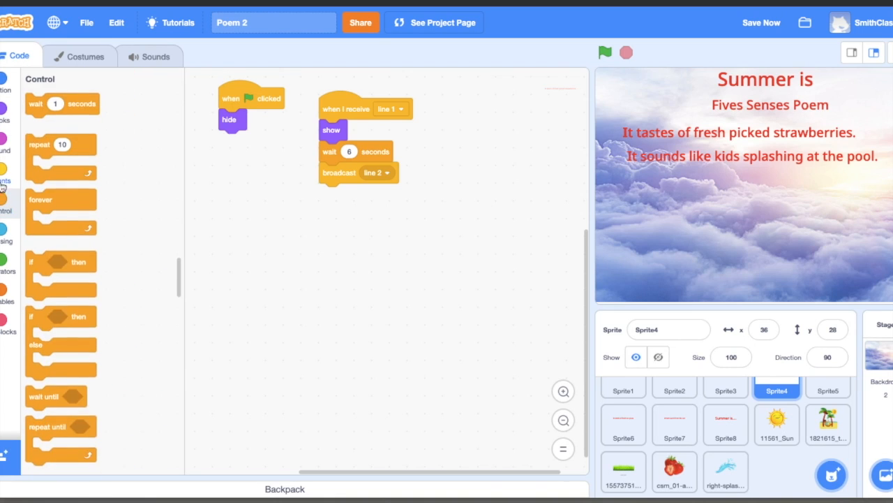
Have Sprite4 broadcast strawberry after its 8-second wait
click(6, 180)
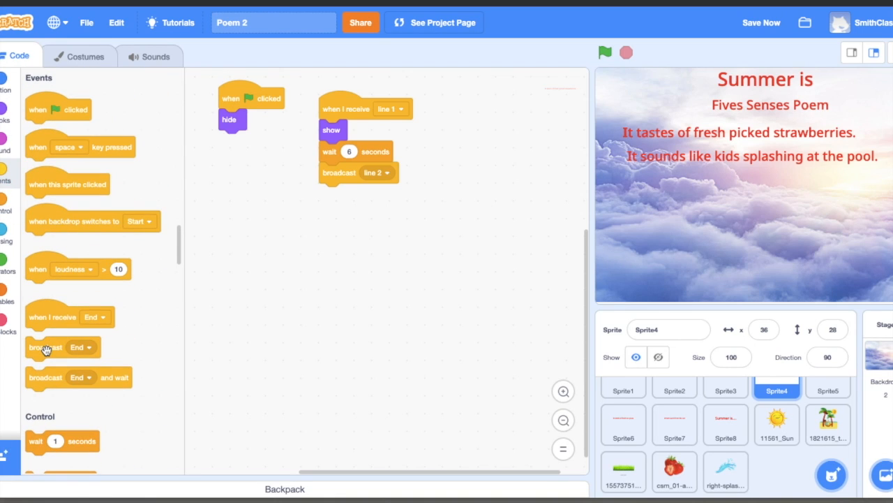
drag(44, 346, 342, 246)
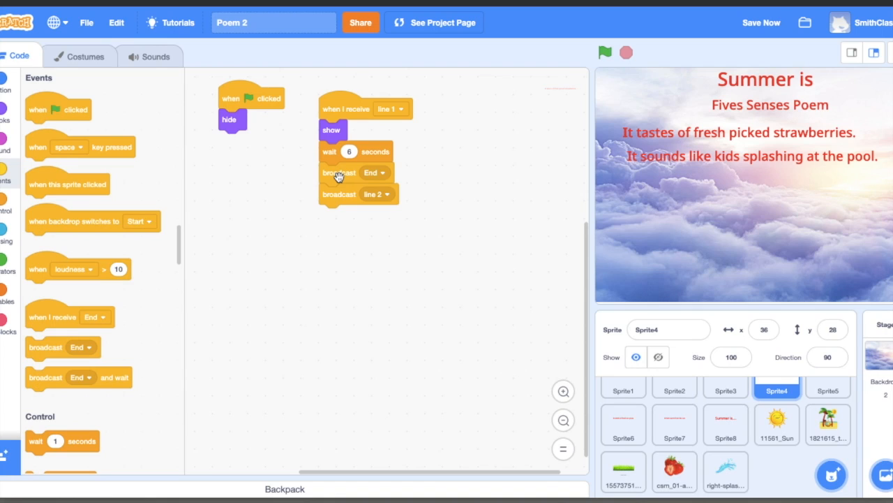
click(380, 173)
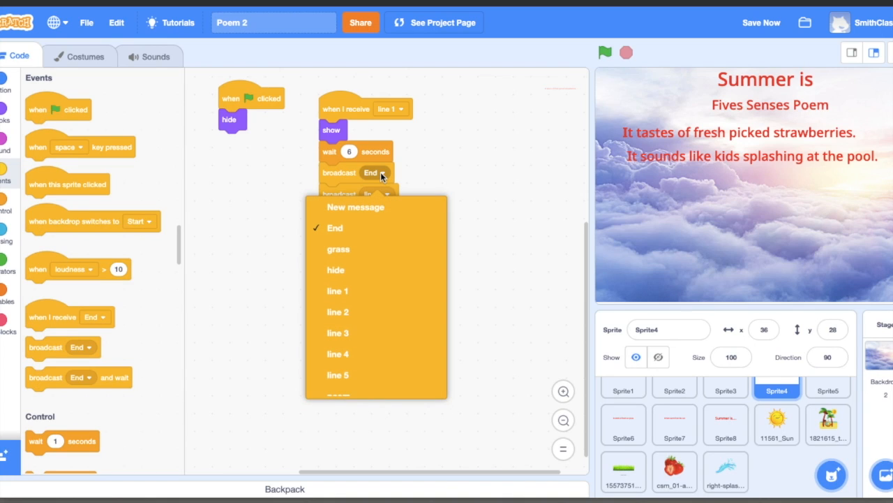
mouse_move(365, 291)
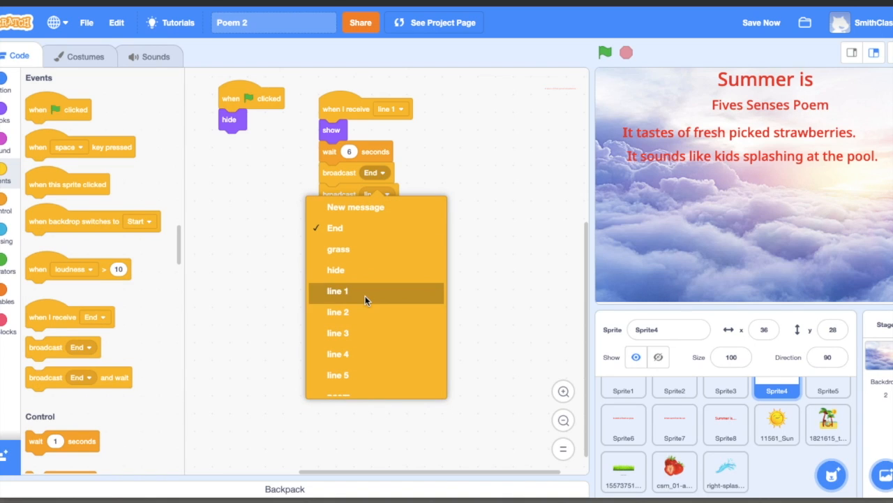
click(349, 341)
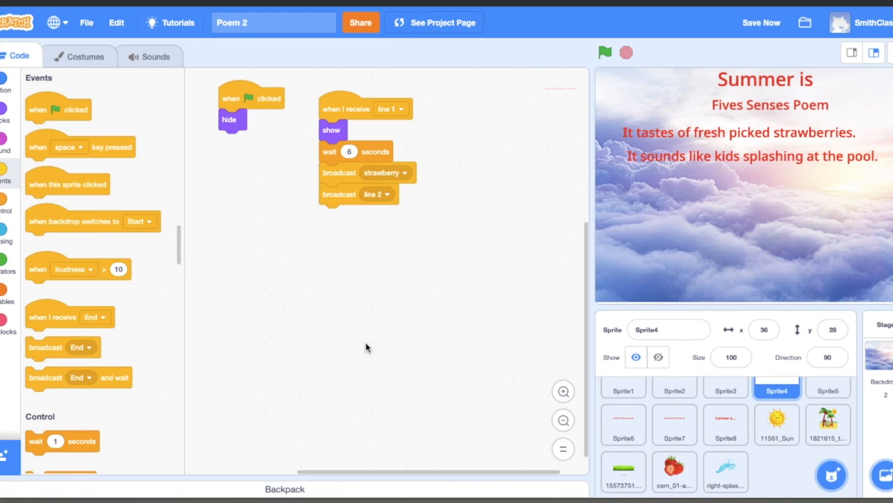
mouse_move(6, 202)
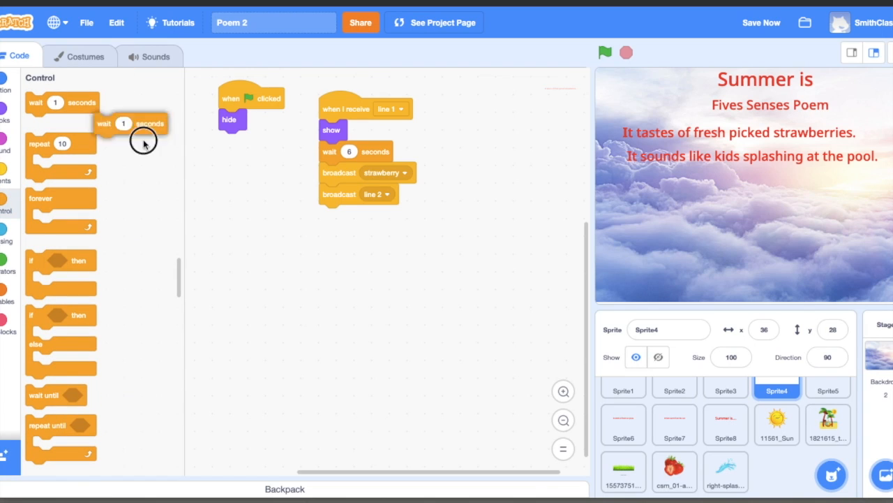
Add a 5-second wait before Sprite4 broadcasts line 2
drag(131, 123, 342, 193)
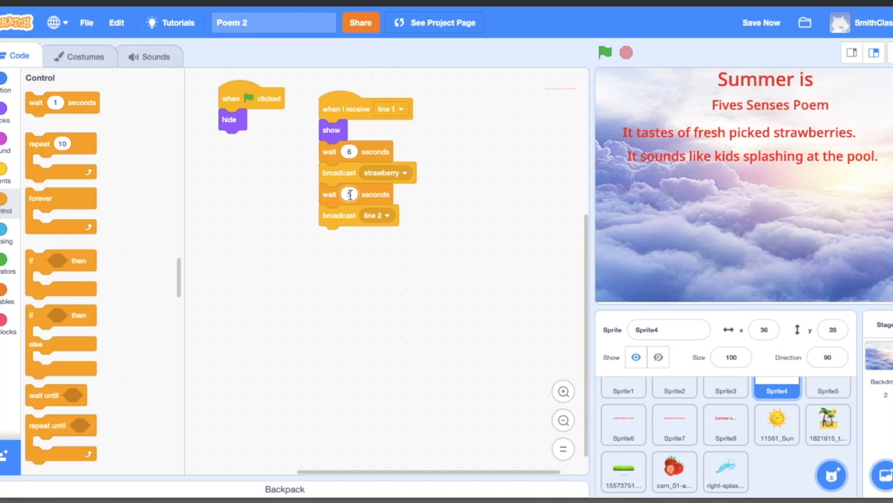
text(5)
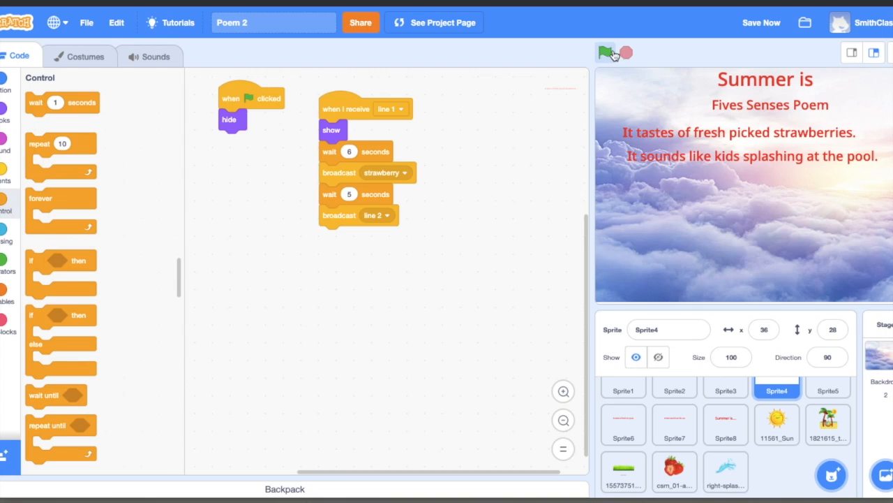
Test-run the poem to see the strawberry appear, then shorten Sprite4's waits to 4 seconds
click(606, 53)
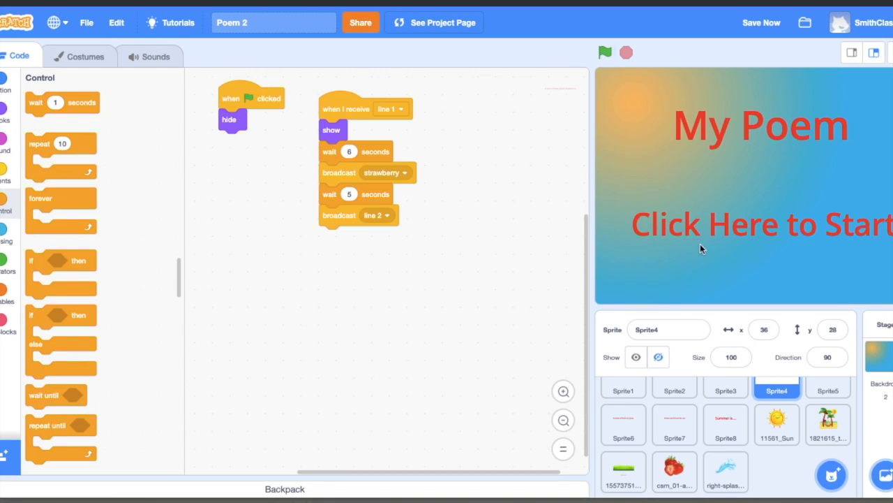
click(605, 53)
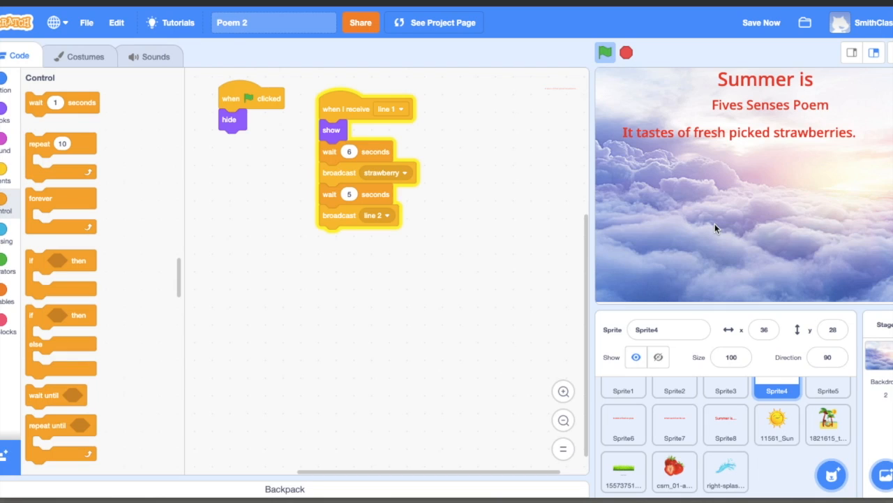
click(604, 53)
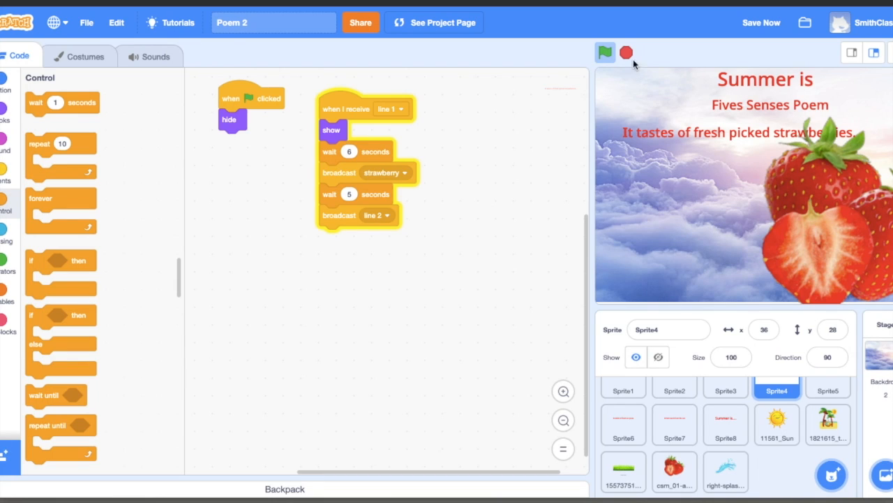
click(604, 51)
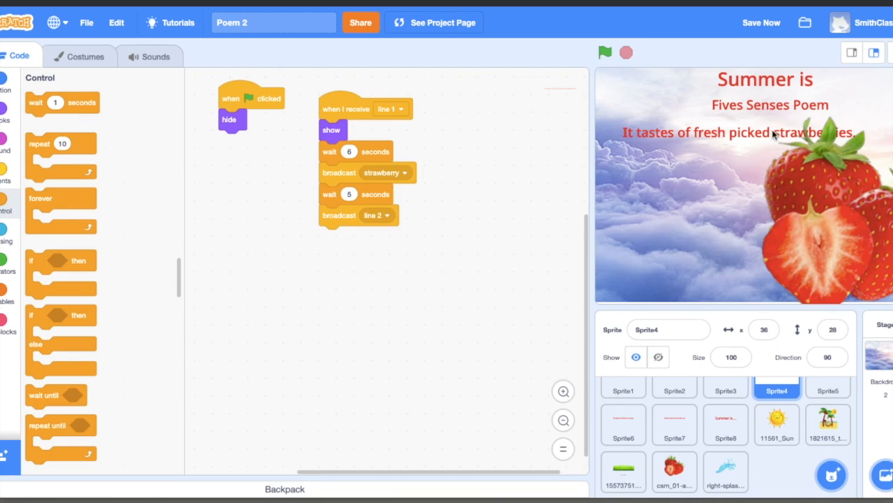
mouse_move(741, 146)
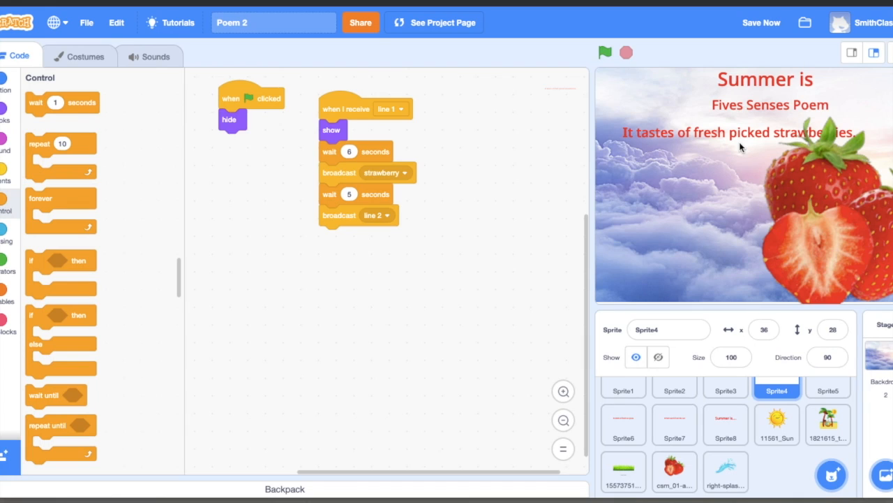
mouse_move(346, 152)
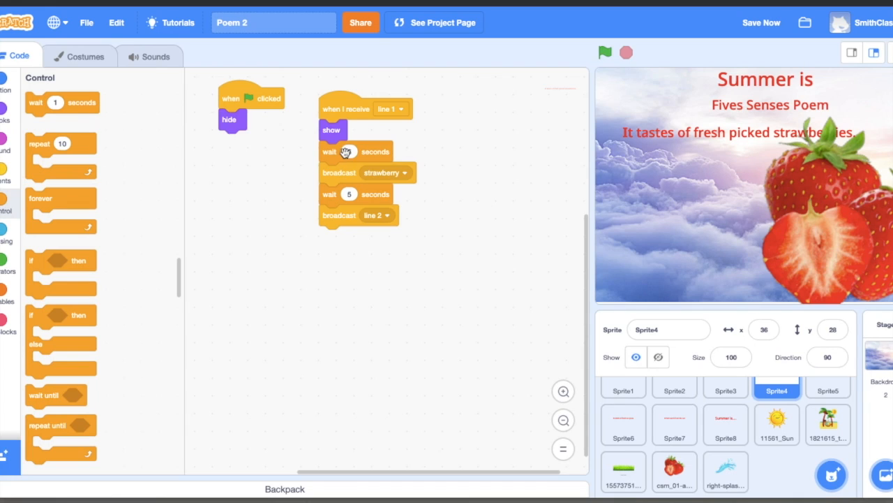
click(349, 151)
text(4)
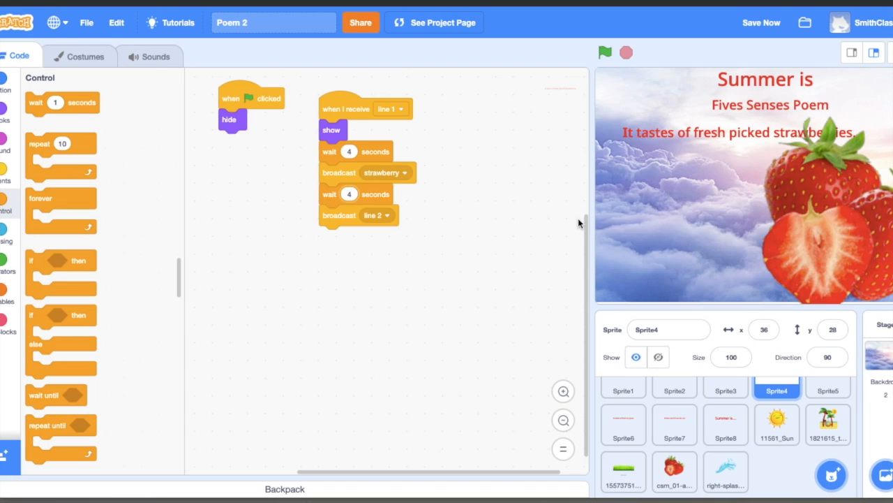
mouse_move(803, 218)
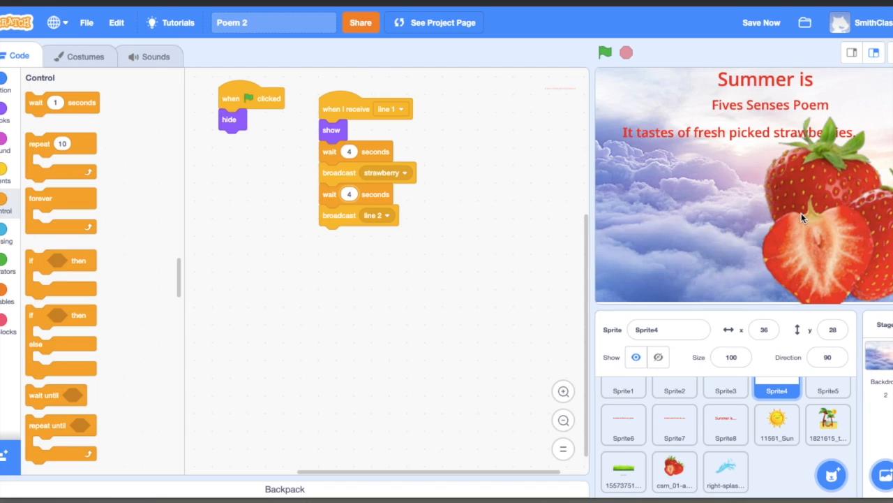
mouse_move(25, 184)
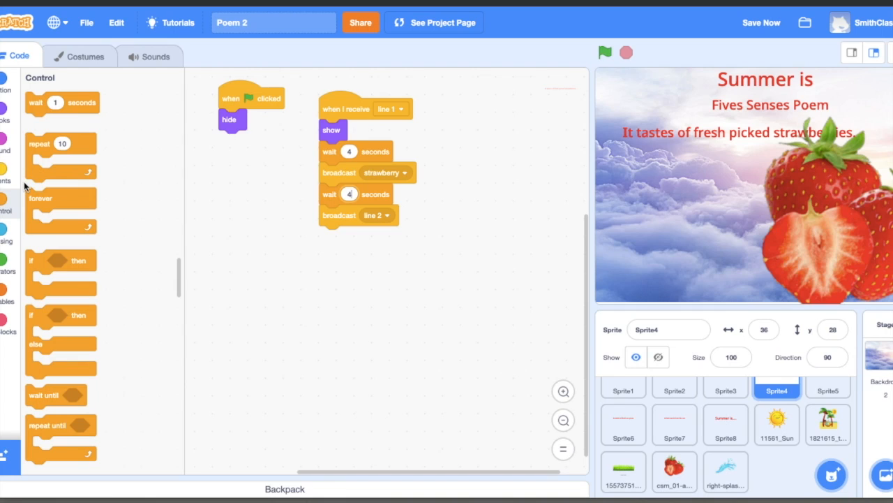
Set the strawberry sprite's size to 35% under its green-flag script
click(674, 472)
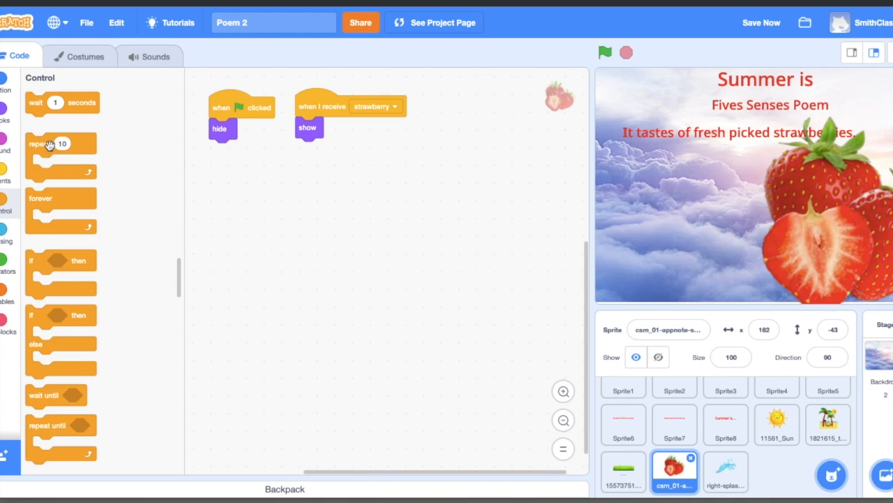
click(6, 112)
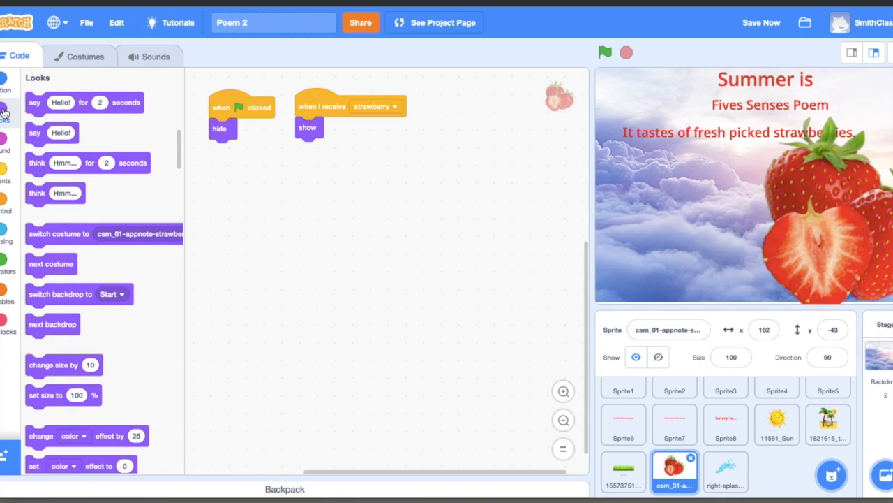
click(762, 22)
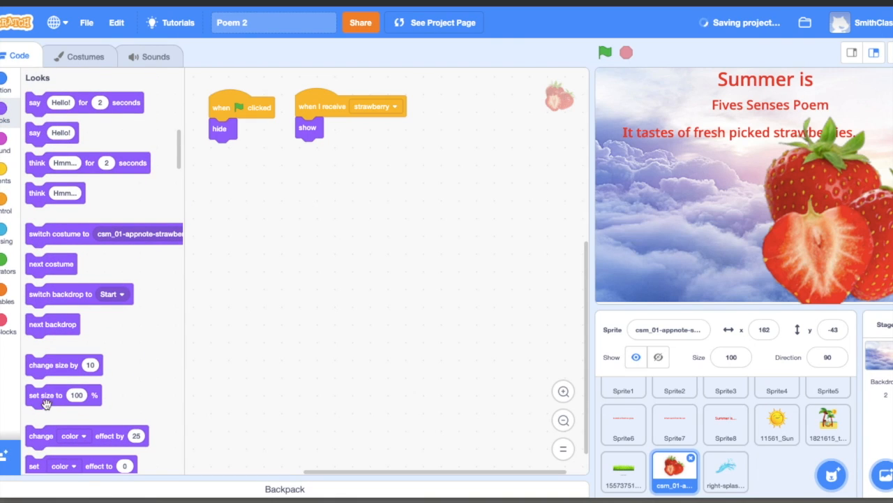
drag(44, 395, 221, 265)
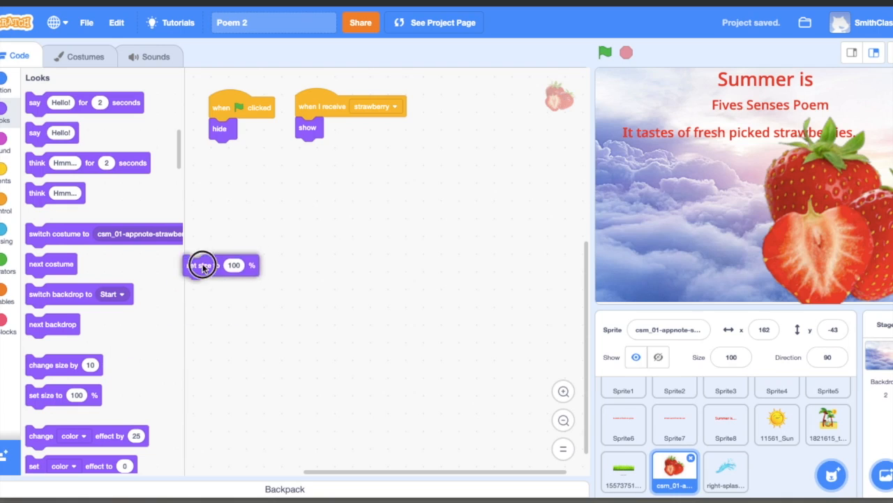
drag(202, 265, 226, 129)
text(35)
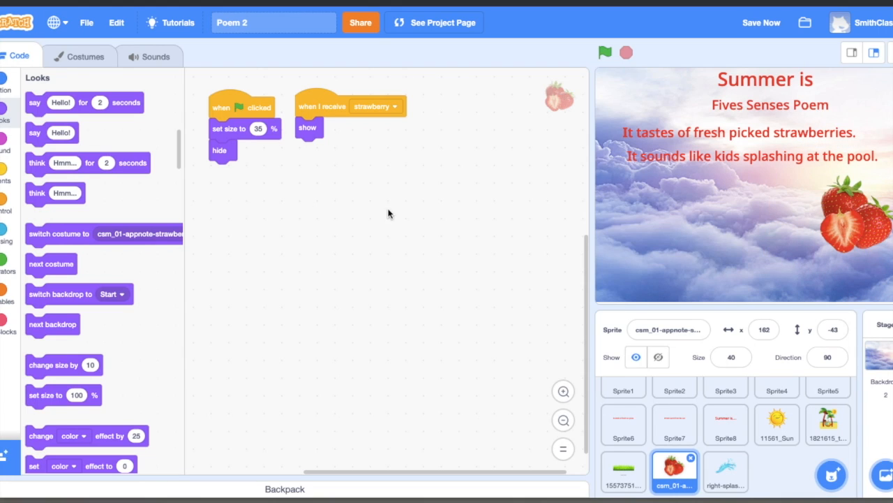
mouse_move(822, 243)
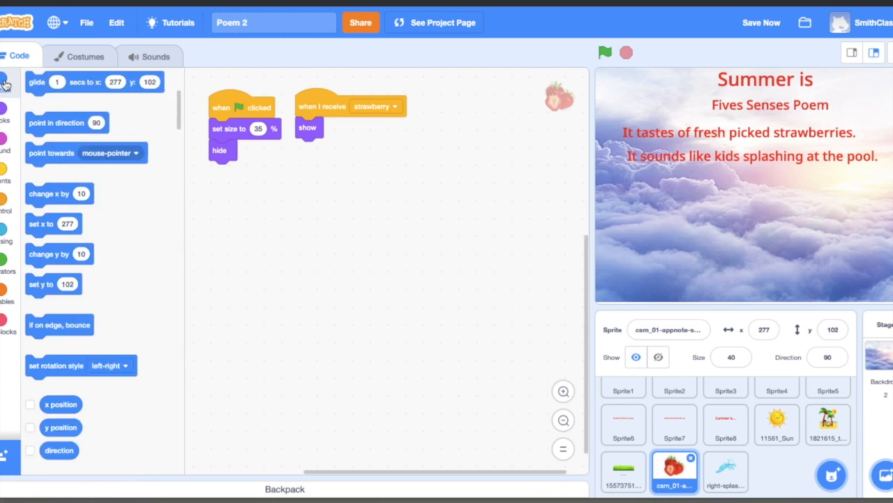
Drag the strawberry sprite around the stage up to the upper right, near x 285 y 116
click(6, 84)
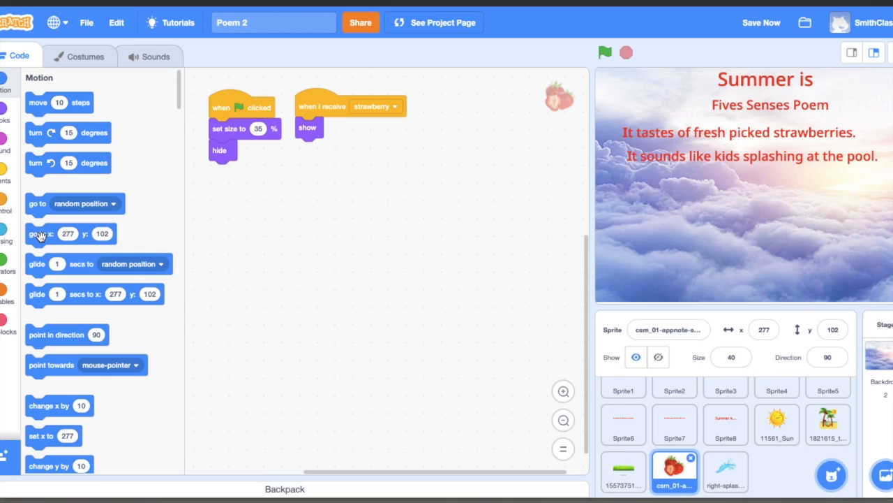
mouse_move(72, 249)
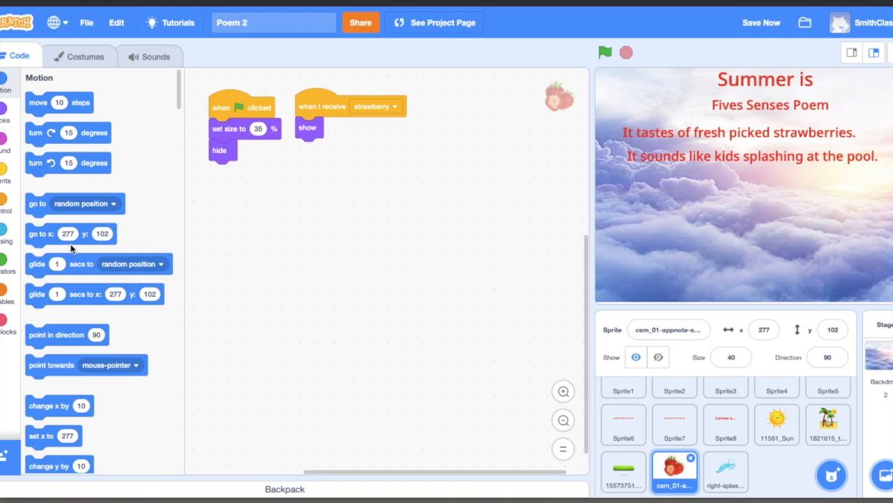
mouse_move(109, 237)
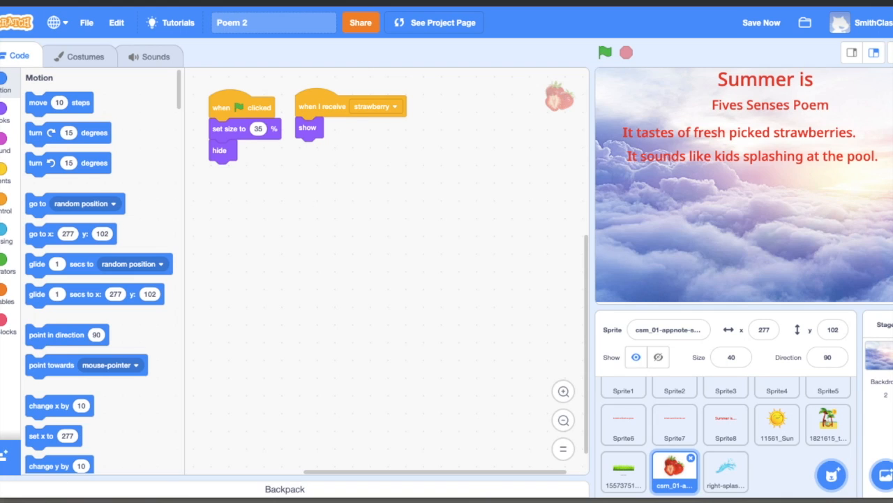
drag(558, 97, 698, 262)
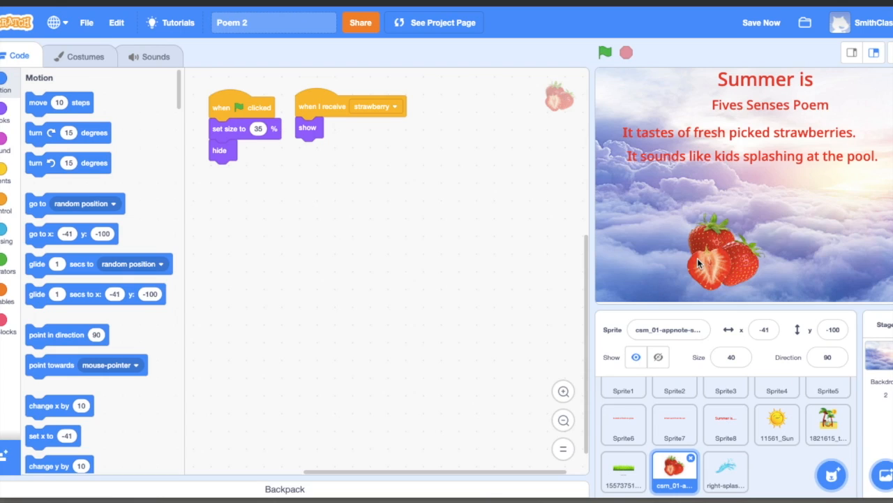
drag(705, 272, 687, 231)
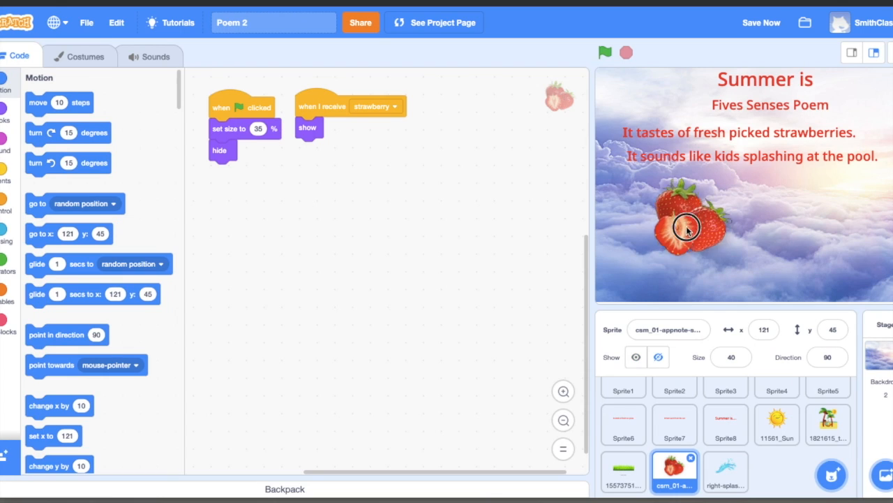
drag(687, 230, 691, 146)
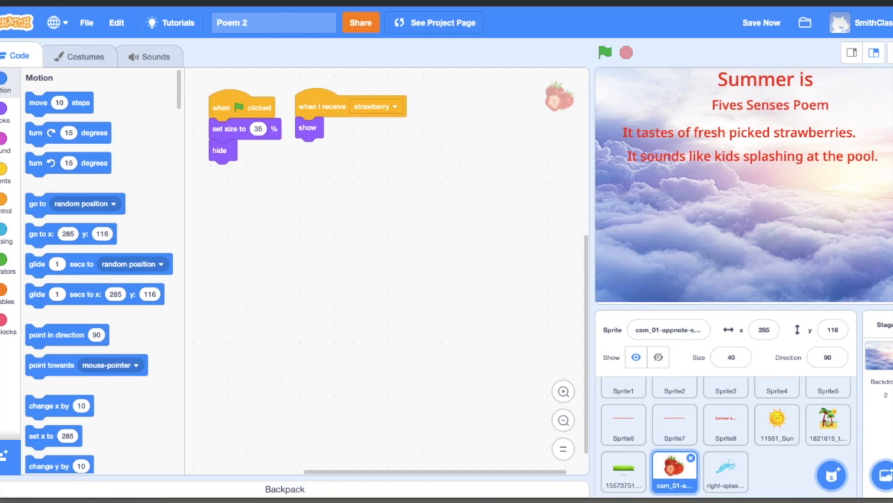
mouse_move(93, 240)
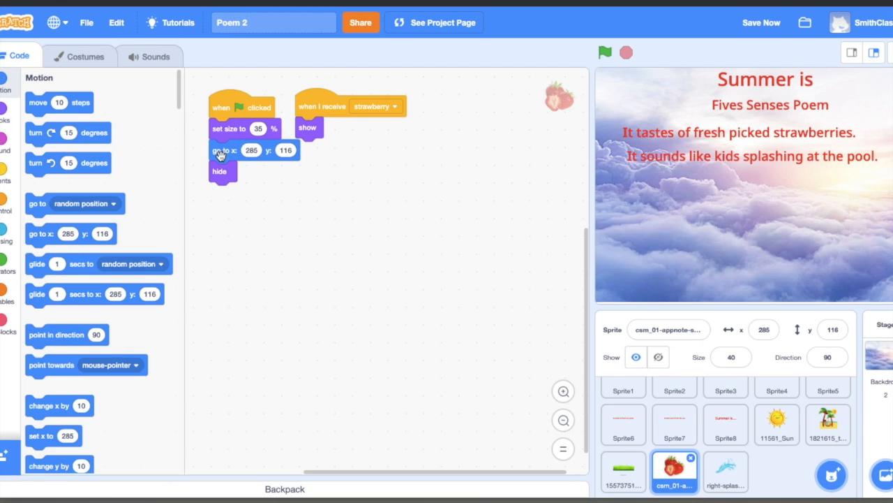
mouse_move(313, 103)
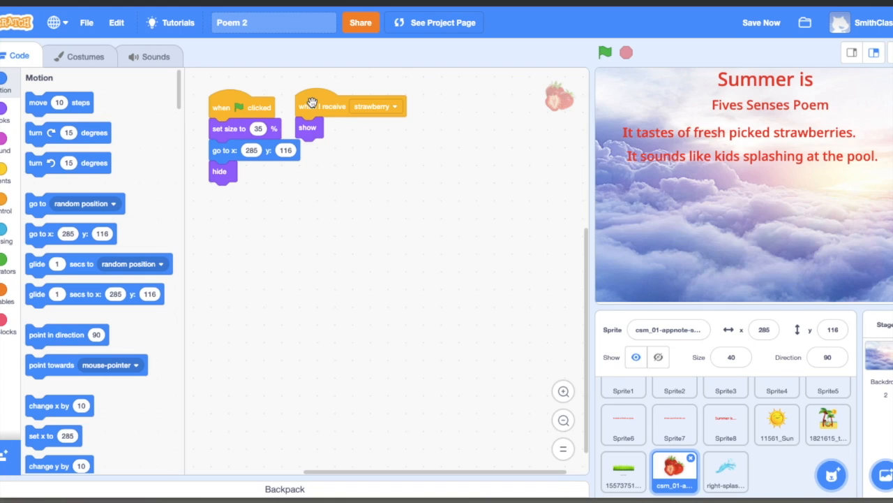
Add glide-1-sec blocks under show so the strawberry moves through its stage positions, ending at x -259 y 149
drag(310, 105, 342, 115)
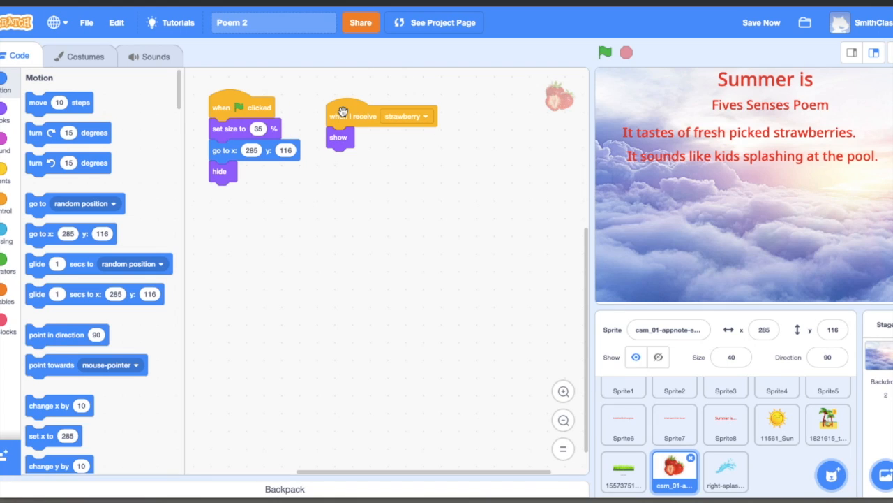
mouse_move(59, 154)
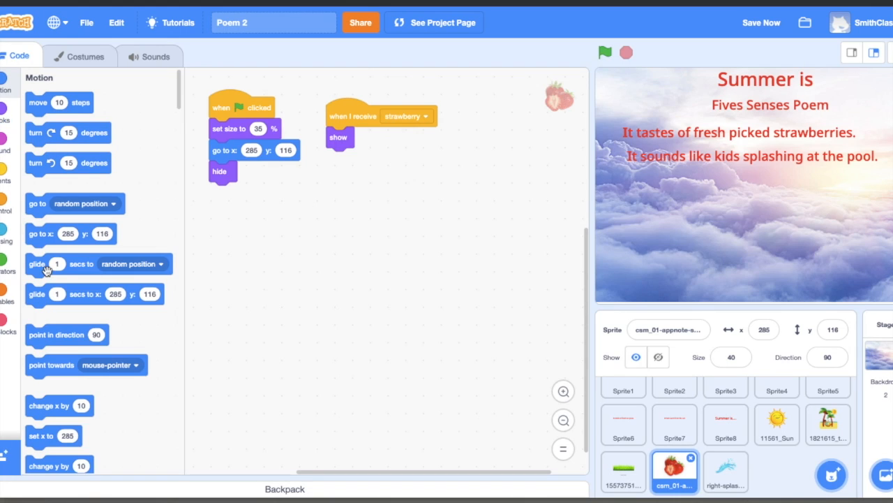
mouse_move(342, 196)
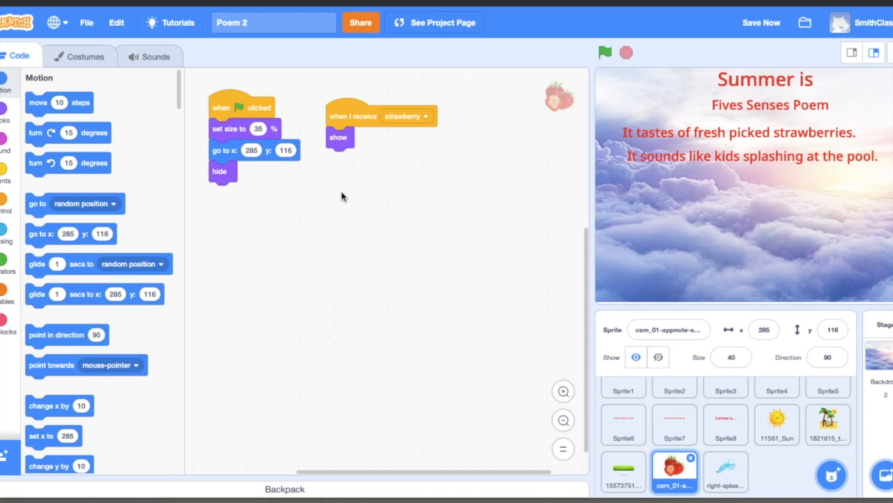
mouse_move(207, 258)
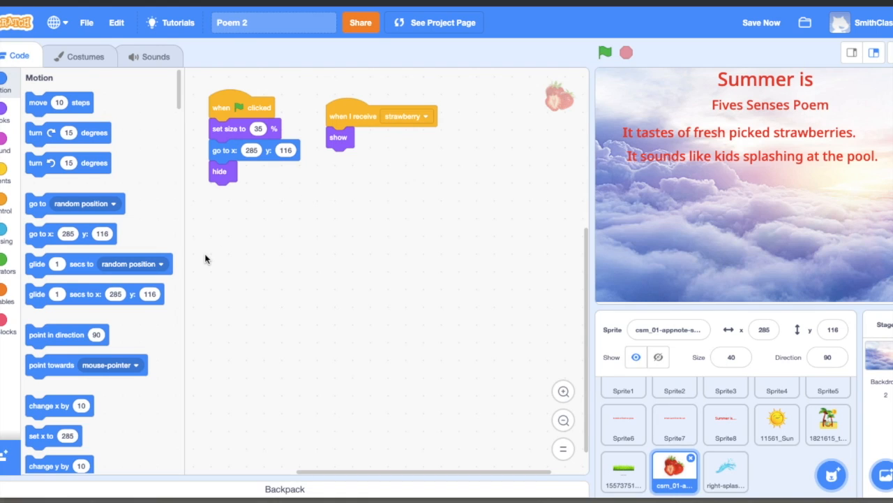
mouse_move(76, 315)
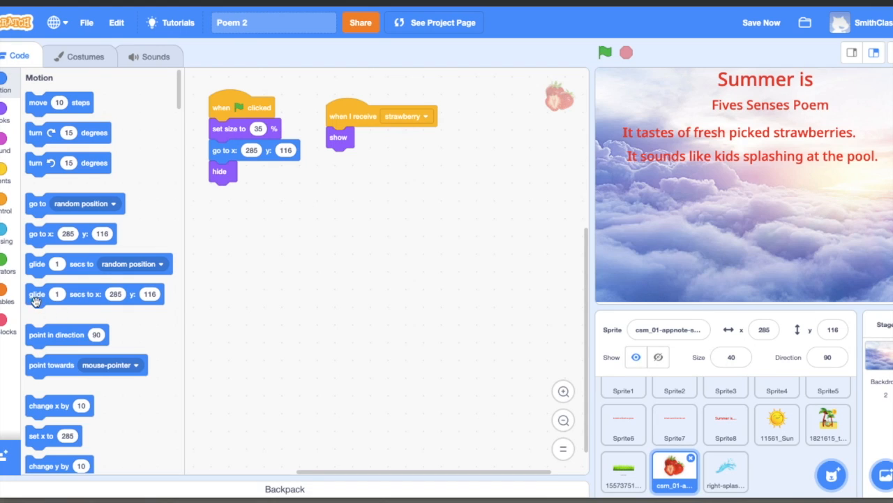
mouse_move(55, 300)
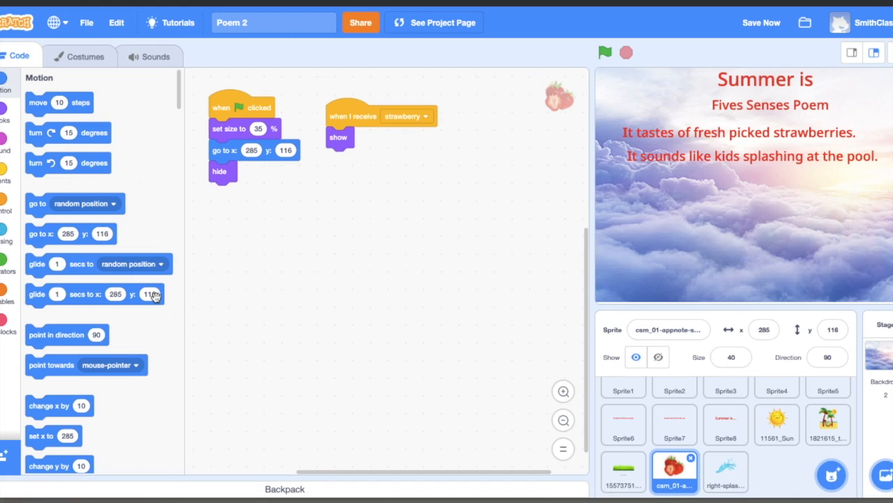
mouse_move(508, 131)
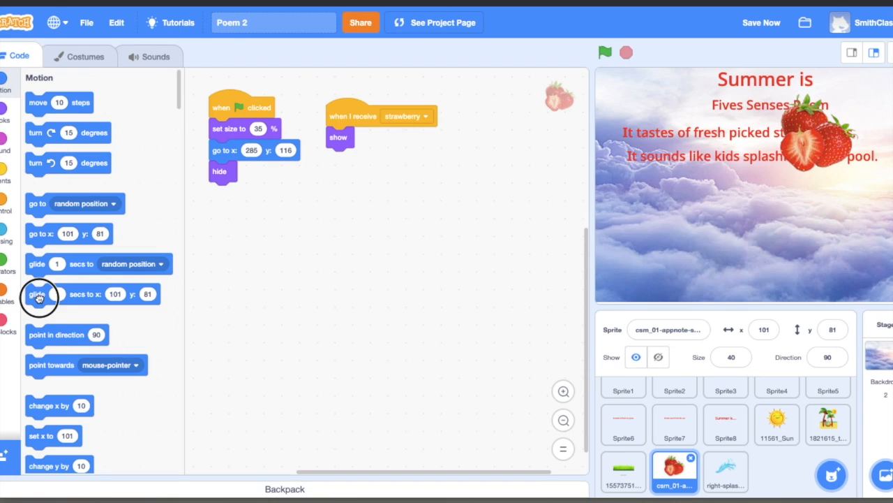
drag(40, 293, 341, 159)
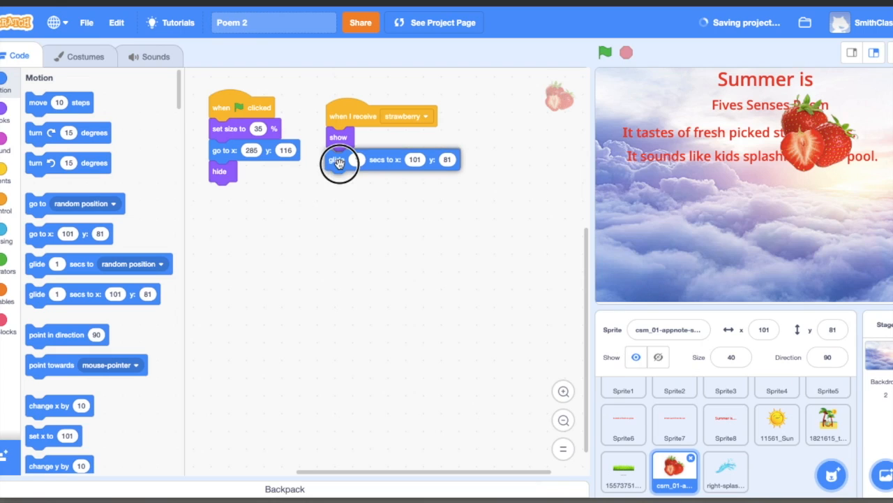
drag(338, 159, 338, 159)
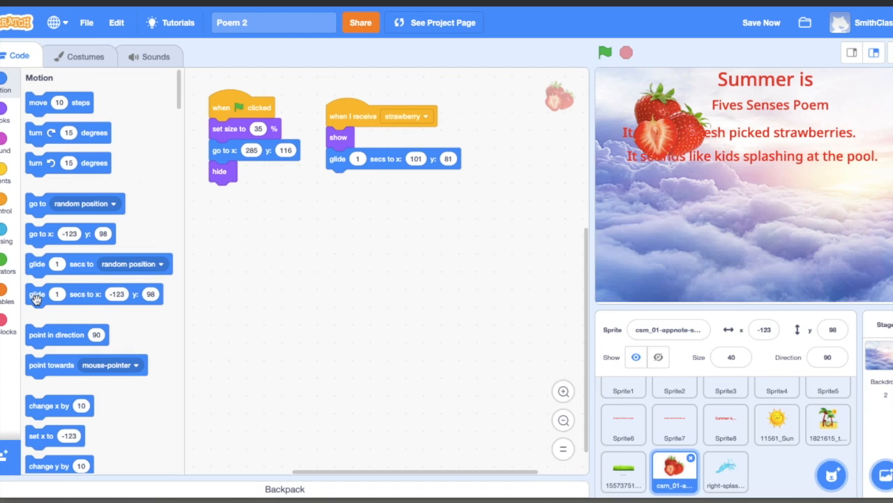
drag(36, 293, 282, 232)
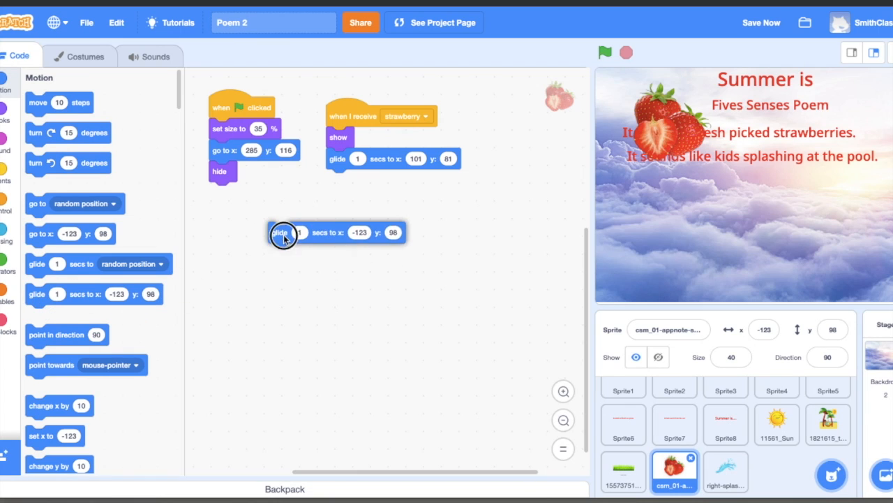
drag(279, 232, 338, 180)
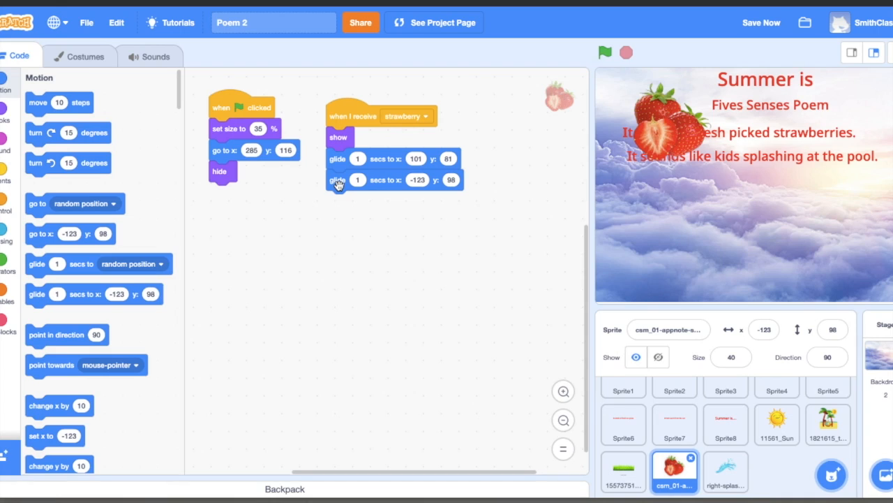
click(687, 132)
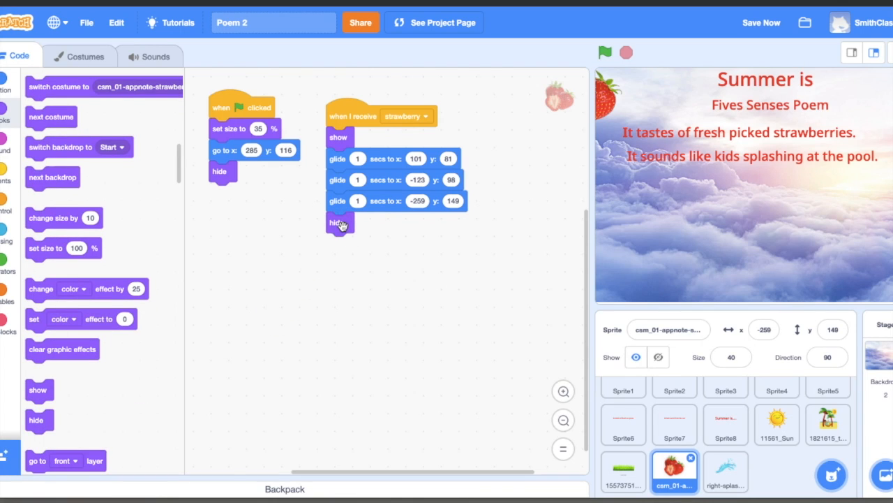
Play the poem to check the strawberry animation, then return to Sprite4's scripts
click(605, 53)
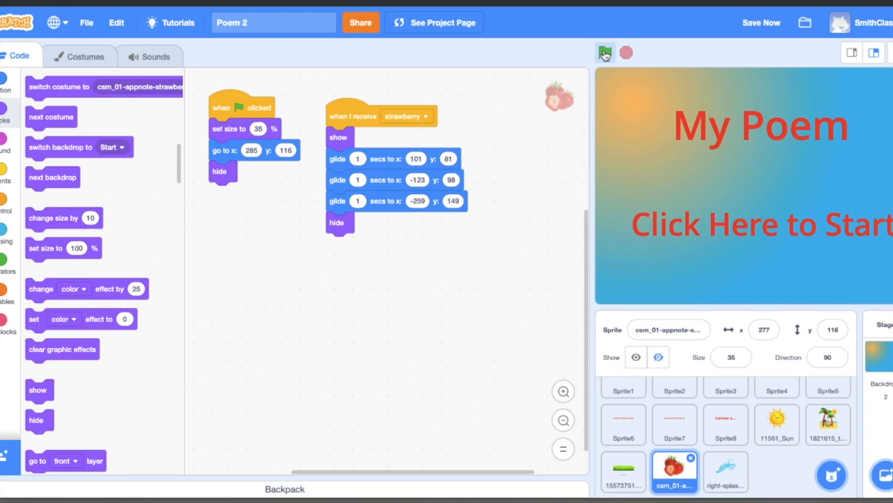
click(606, 53)
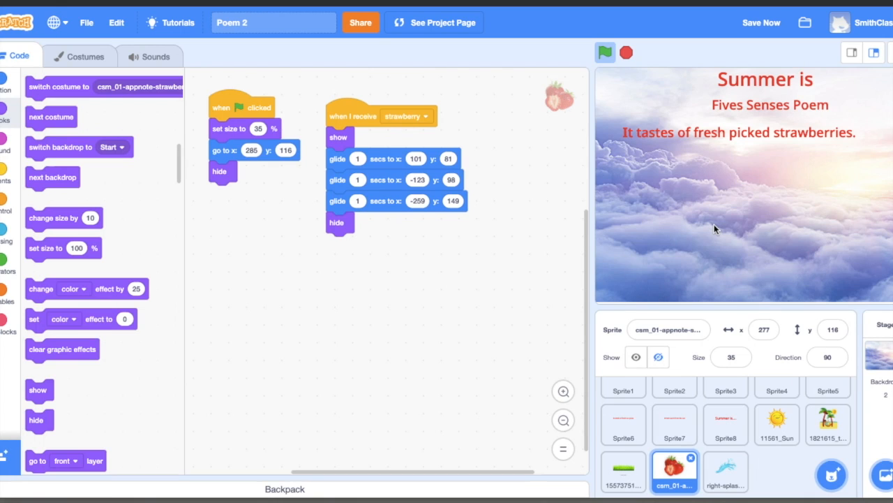
click(363, 116)
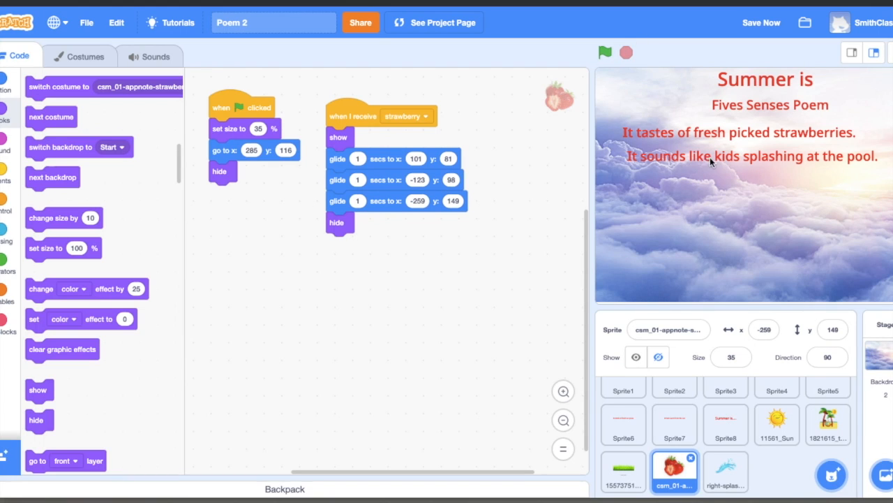
mouse_move(761, 151)
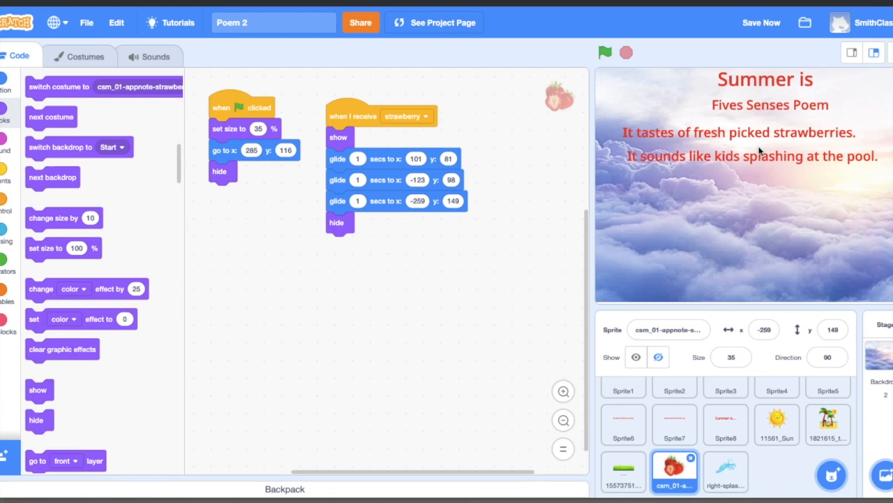
mouse_move(567, 132)
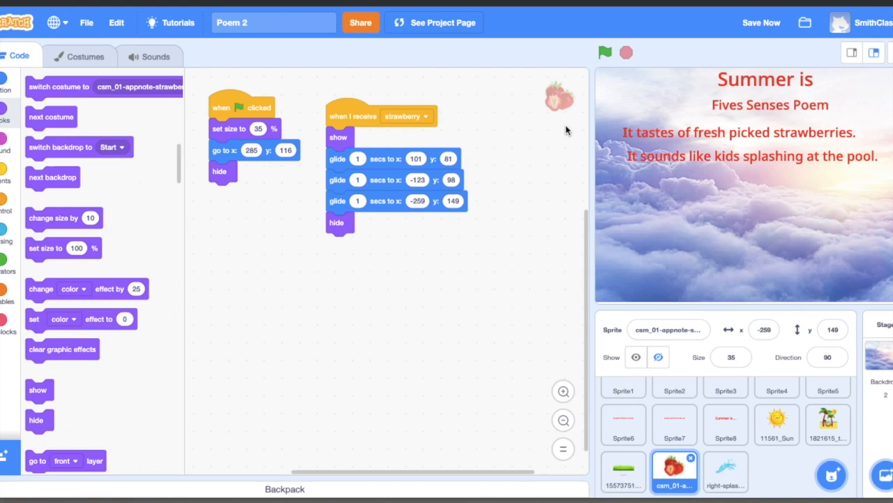
click(776, 389)
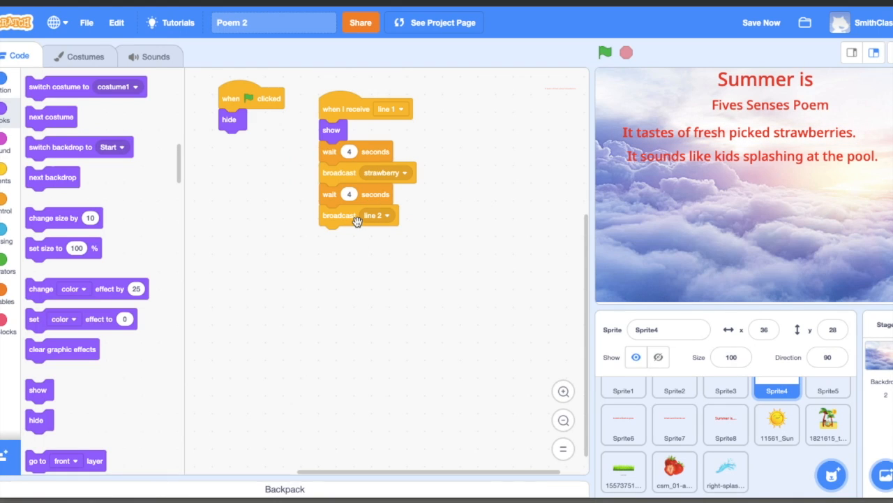
mouse_move(352, 192)
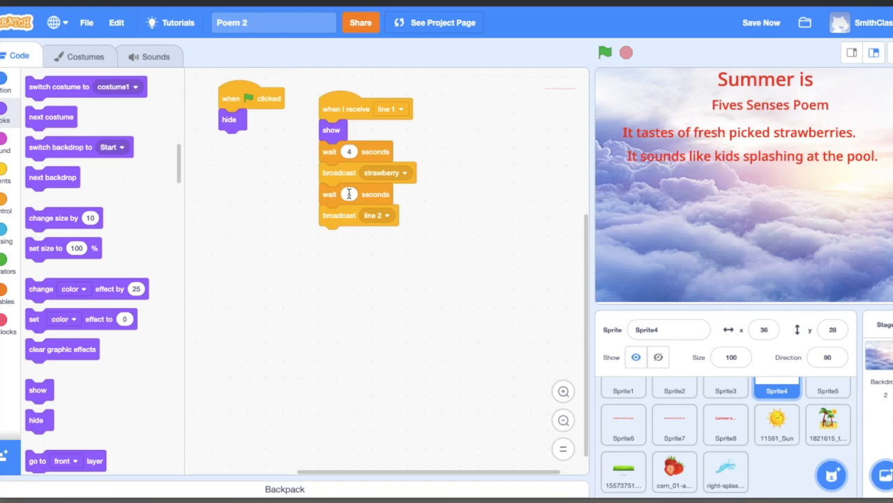
mouse_move(573, 153)
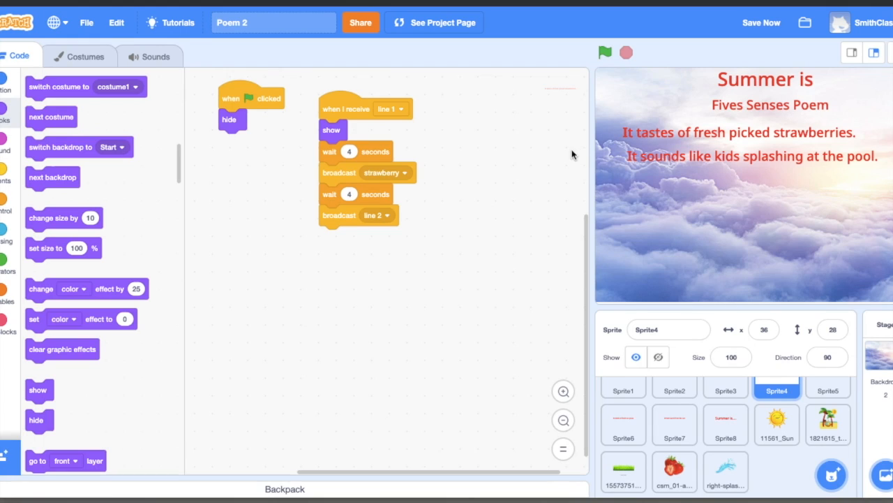
mouse_move(352, 243)
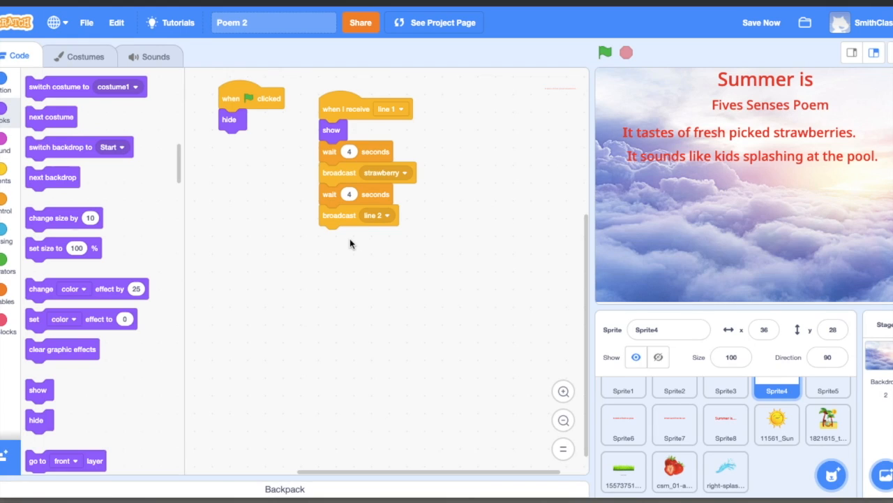
mouse_move(378, 237)
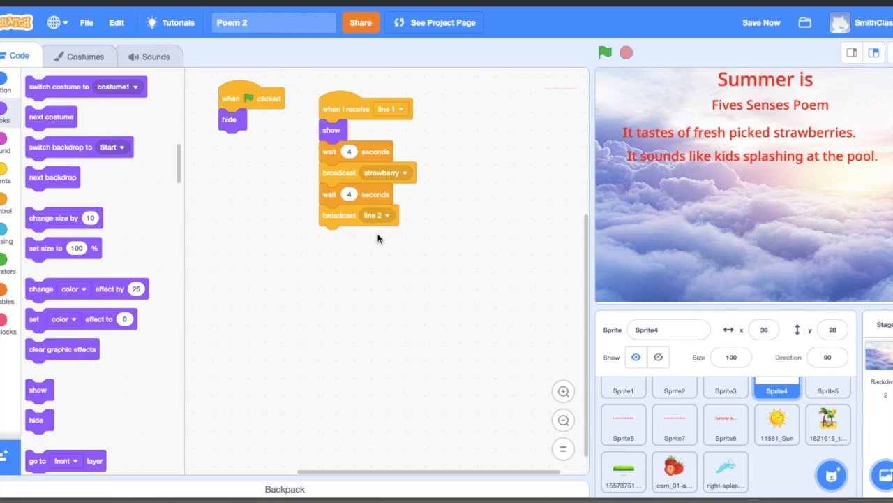
Copy the line 2 broadcast onto the strawberry sprite and attach it after hide
click(342, 215)
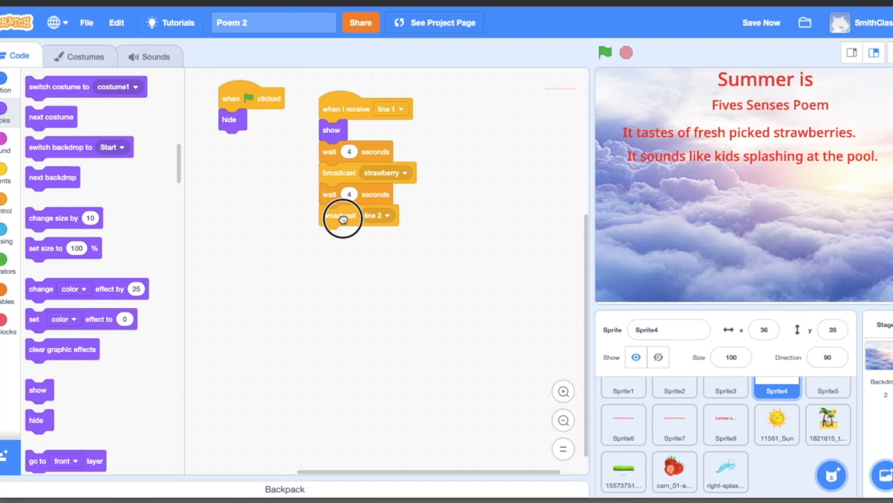
drag(342, 215, 612, 392)
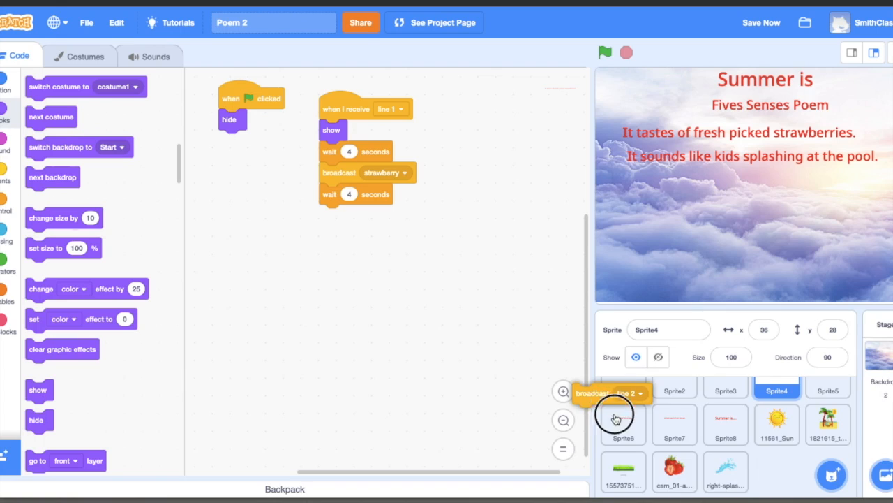
drag(612, 393, 358, 215)
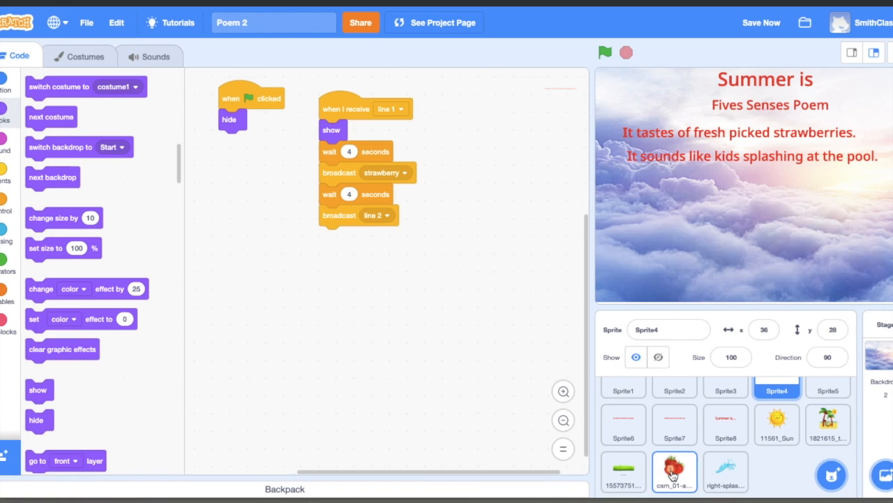
click(674, 471)
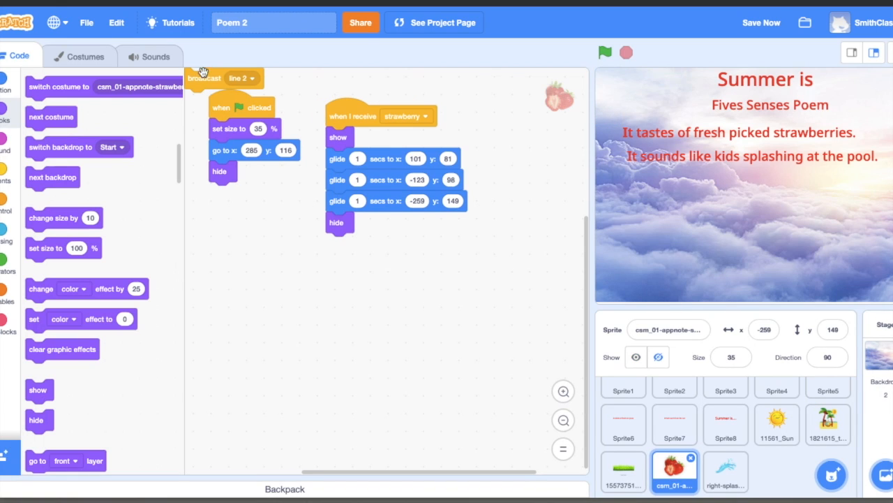
drag(223, 78, 356, 288)
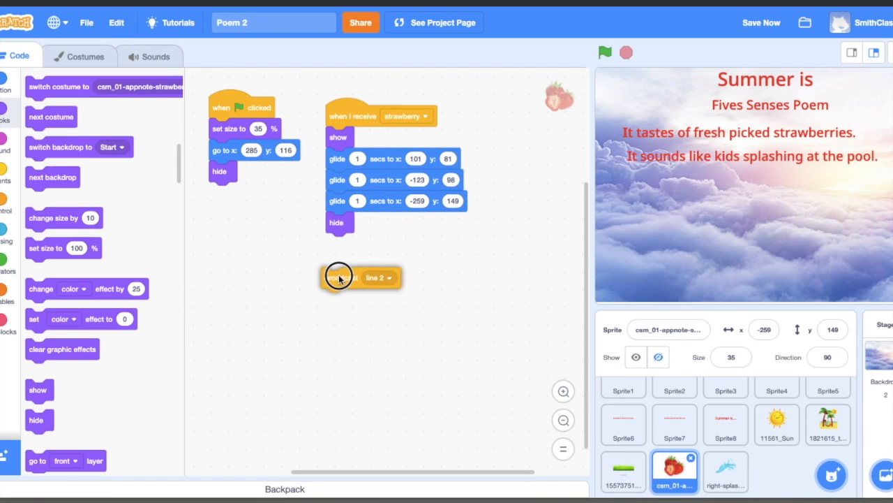
drag(342, 277, 342, 242)
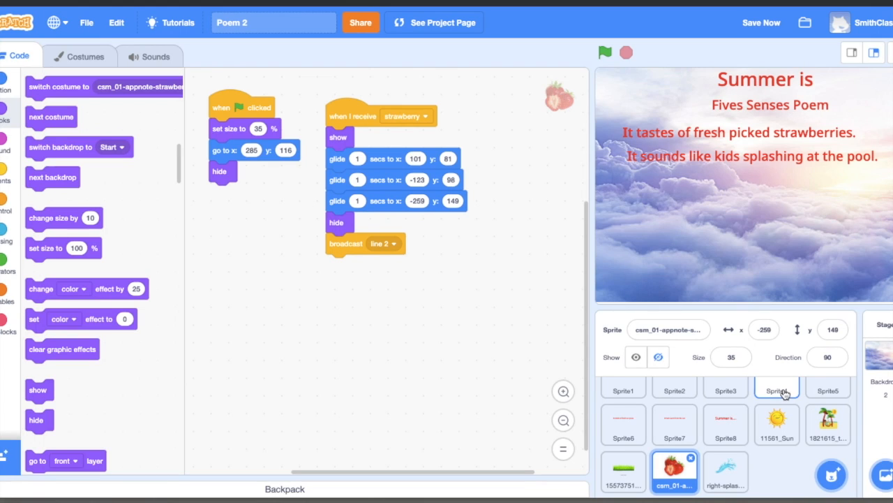
Remove the last wait and line 2 broadcast from Sprite4's script
click(776, 388)
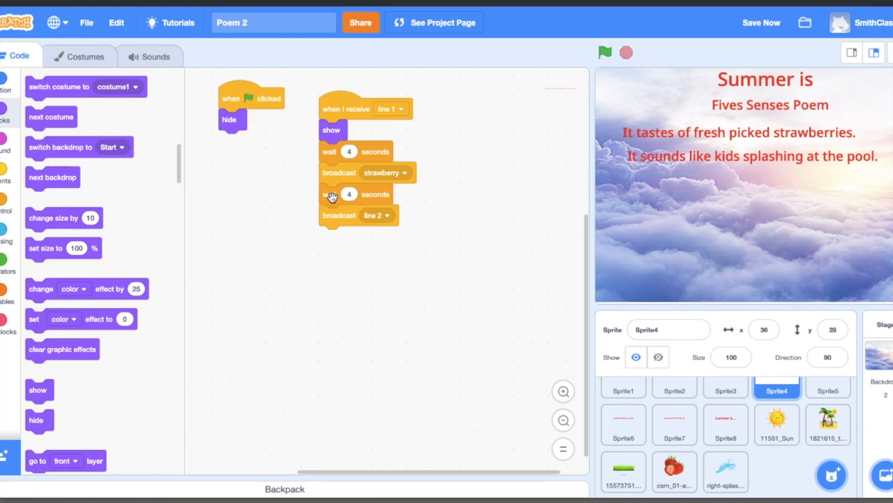
drag(349, 194, 223, 216)
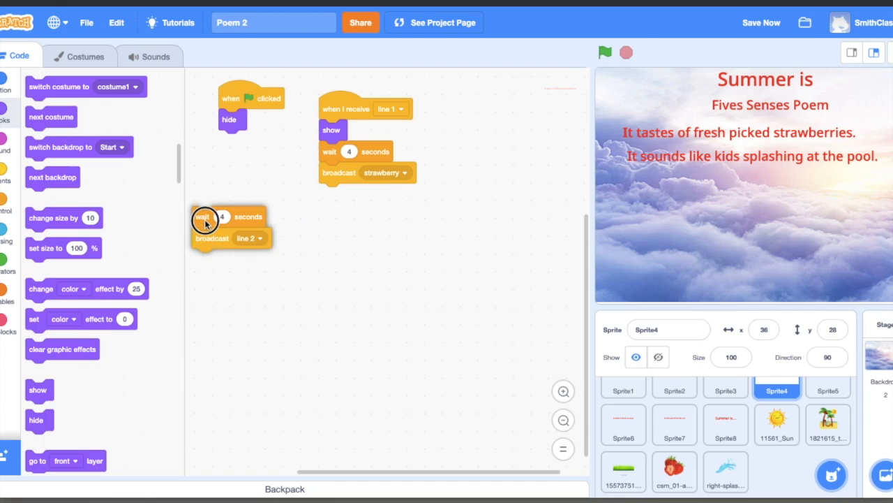
drag(213, 226, 27, 198)
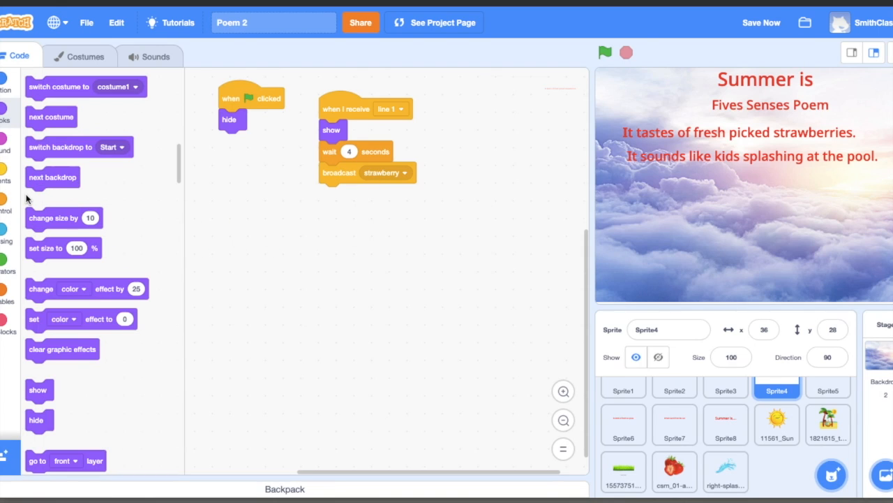
mouse_move(315, 229)
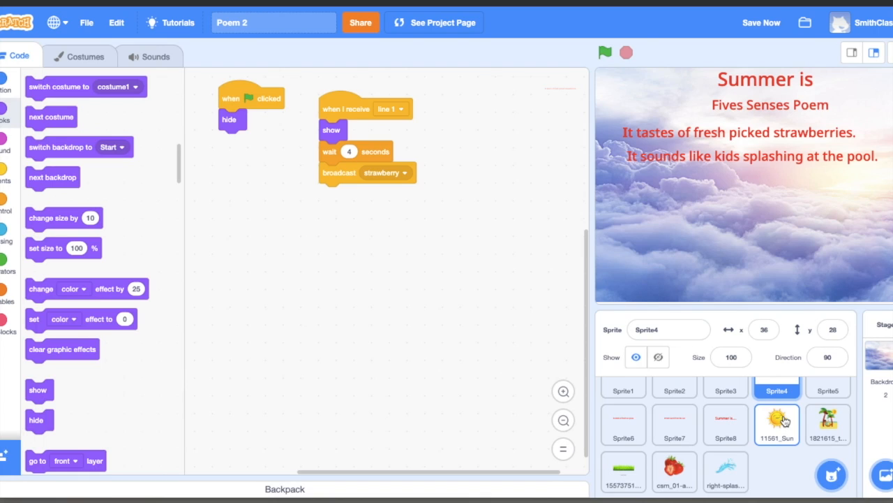
mouse_move(828, 388)
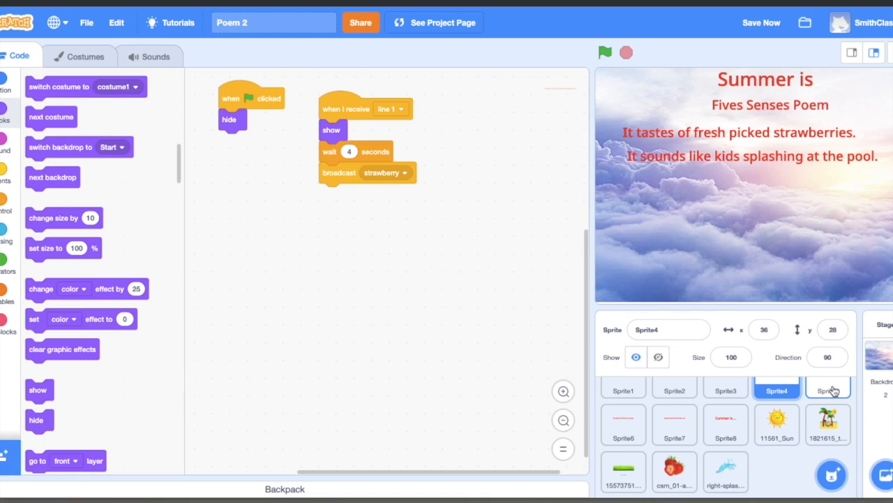
click(828, 389)
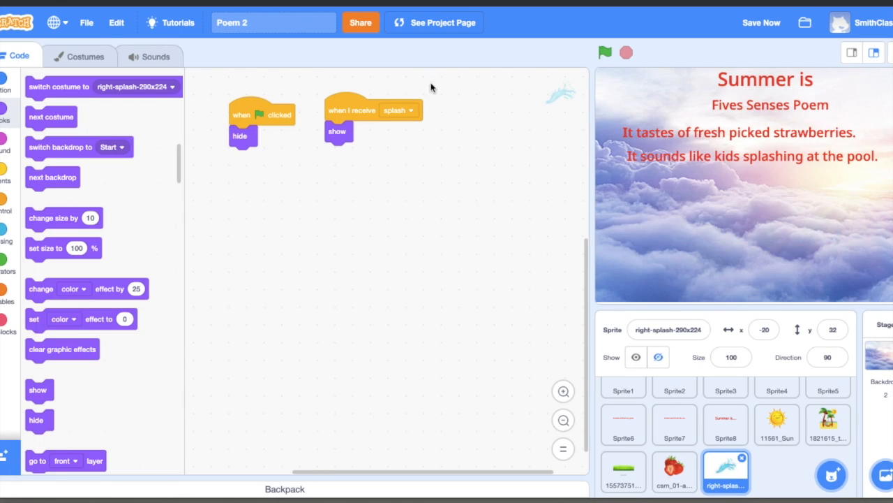
mouse_move(809, 412)
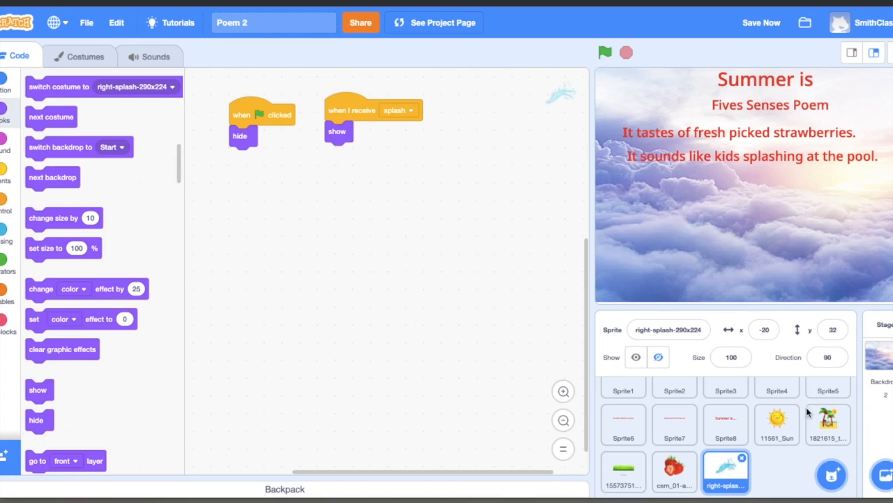
click(828, 389)
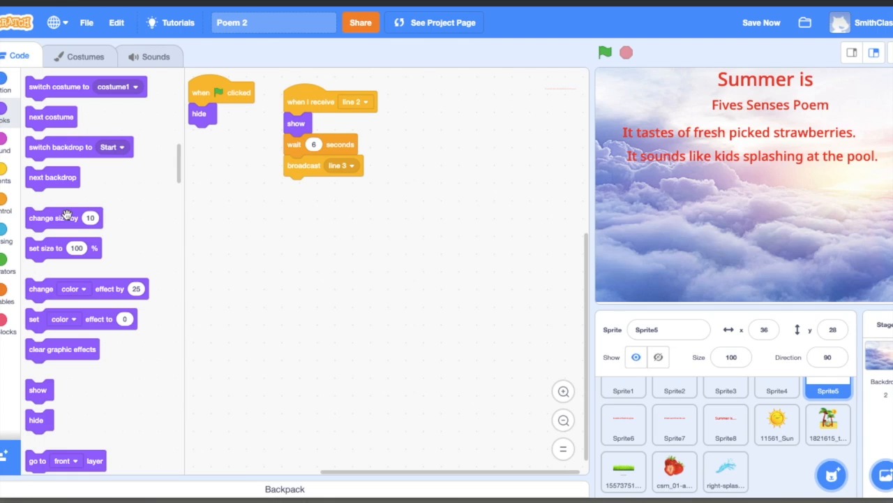
Have Sprite5 broadcast splash after its wait, then select the splash sprite
click(6, 204)
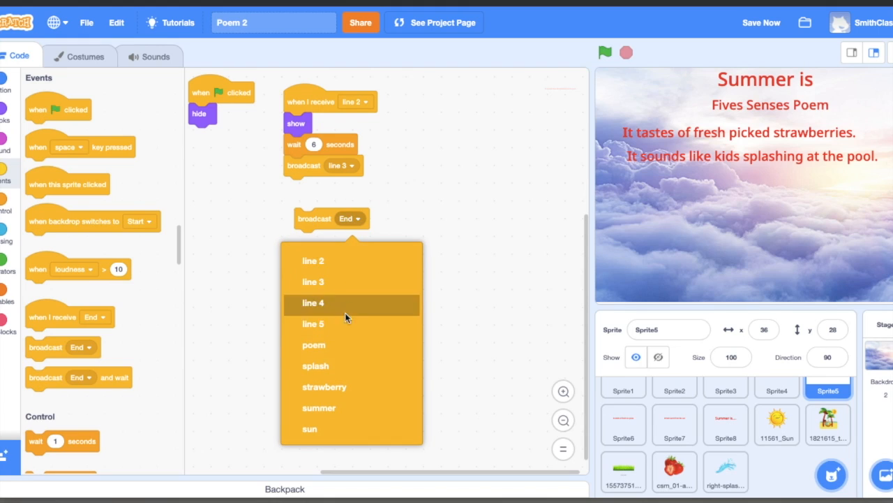
click(316, 366)
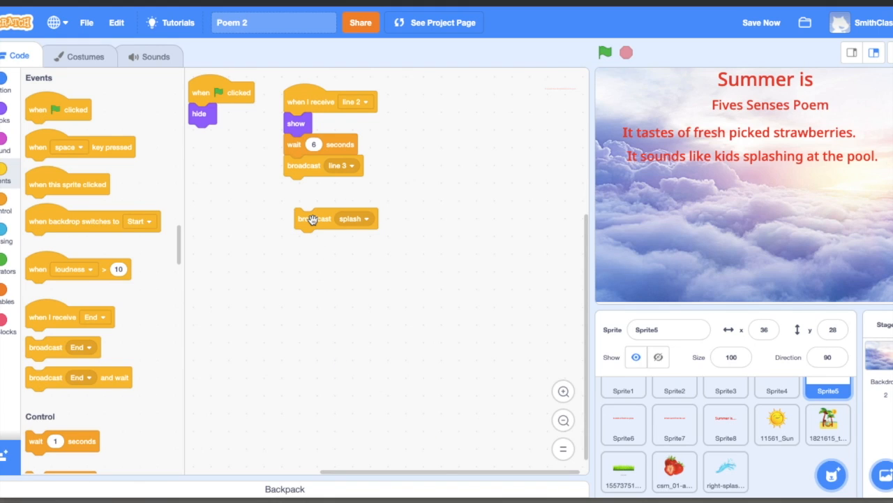
click(761, 23)
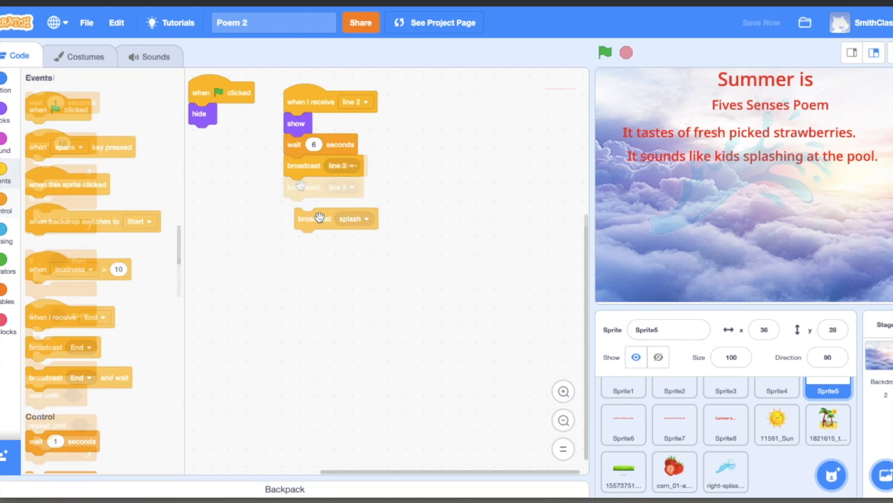
drag(318, 218, 319, 165)
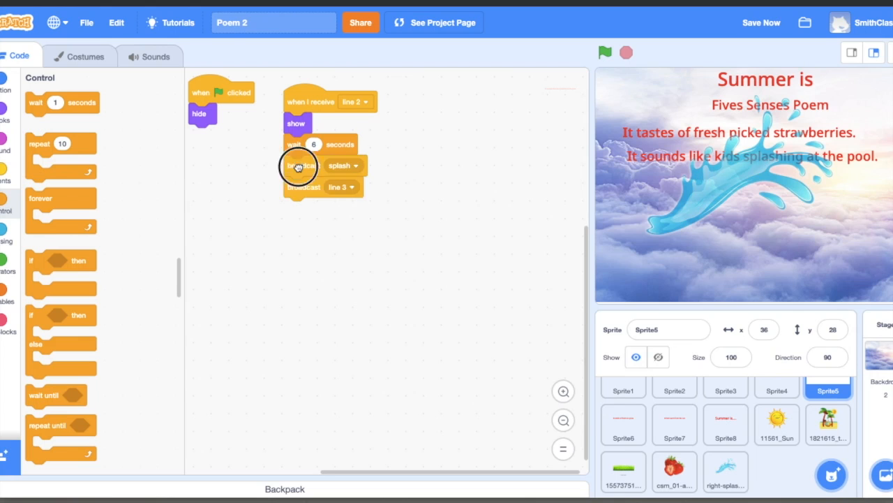
click(726, 470)
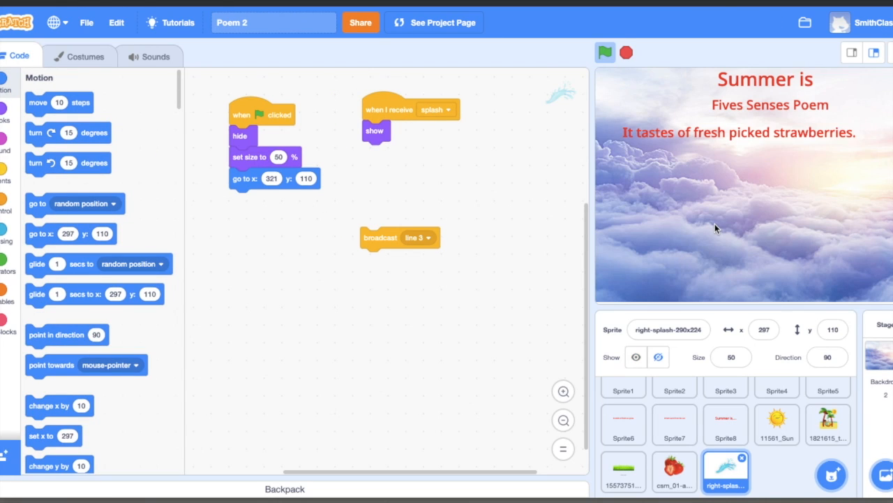
Add the splash sprite's four 1-second glides, then hide and broadcast line 3
click(605, 53)
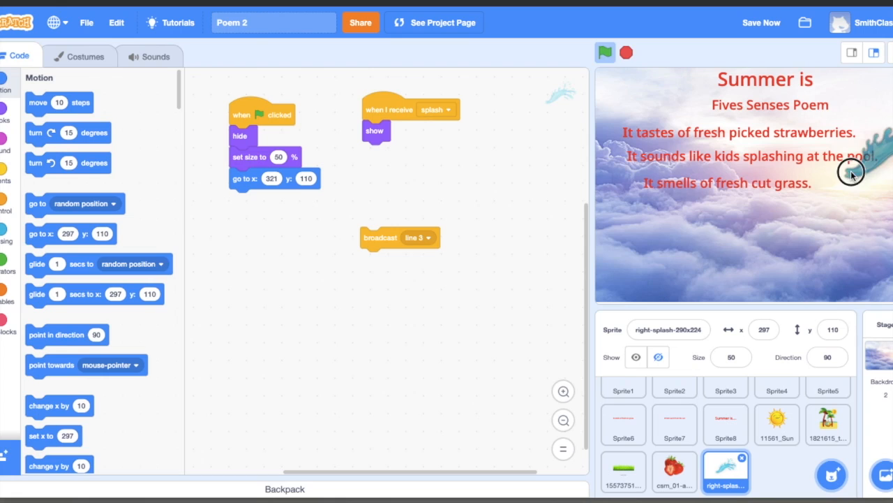
click(606, 53)
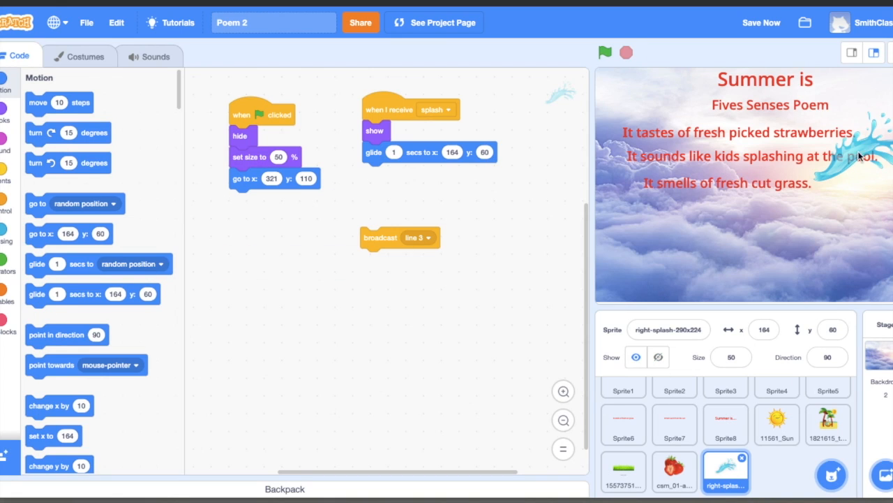
click(604, 52)
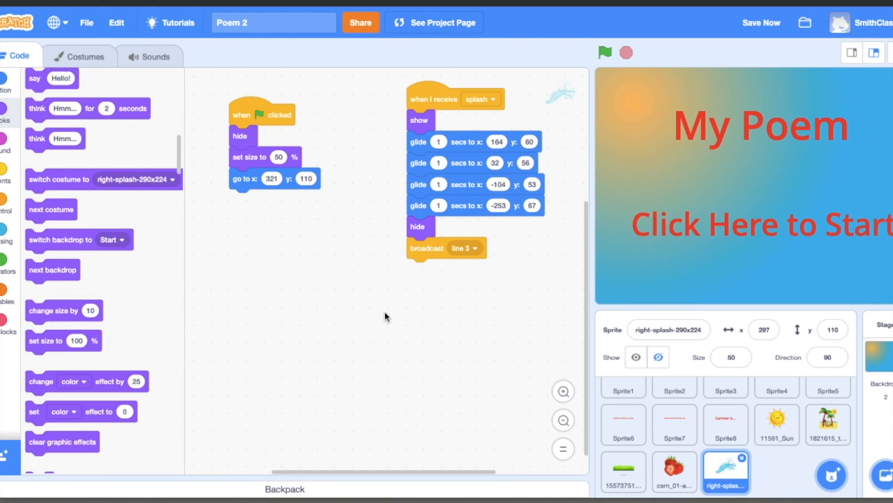
mouse_move(711, 230)
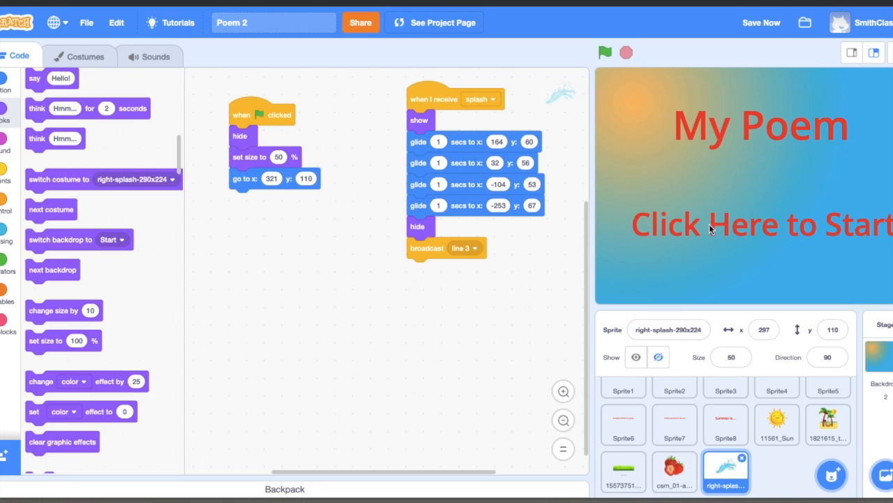
Run the poem to test the splash animation, then stop it
click(605, 53)
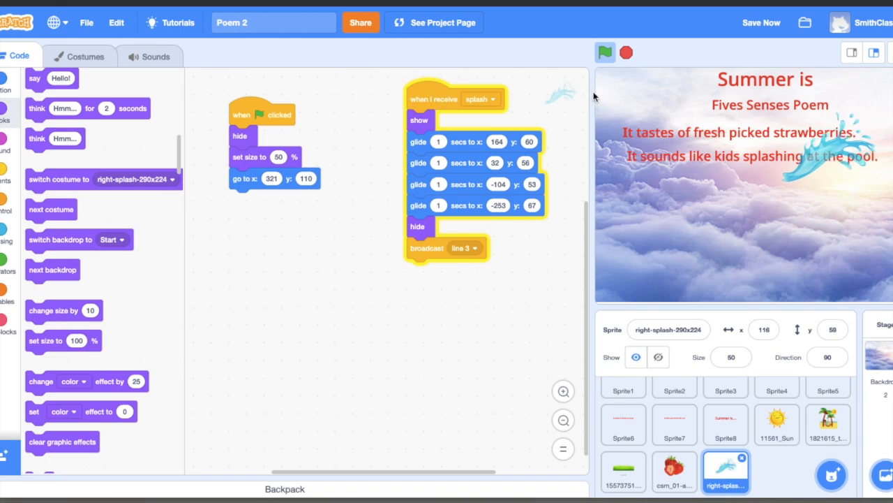
click(604, 52)
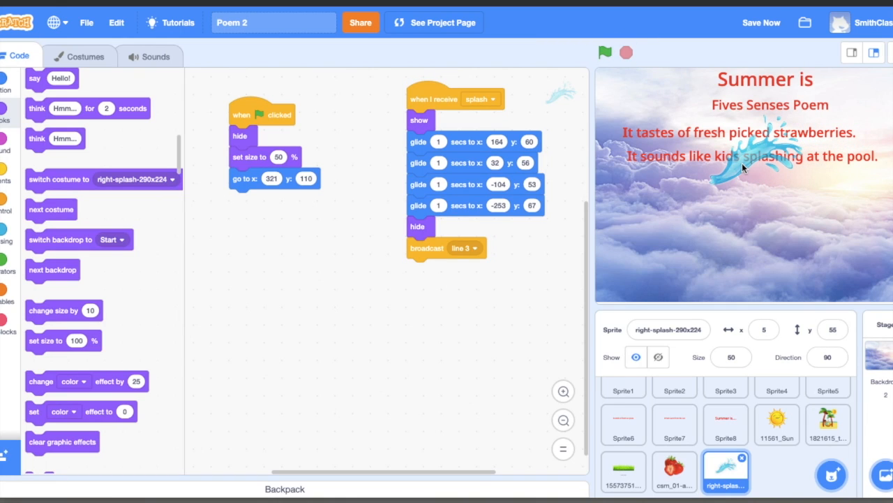
mouse_move(226, 328)
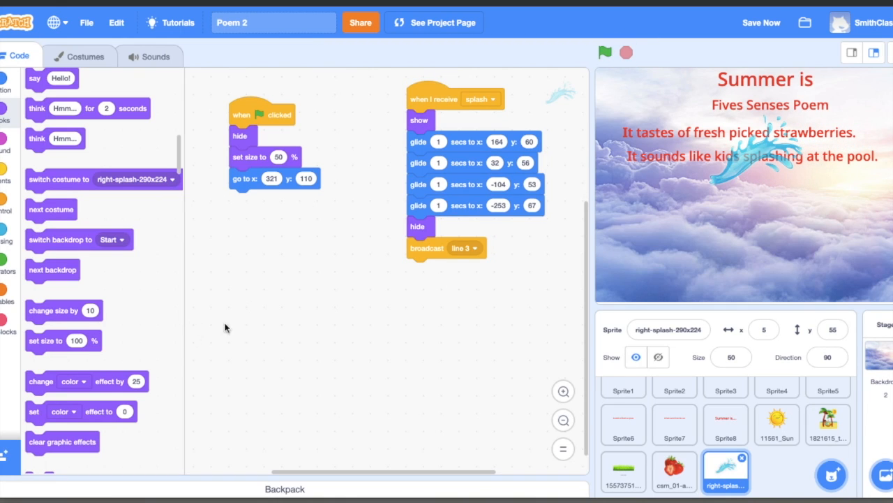
Place a 'change color effect by 25' block under 'when I receive splash' and review the effect choices
drag(39, 381, 296, 296)
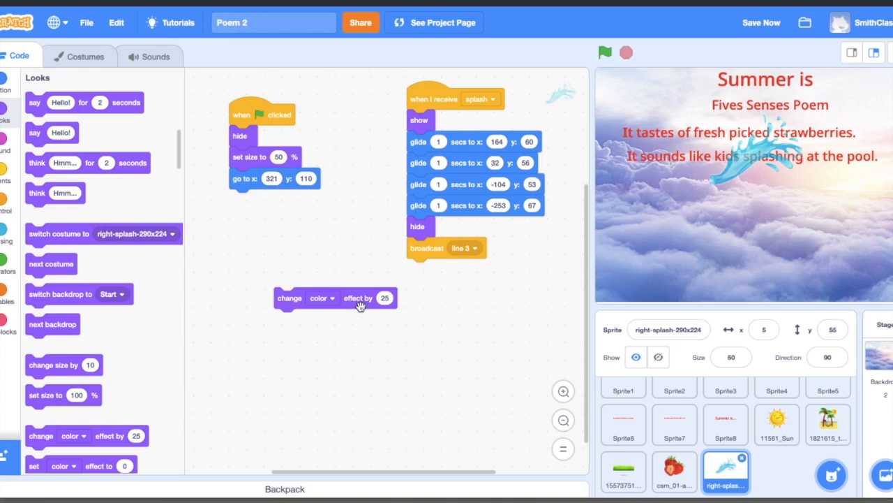
click(321, 298)
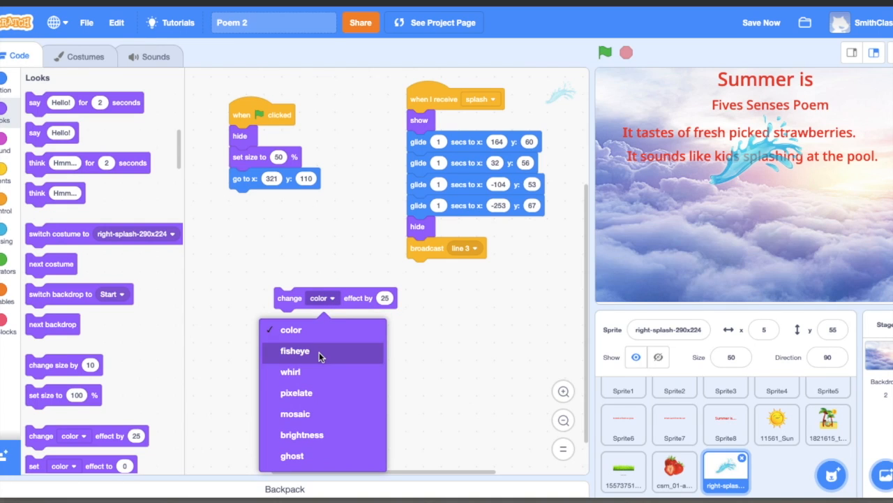
mouse_move(332, 413)
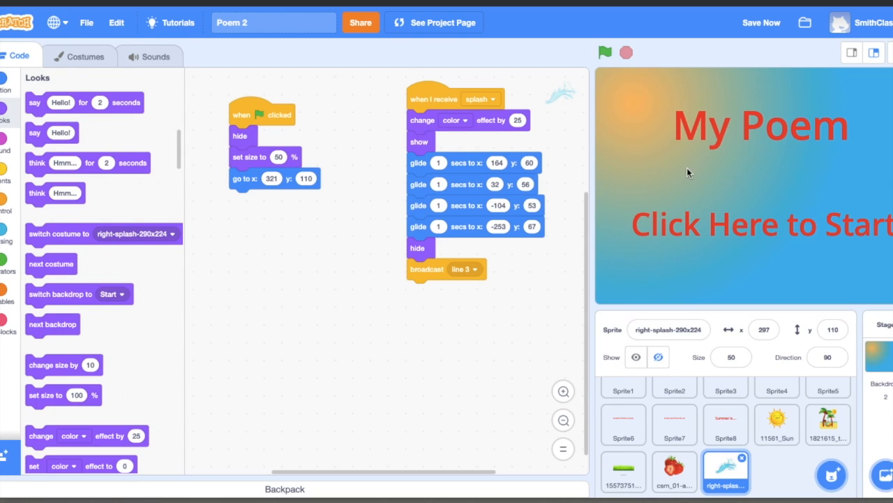
Run the poem to test the splash colour change
click(604, 53)
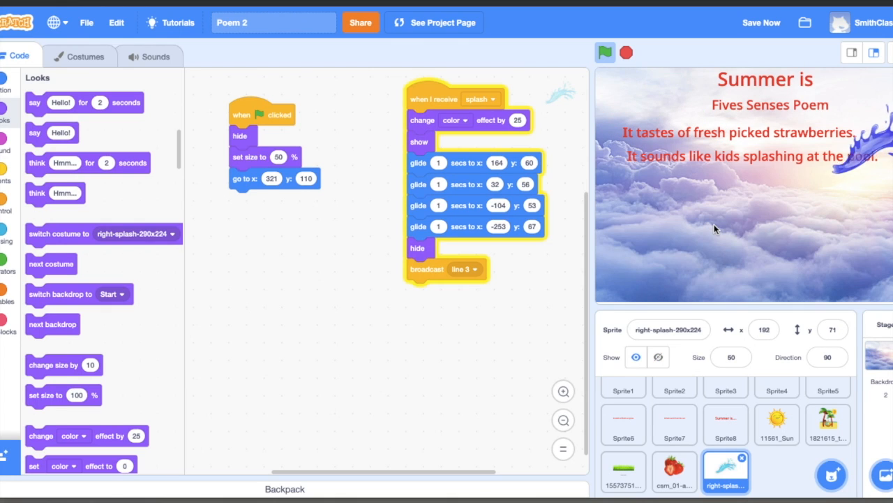
click(604, 53)
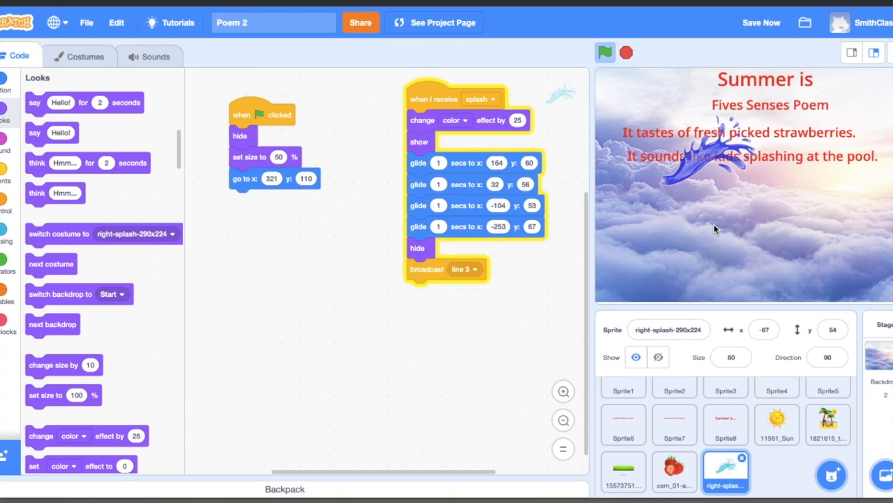
click(604, 53)
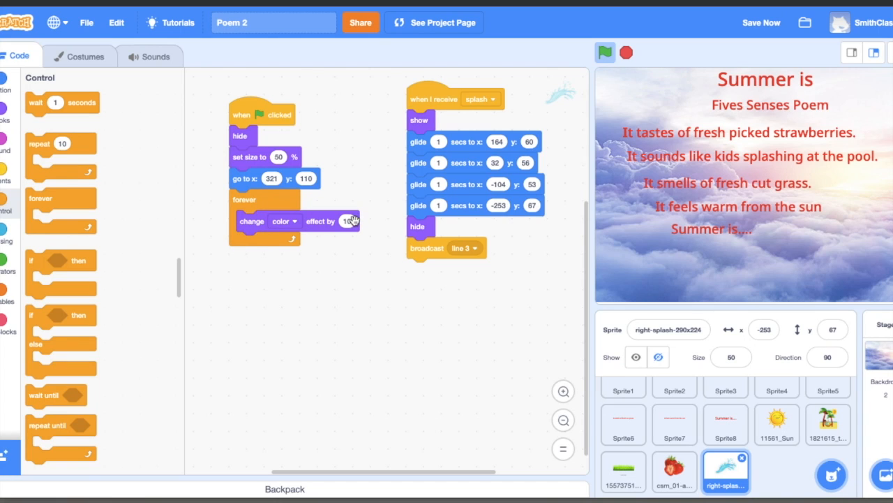
Run the poem from the title screen through the splash animation, then stop it
click(605, 52)
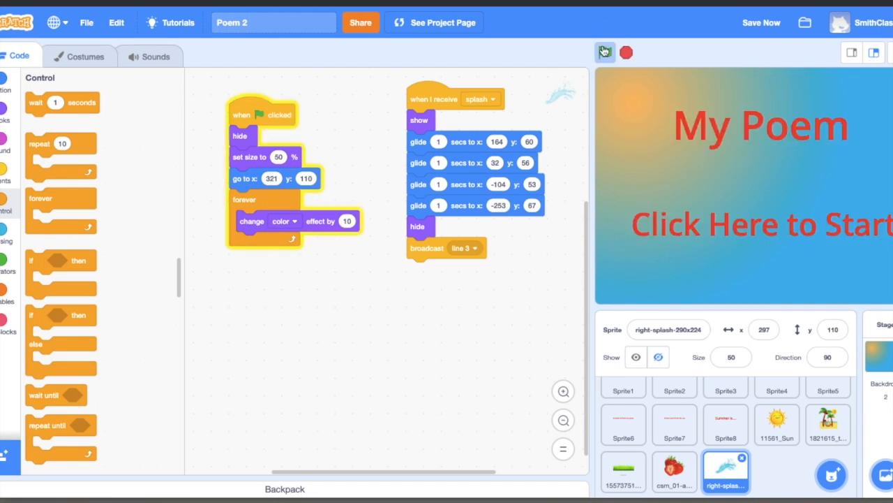
click(606, 52)
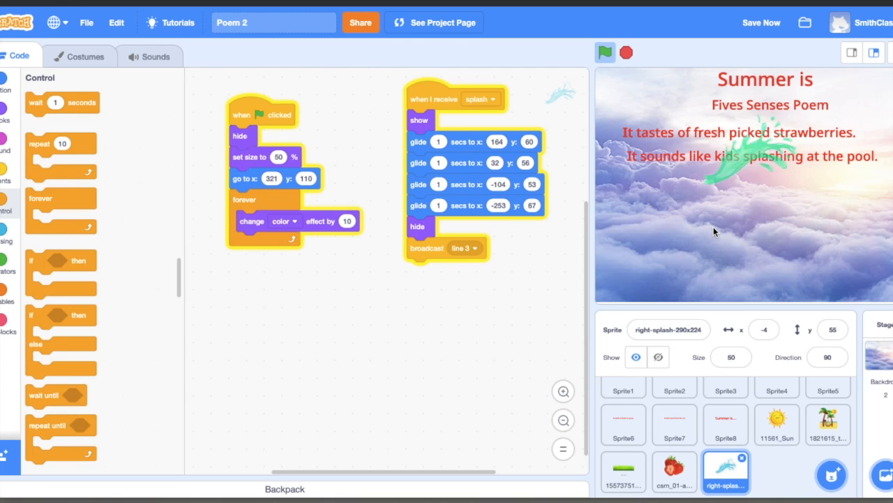
click(605, 53)
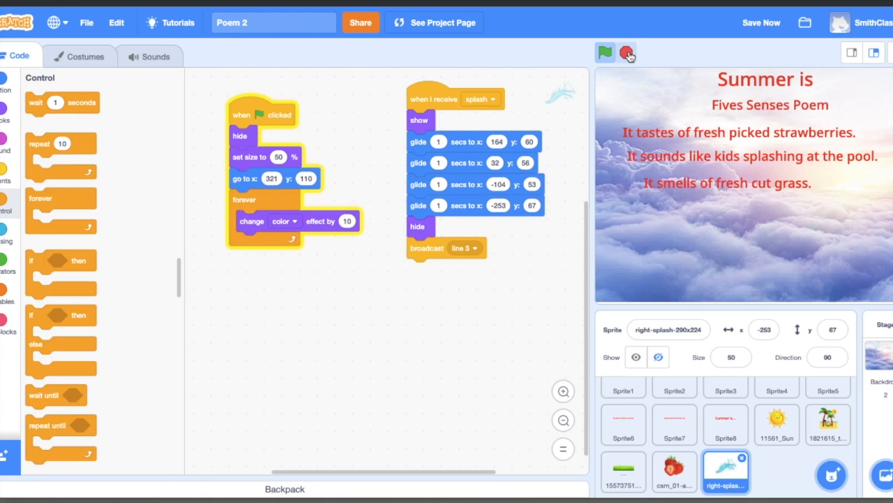
Select the grass picture sprite to edit its hide-and-show scripts
click(627, 53)
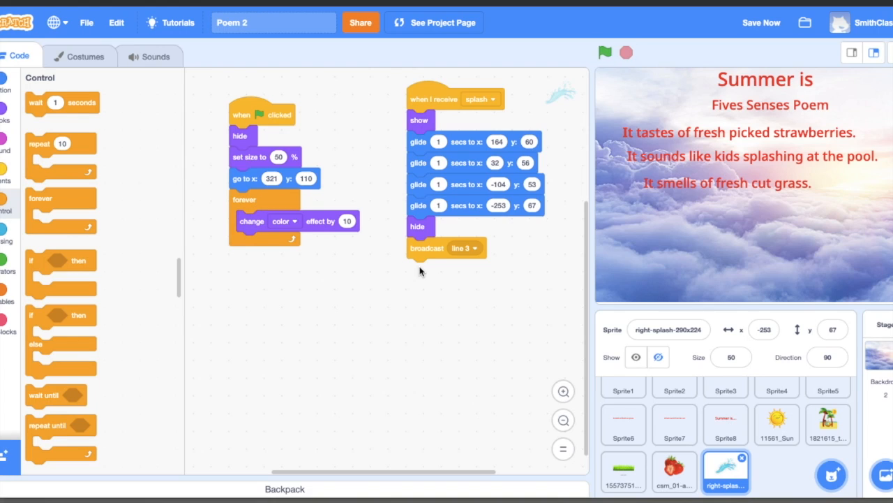
mouse_move(458, 253)
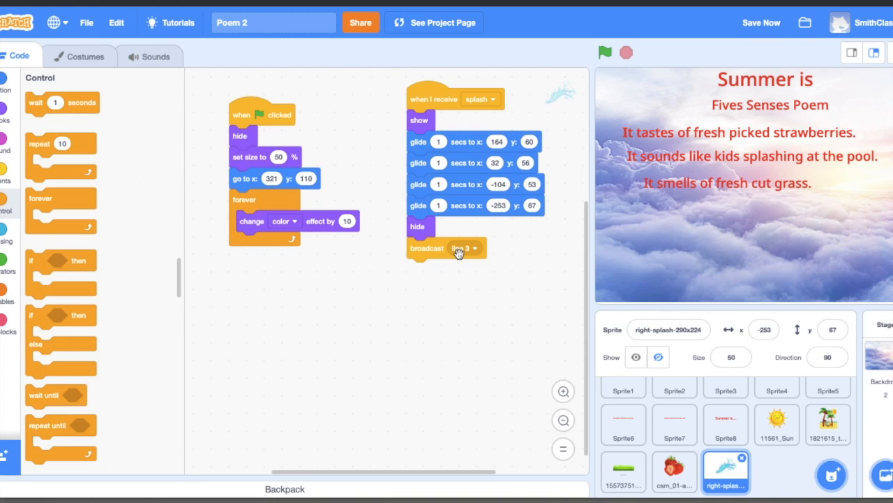
click(674, 424)
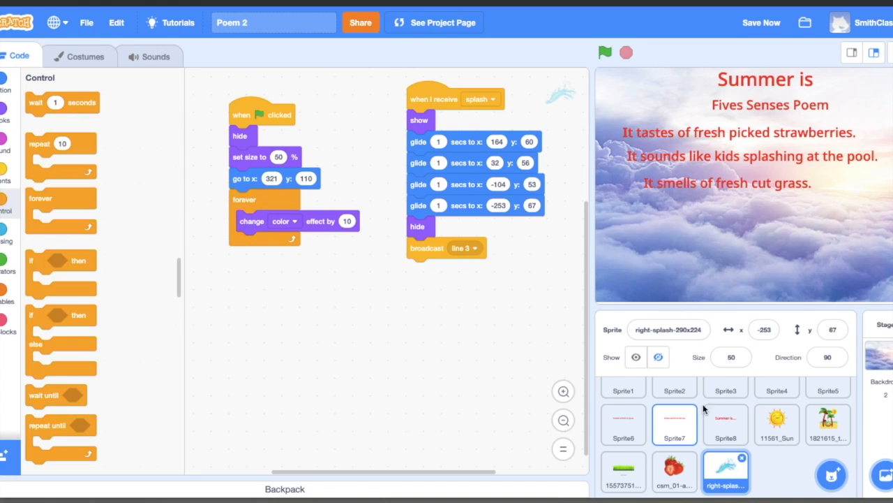
click(623, 425)
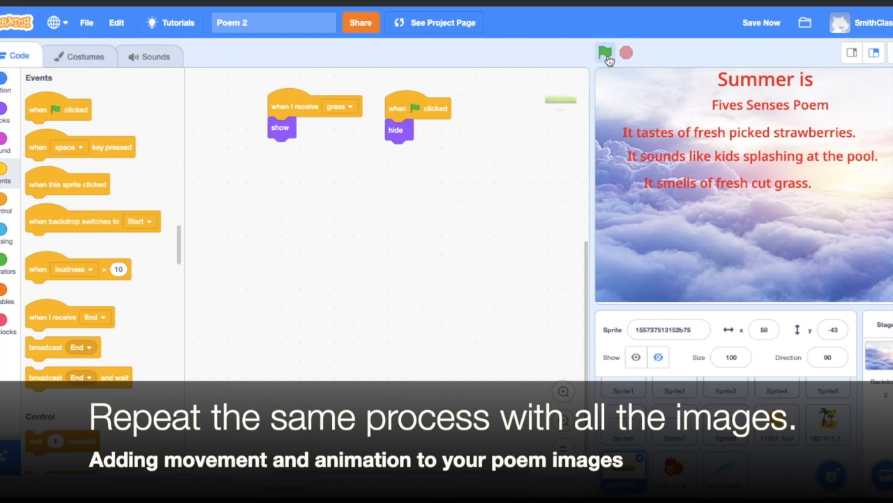
Give the grass script a repeat 10 / turn 15 degrees spin before it hides
click(606, 54)
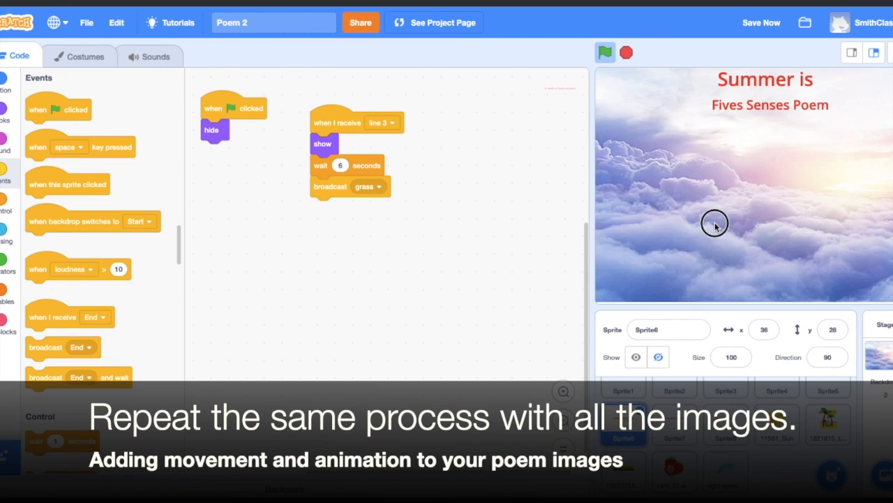
click(605, 53)
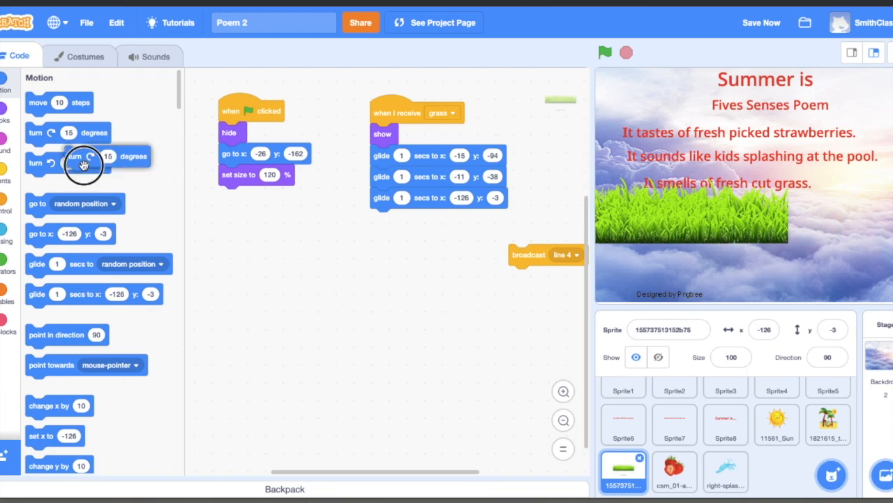
drag(82, 165, 388, 223)
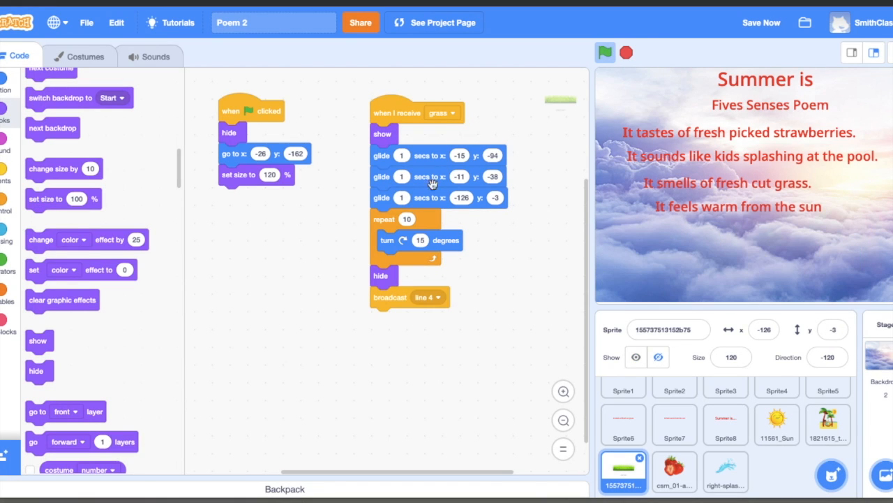
Set the sun sprite to 50% size at x:234 y:-213 with four glides, and test the poem
click(673, 425)
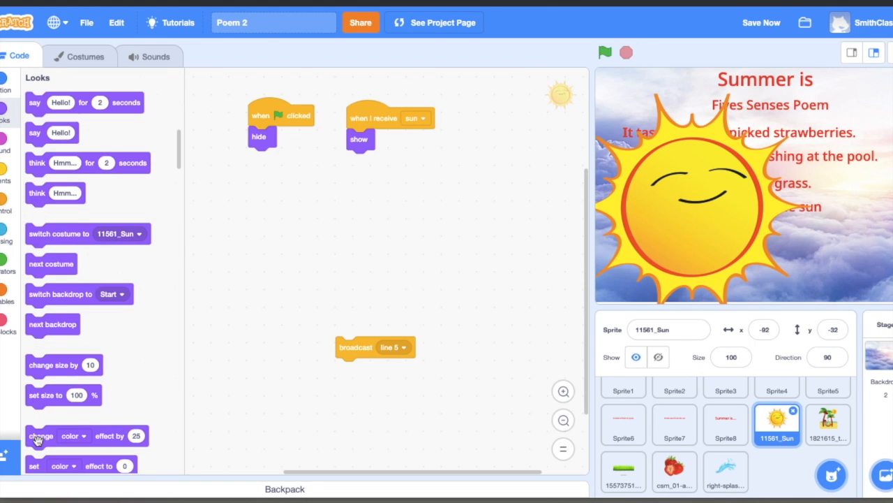
click(605, 53)
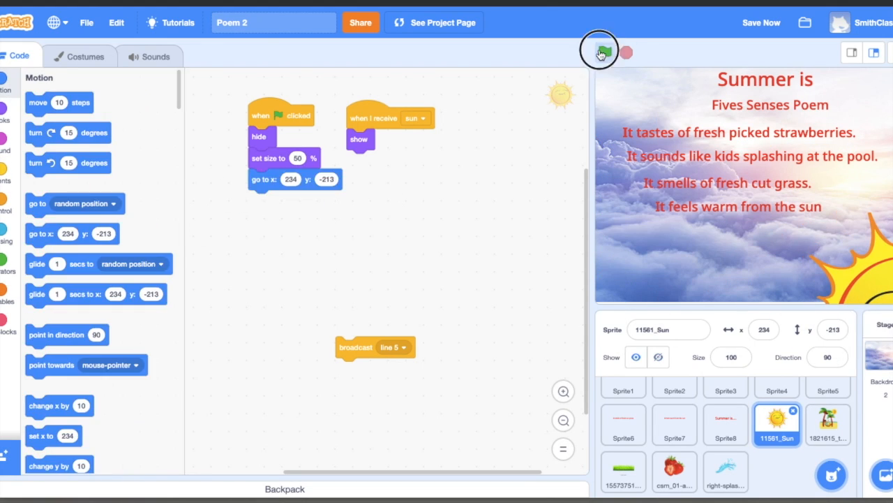
click(604, 52)
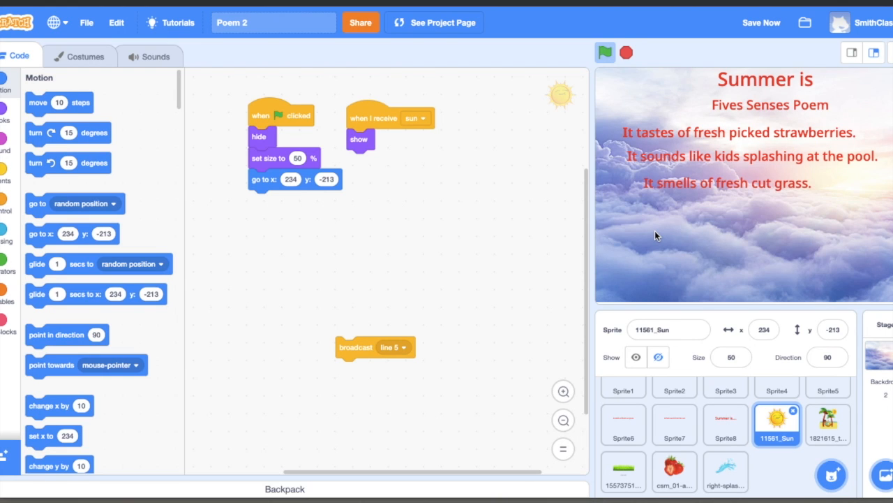
click(605, 53)
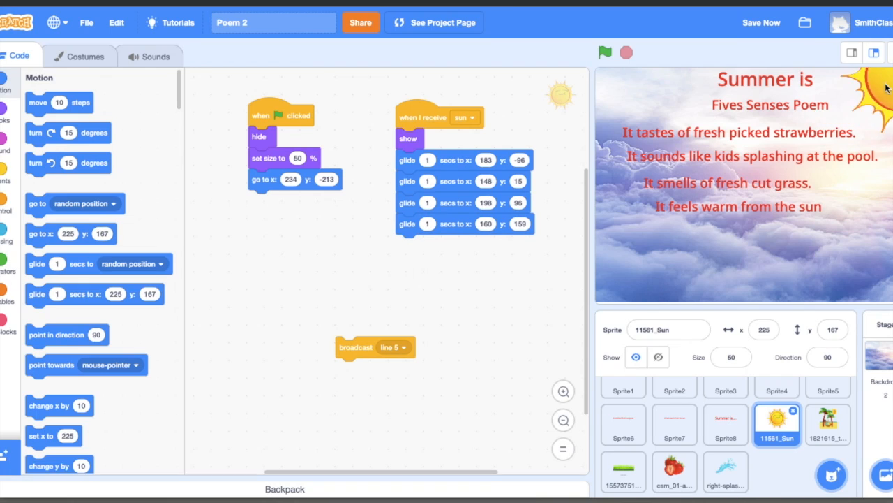
Select the beach palm-tree sprite and locate the layer blocks in Looks
click(725, 424)
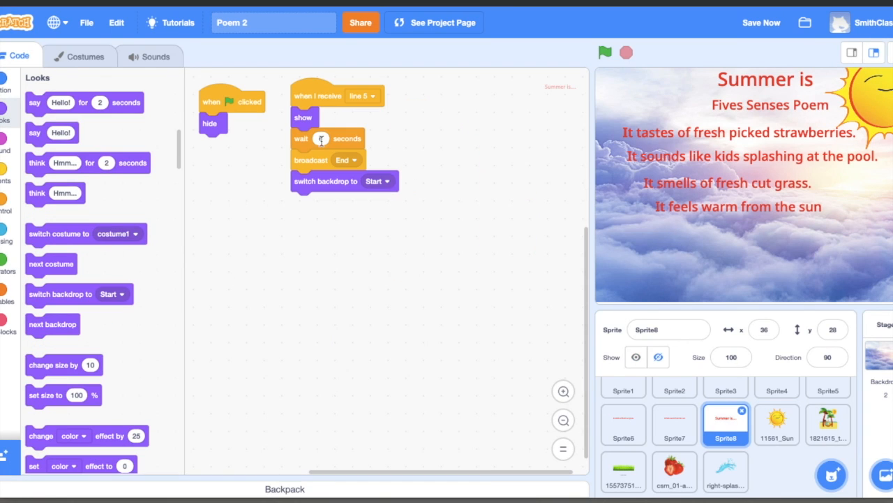
click(828, 424)
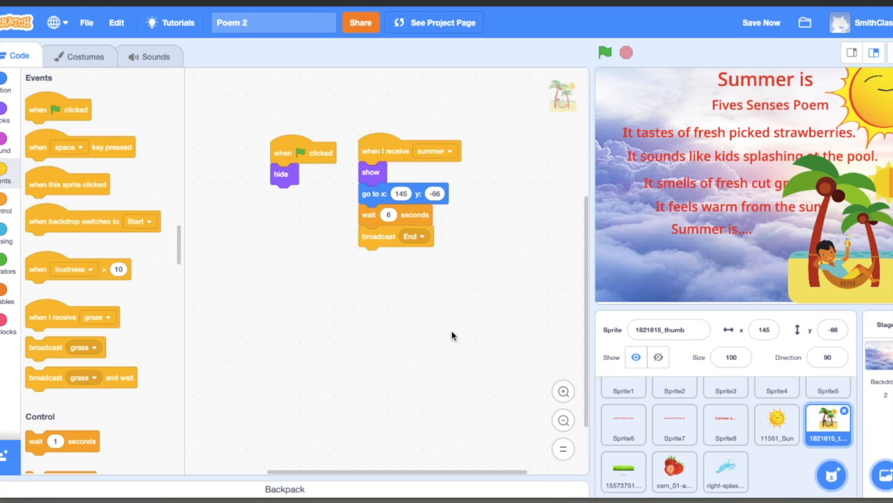
mouse_move(809, 184)
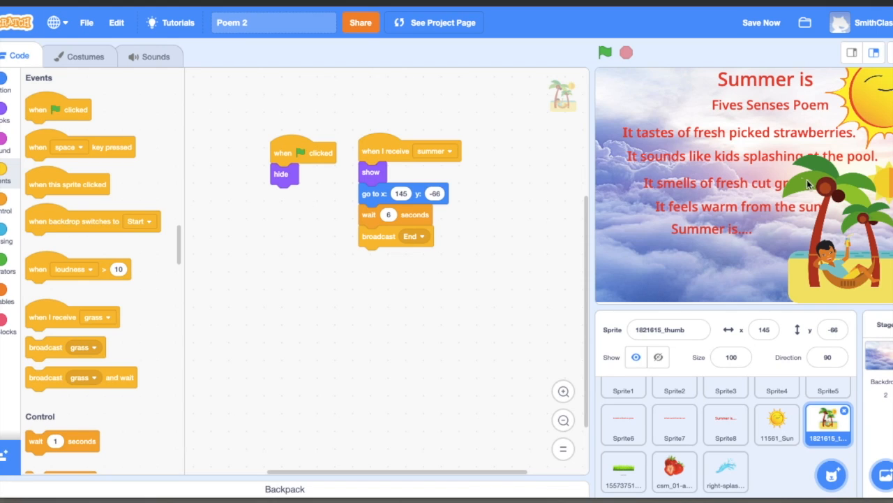
mouse_move(830, 184)
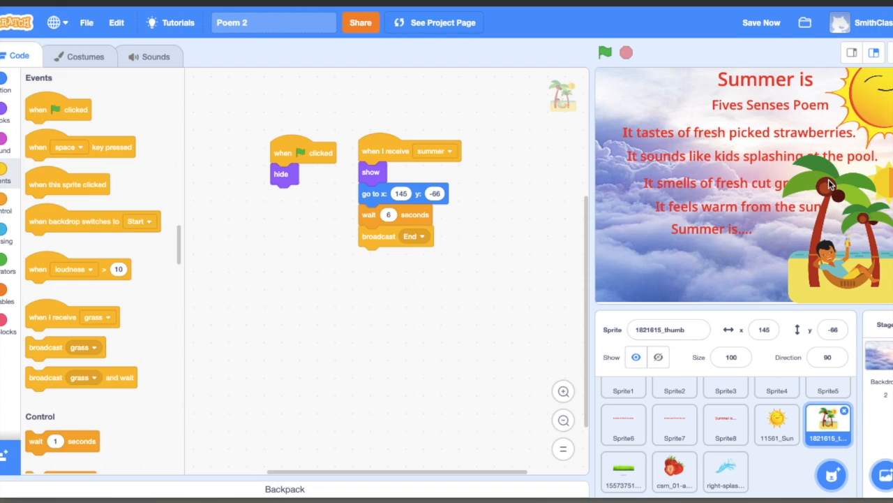
mouse_move(17, 133)
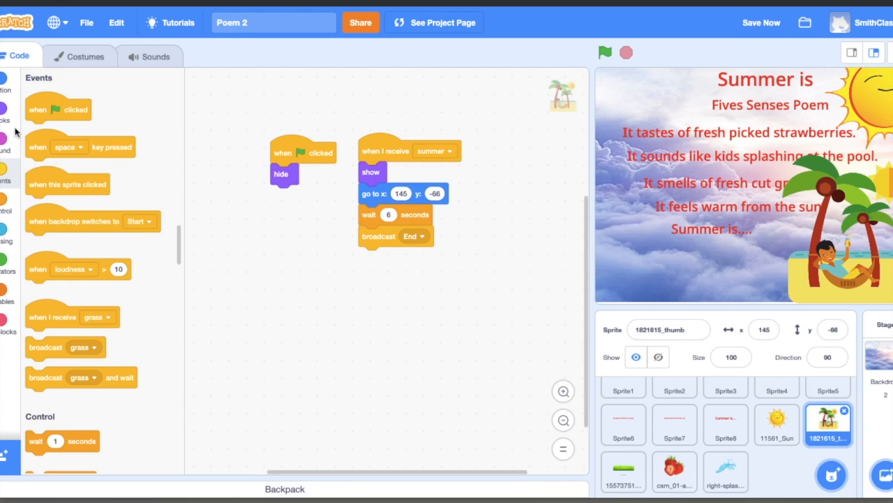
click(5, 112)
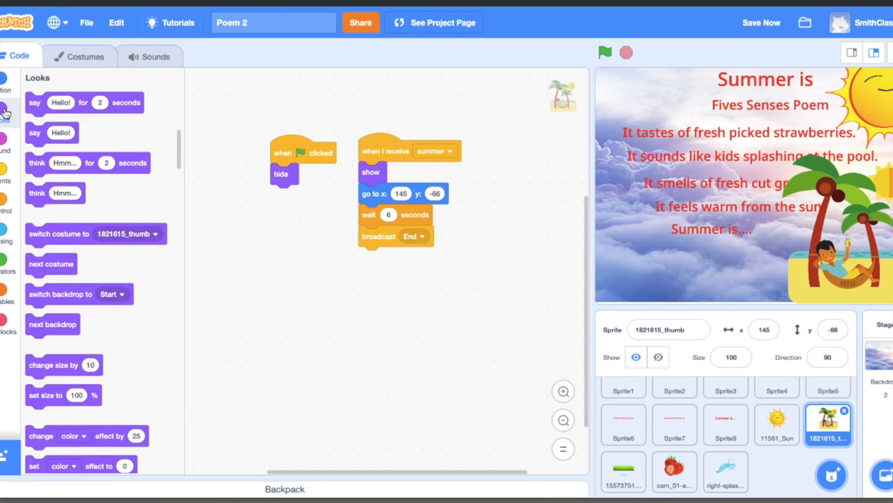
mouse_move(124, 262)
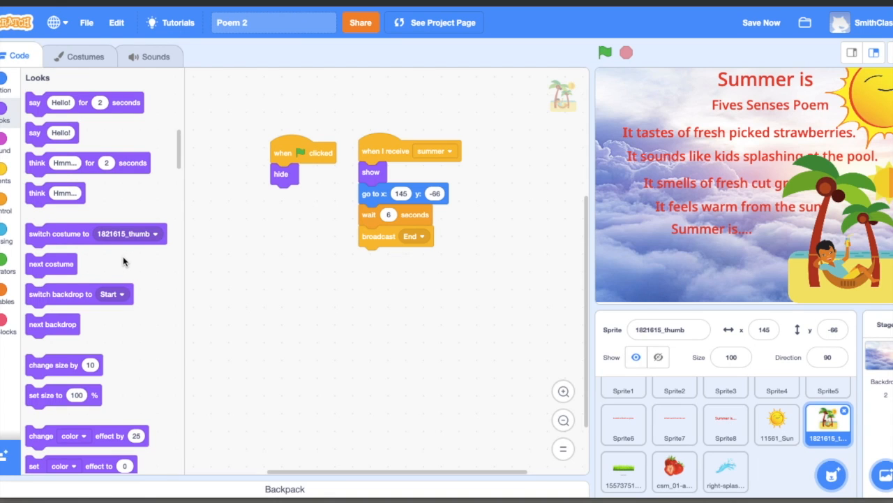
scroll(down, 3)
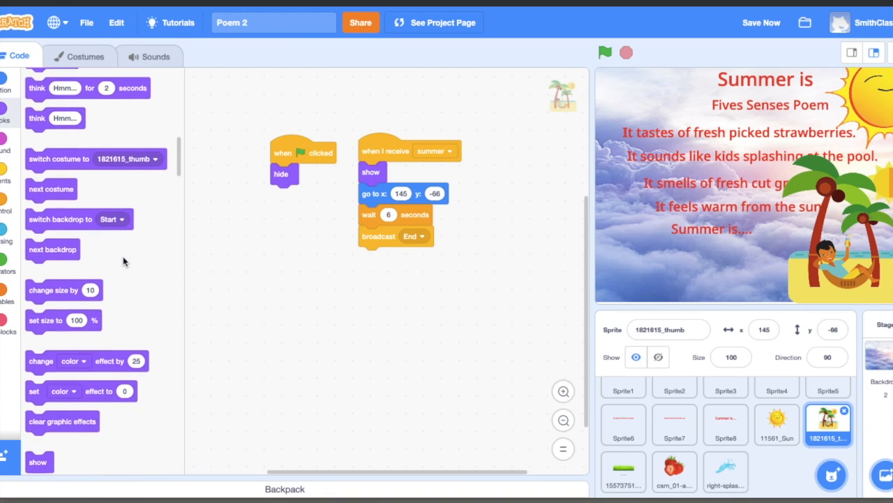
scroll(down, 3)
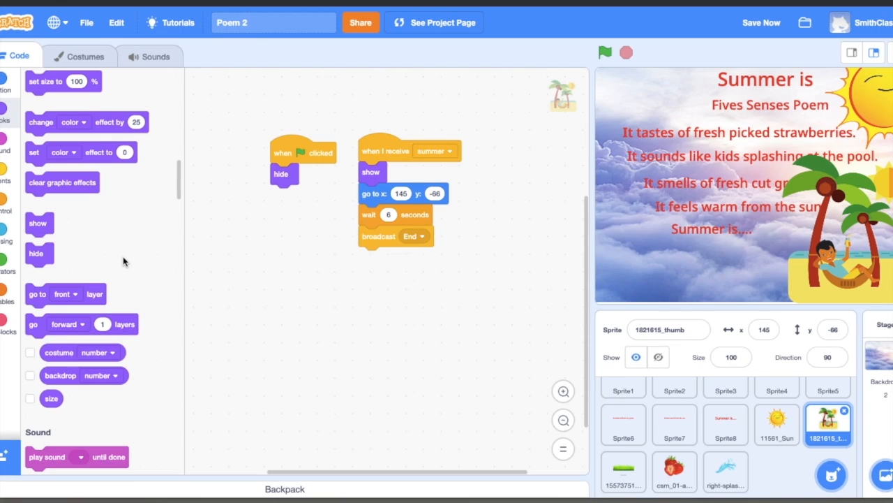
mouse_move(36, 295)
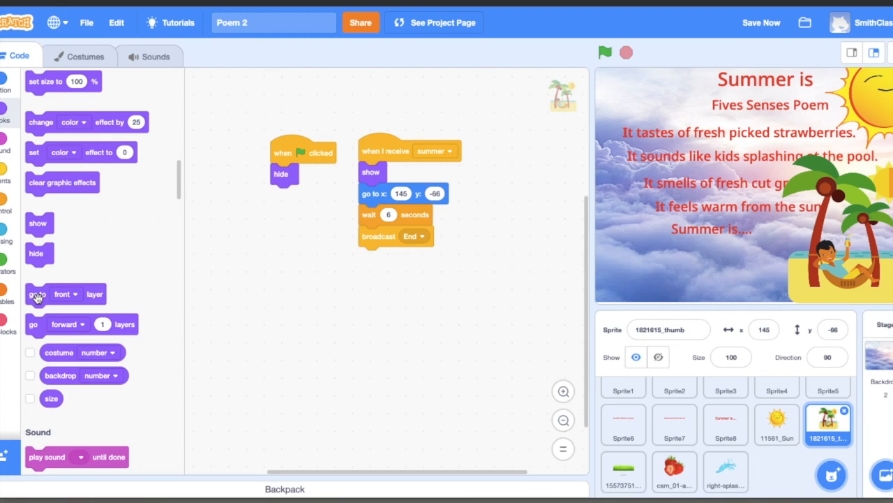
Insert a 'go to back layer' block right after show in the palm's summer script
drag(38, 293, 295, 274)
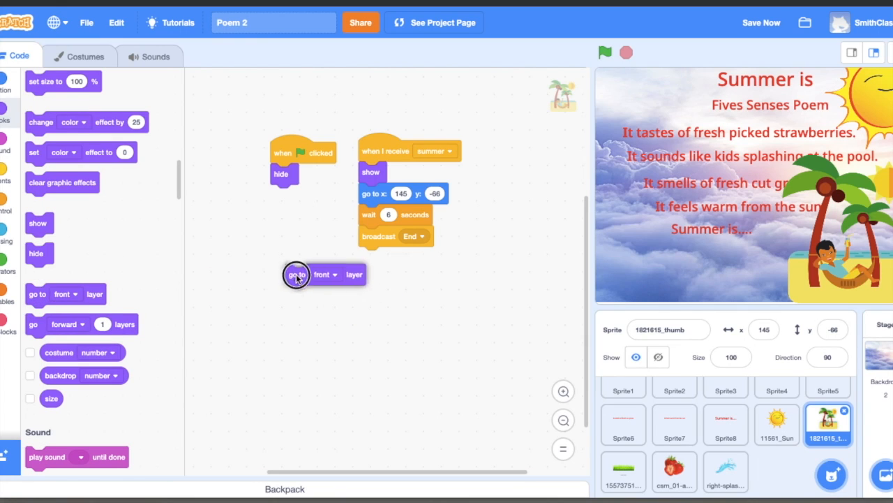
drag(296, 273, 370, 190)
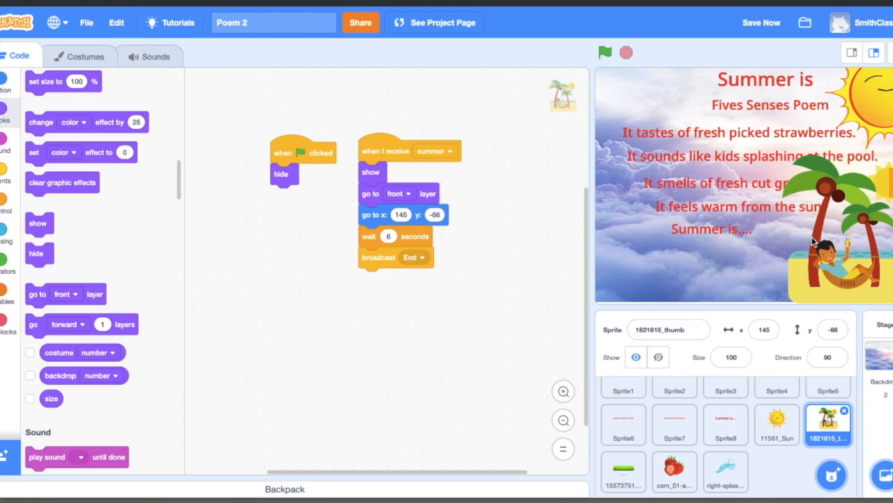
mouse_move(793, 224)
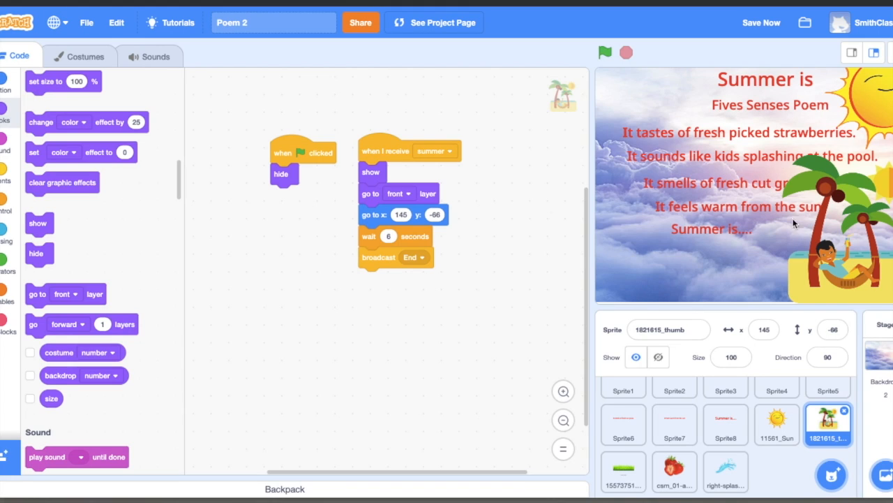
click(410, 192)
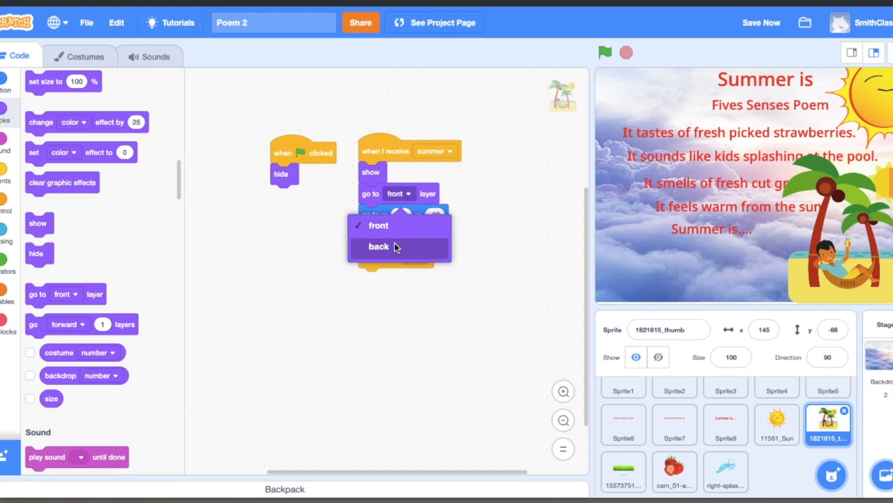
click(378, 245)
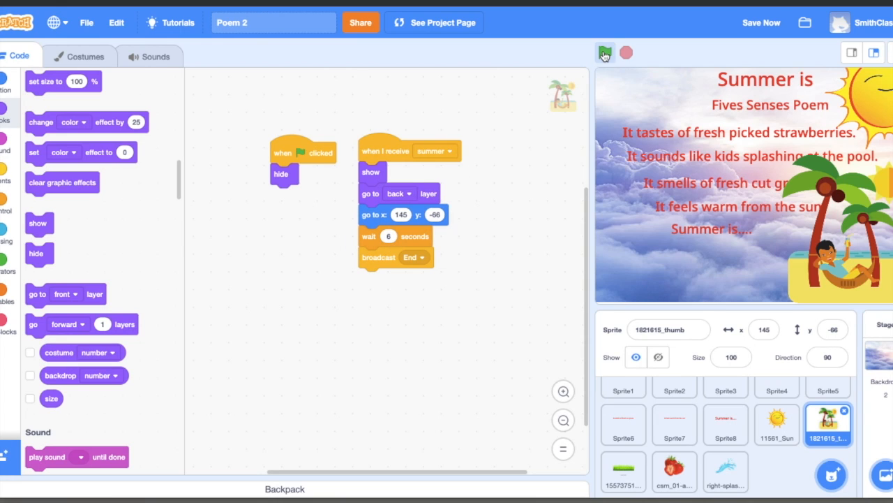
Run the poem to check the beach picture sits behind the other sprites
click(605, 53)
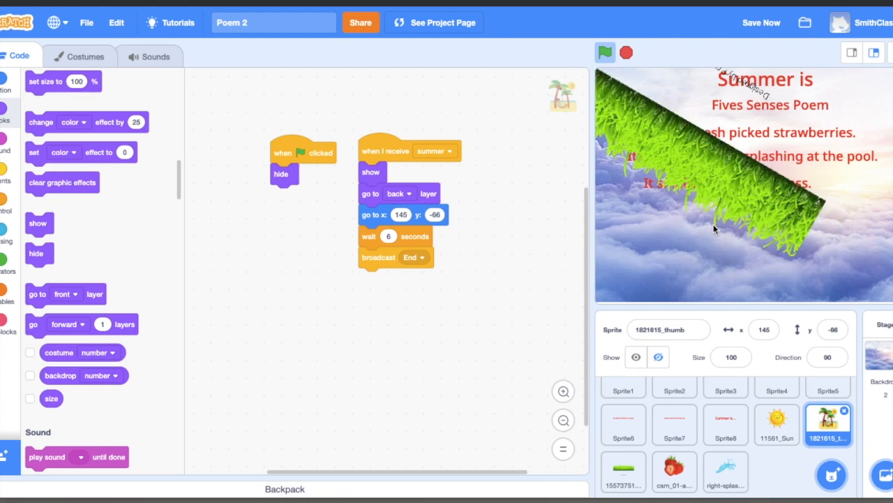
click(604, 53)
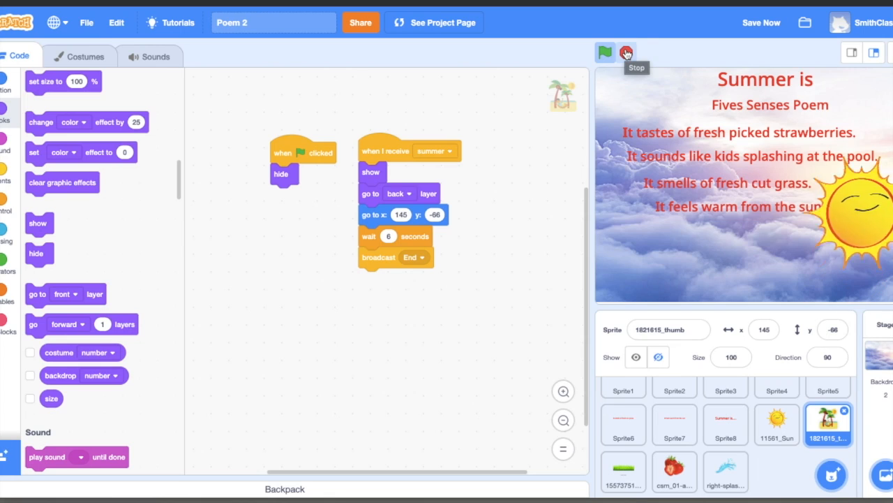
click(605, 53)
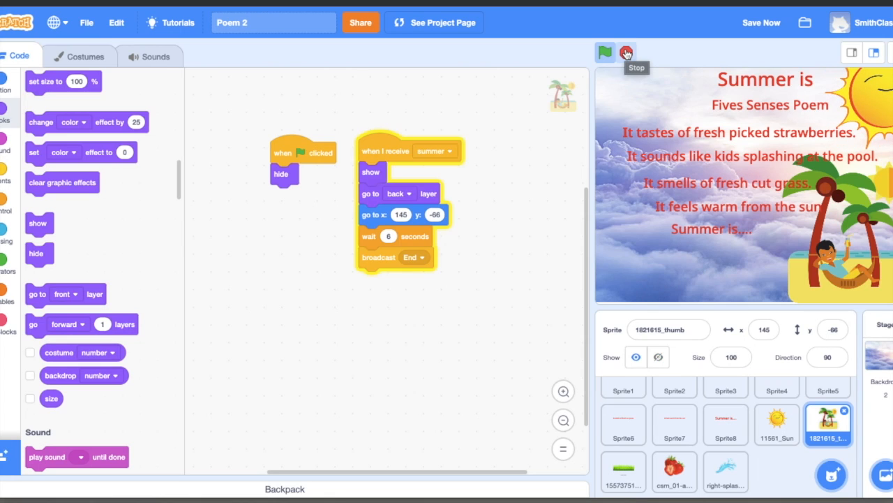
click(604, 53)
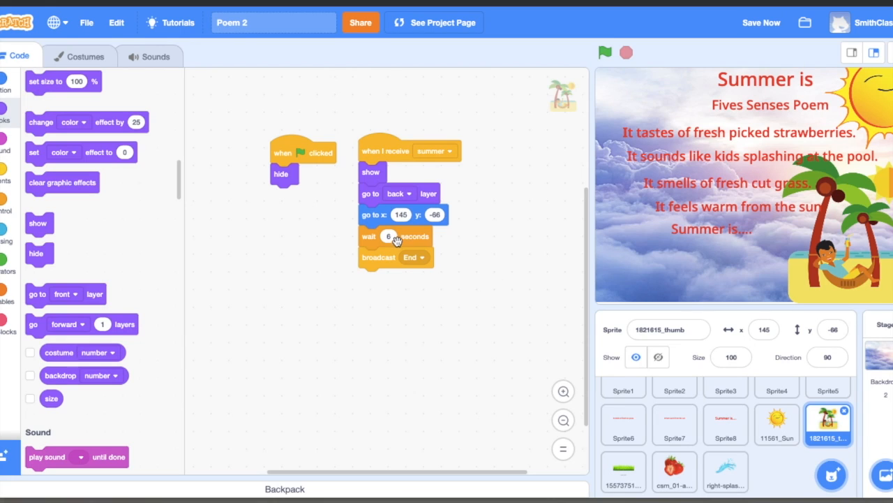
mouse_move(399, 260)
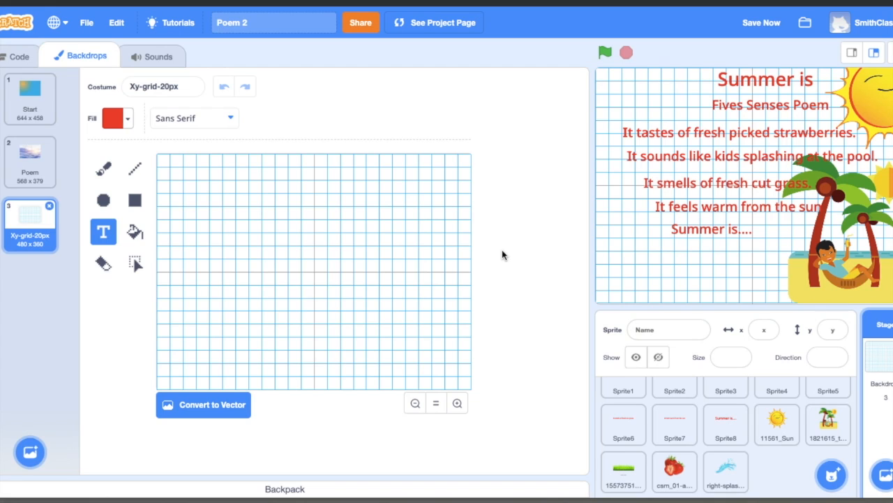
mouse_move(151, 252)
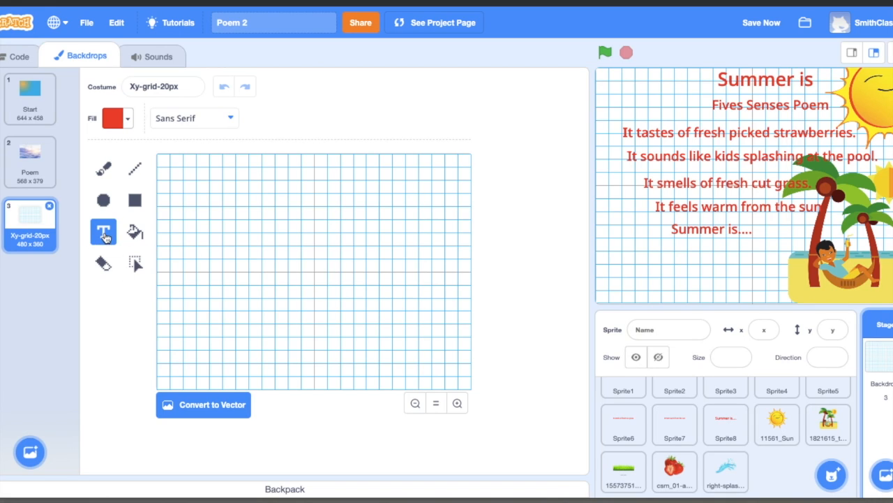
Type 'The End' and 'Thanks for checking out my poem' in red on the grid backdrop, then select the hammock sprite
click(204, 405)
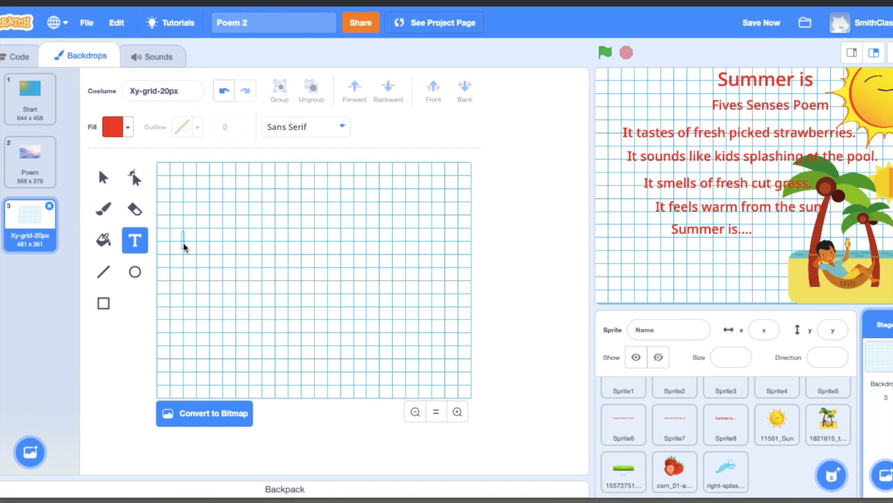
text(The)
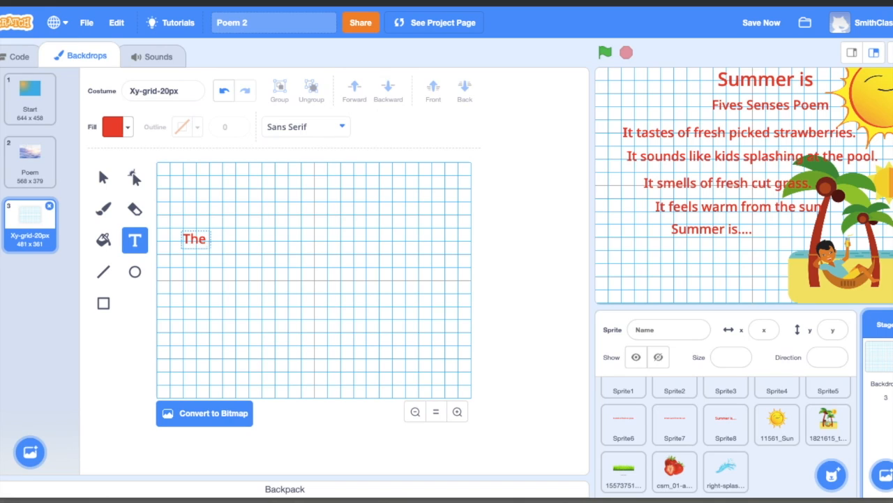
text(End)
text(Thanks)
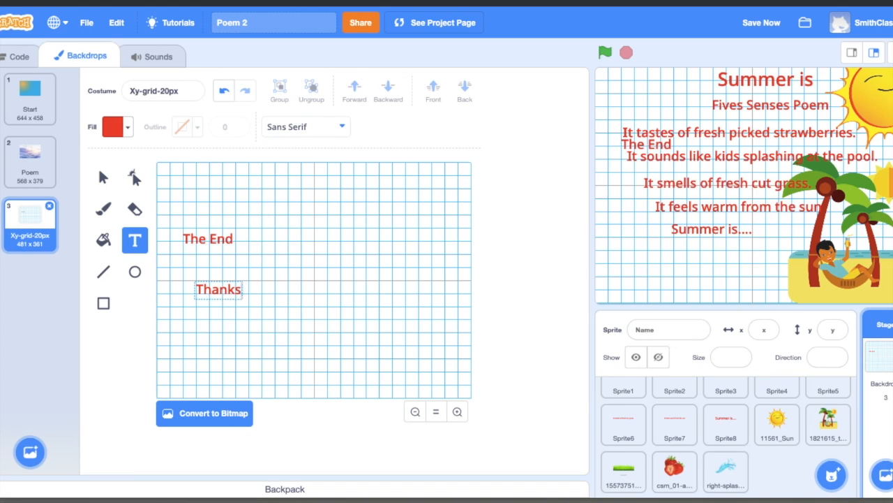
text(for checking)
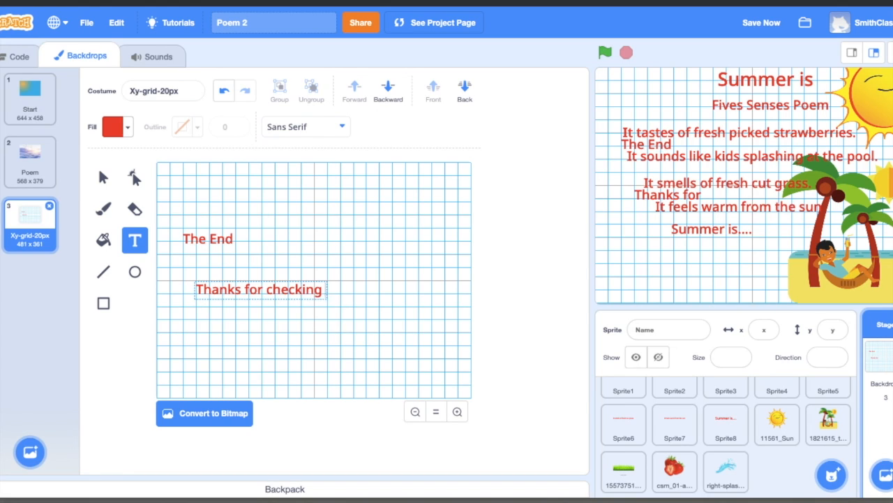
text(out my poem.)
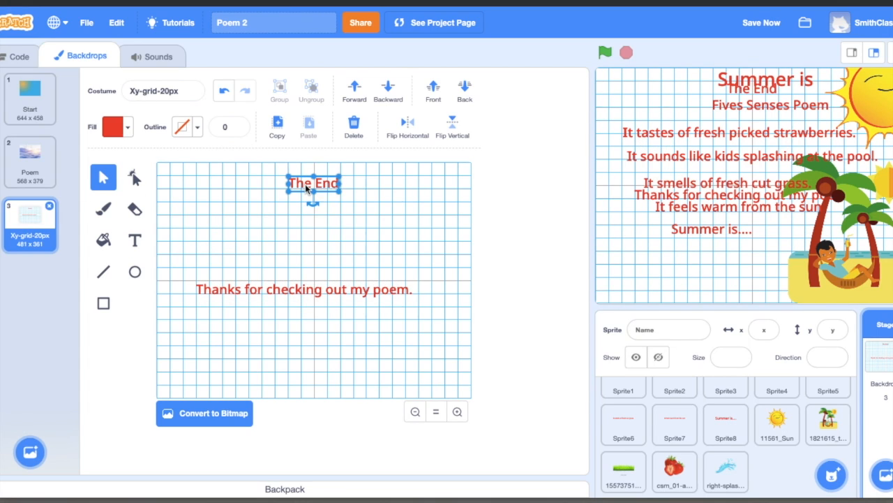
click(828, 424)
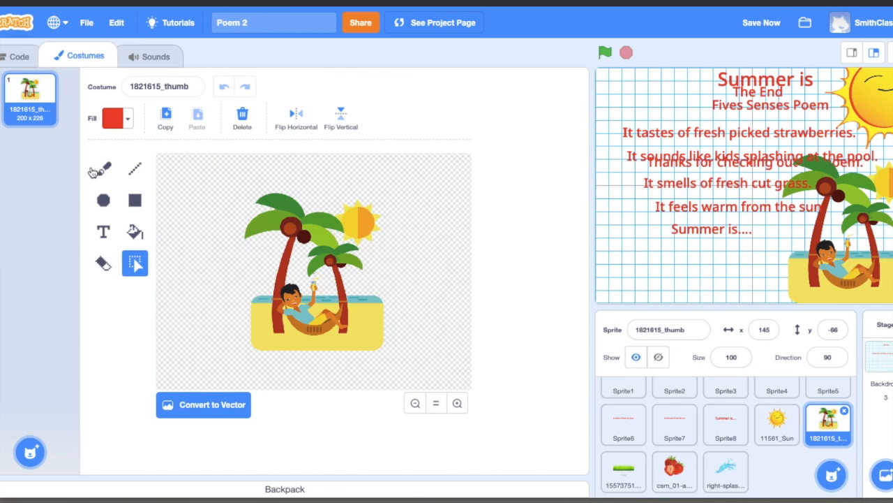
Review the hammock sprite's summer script, which waits 6 seconds then broadcasts End
click(23, 56)
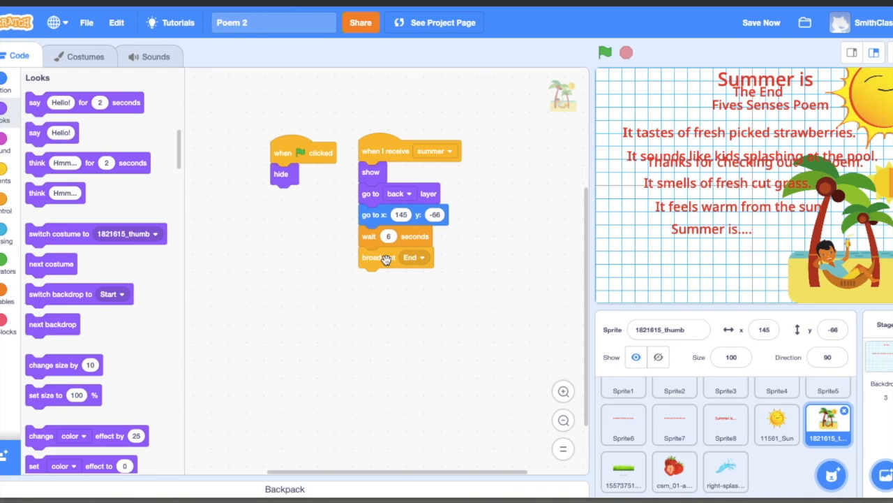
mouse_move(709, 321)
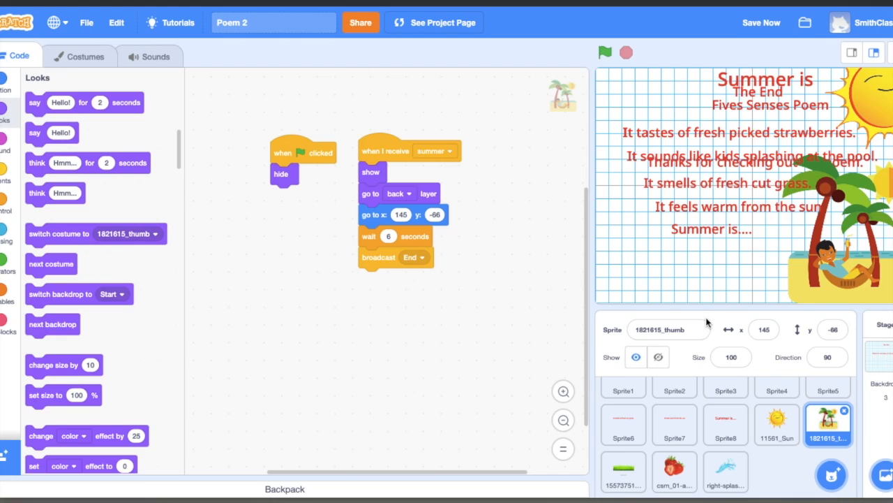
mouse_move(519, 324)
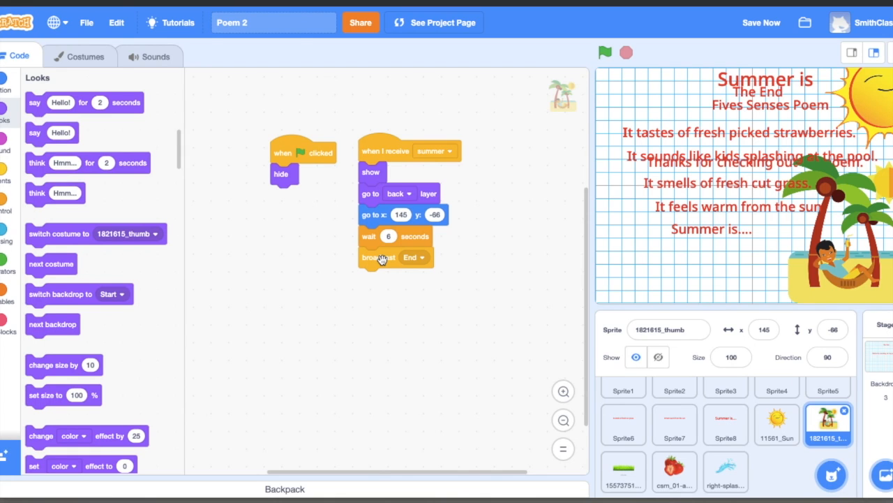
mouse_move(413, 352)
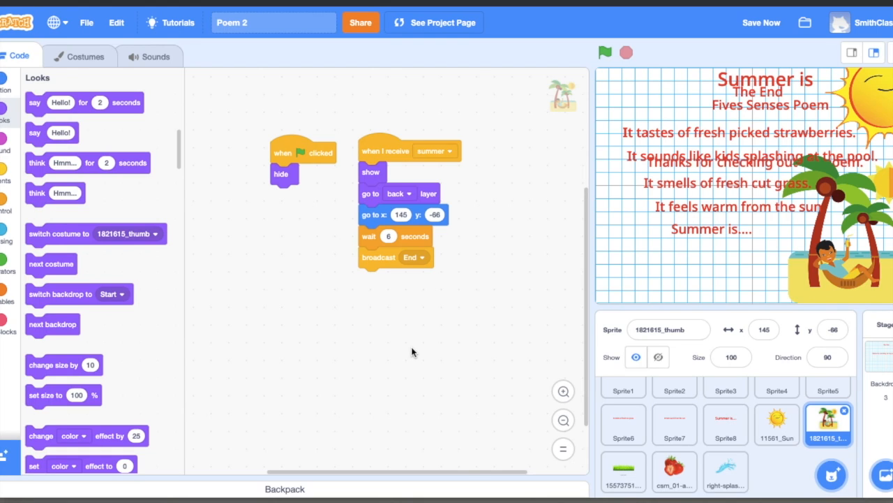
mouse_move(777, 425)
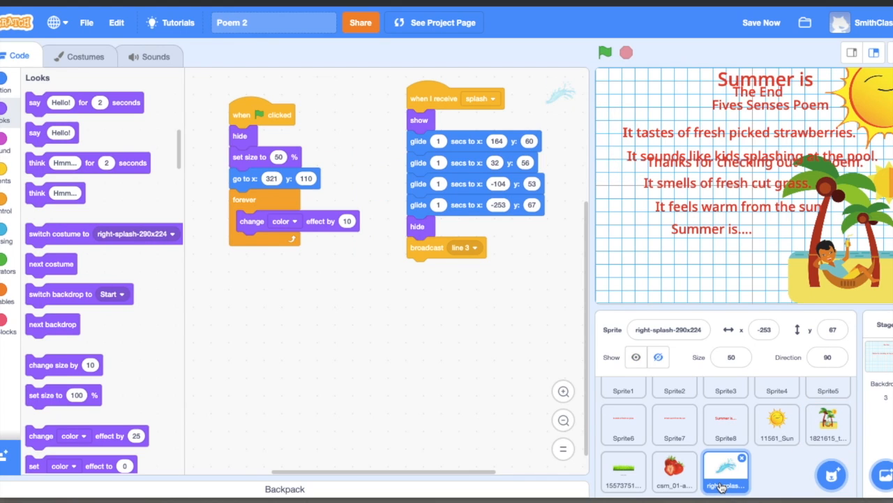
click(675, 472)
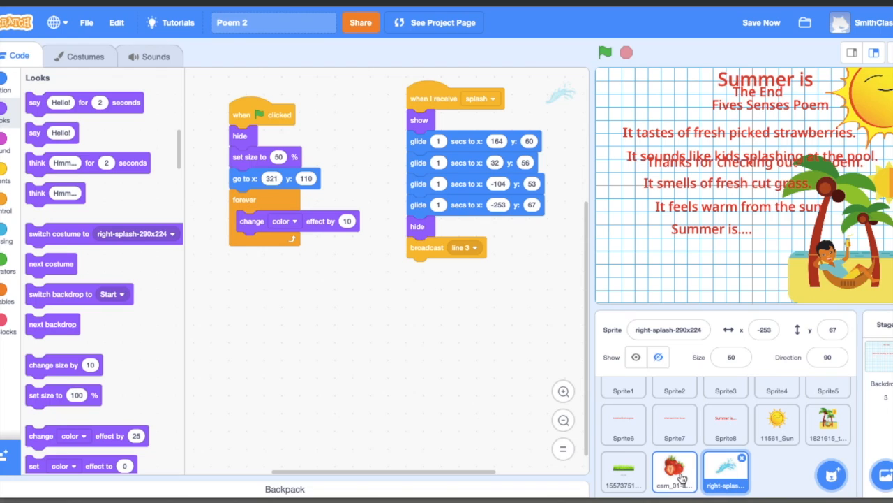
click(623, 472)
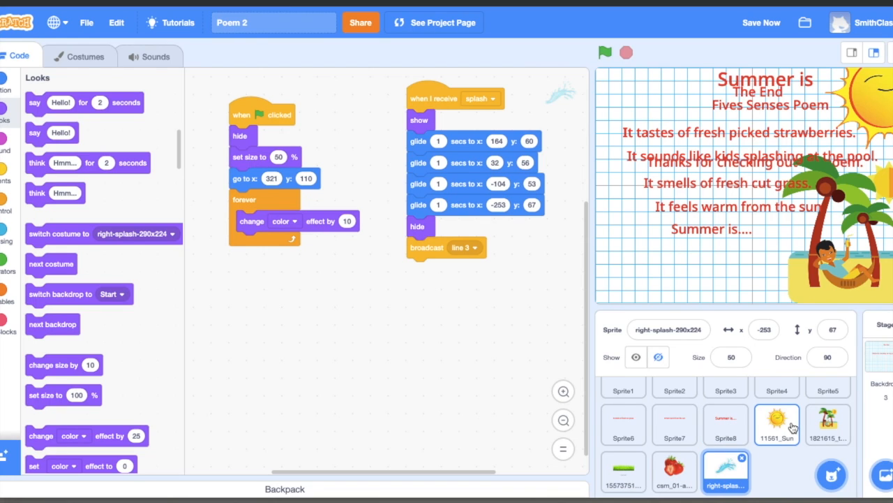
Look over the splash sprite and bring up Sprite8's line 5 script
click(827, 424)
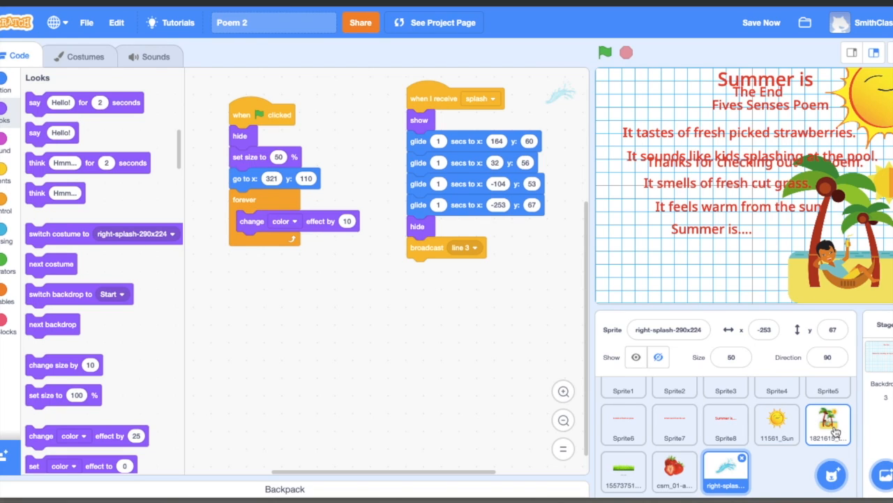
click(726, 424)
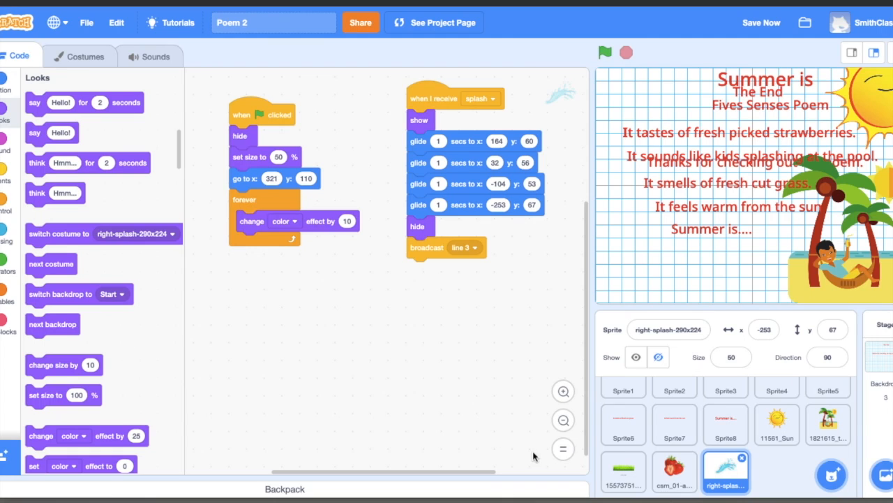
click(726, 424)
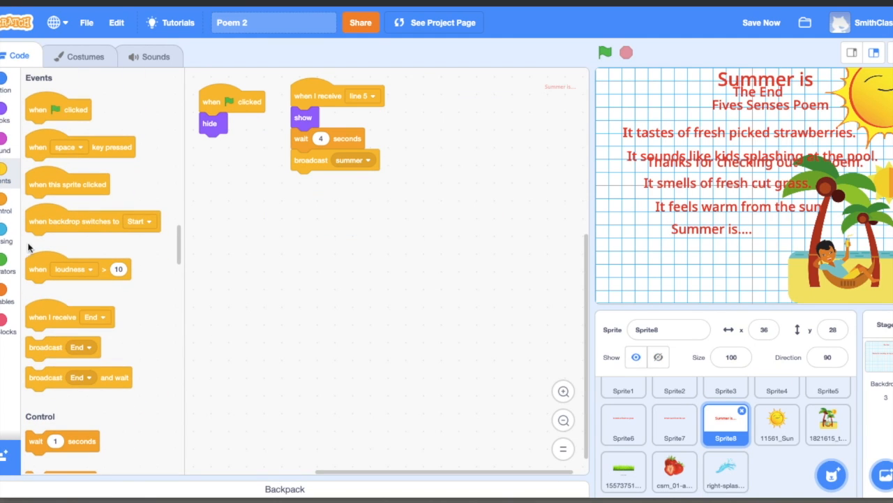
Make Sprite8 hide on 'when I receive End', then select the Stage for scripting
drag(53, 316, 328, 270)
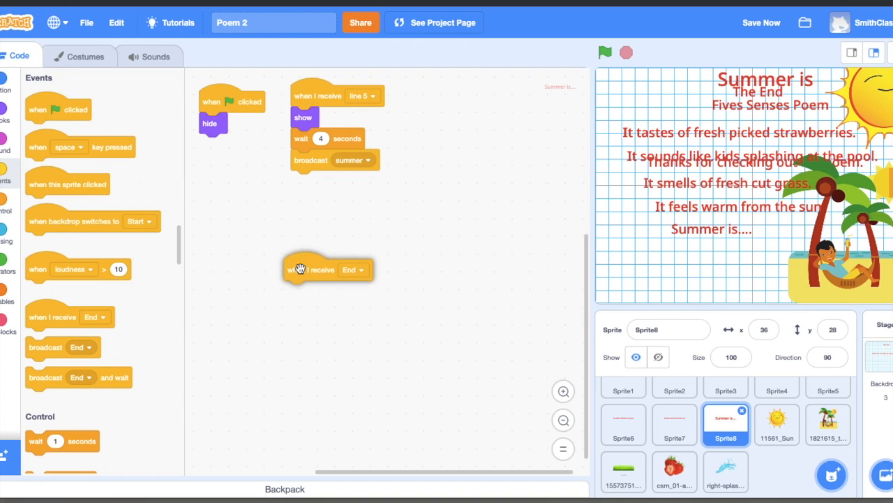
click(7, 119)
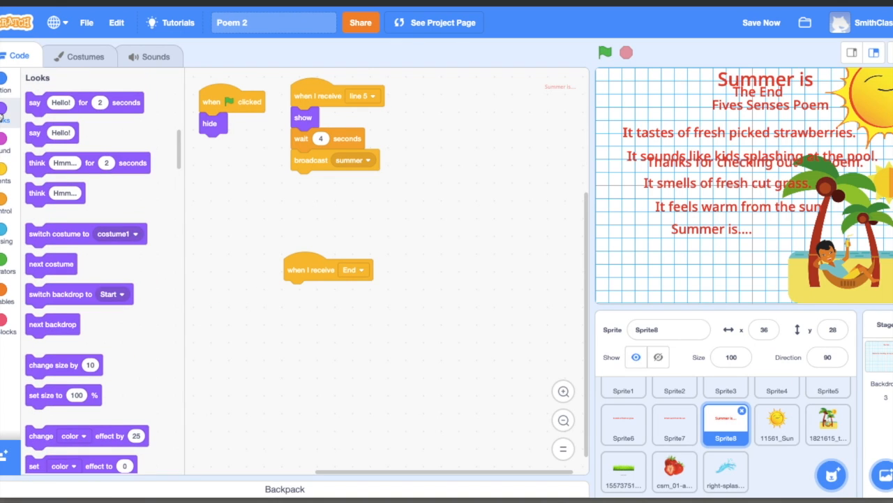
scroll(down, 3)
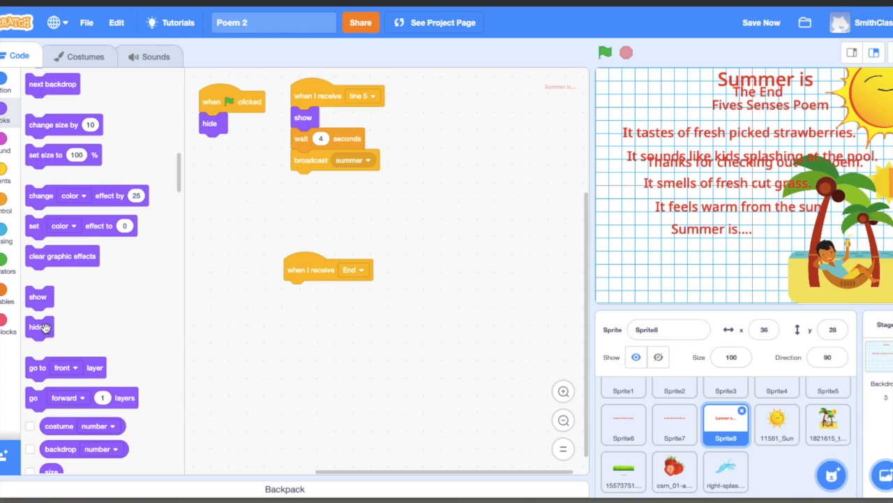
drag(35, 326, 295, 291)
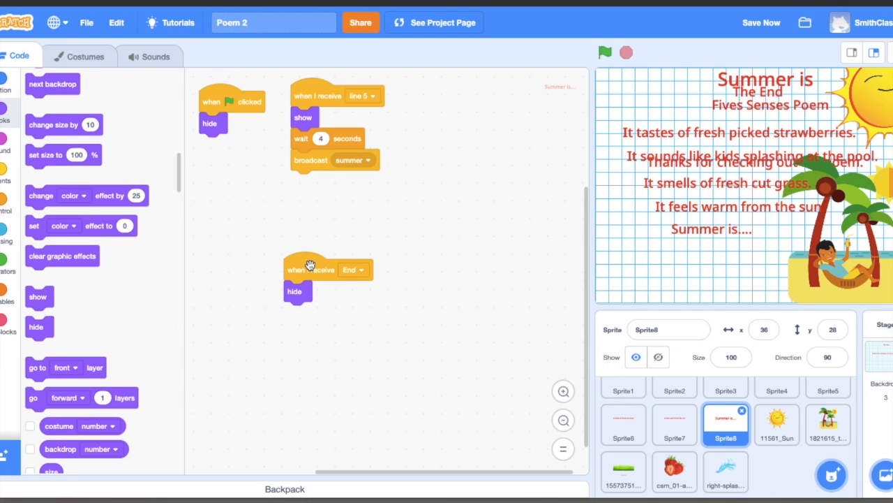
click(300, 272)
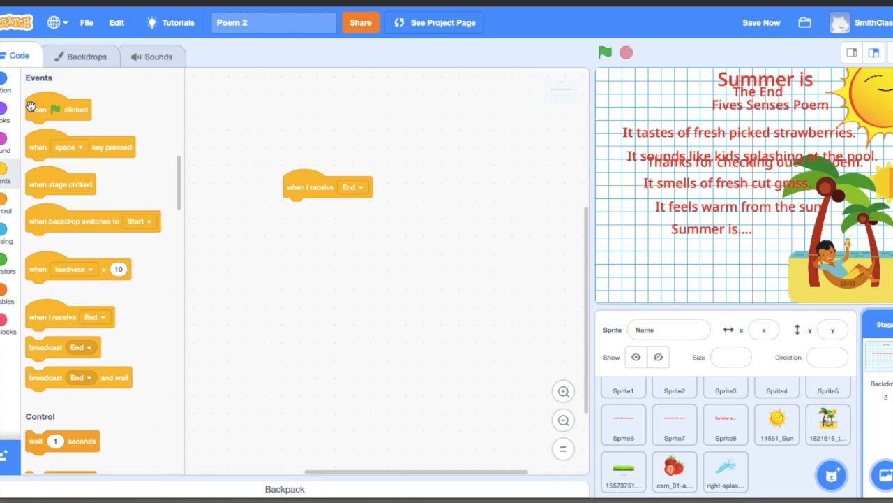
Have the Stage switch to the Xy-grid-20px backdrop when End is received, and test it
click(7, 119)
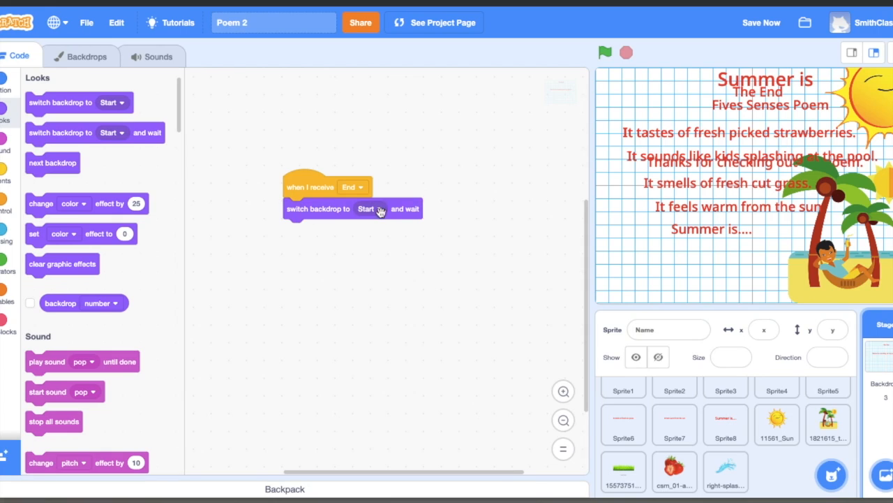
click(368, 209)
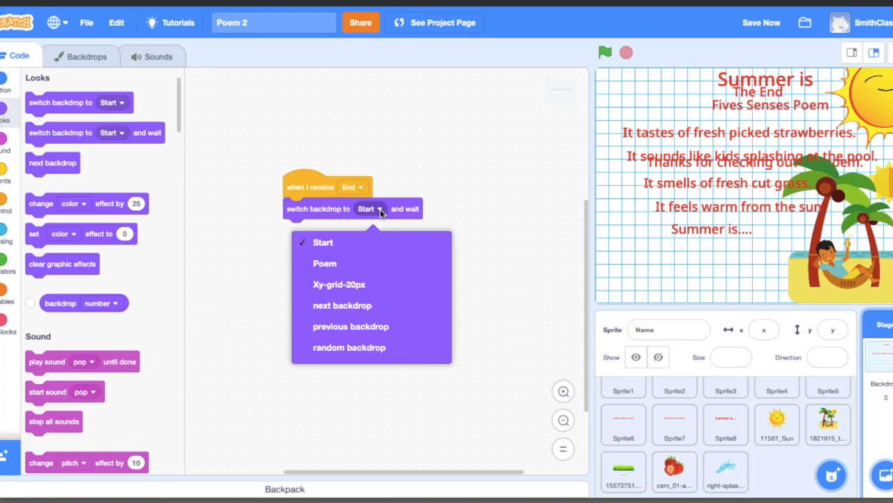
mouse_move(365, 285)
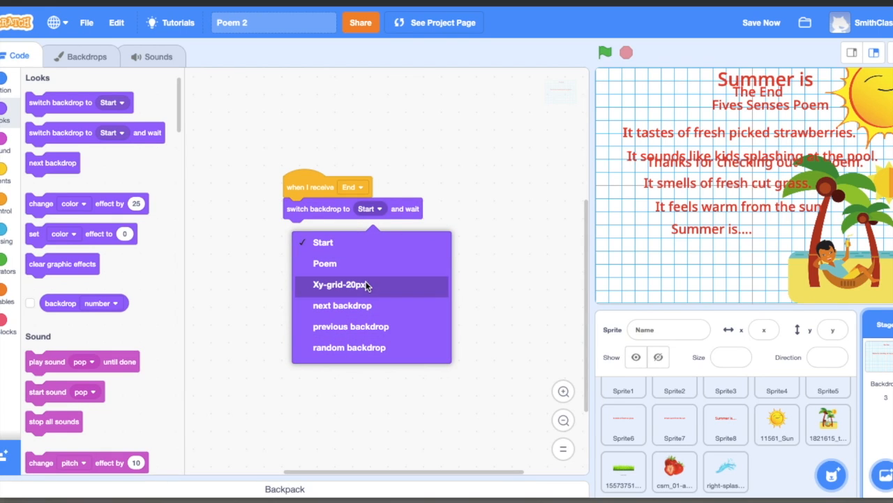
click(341, 284)
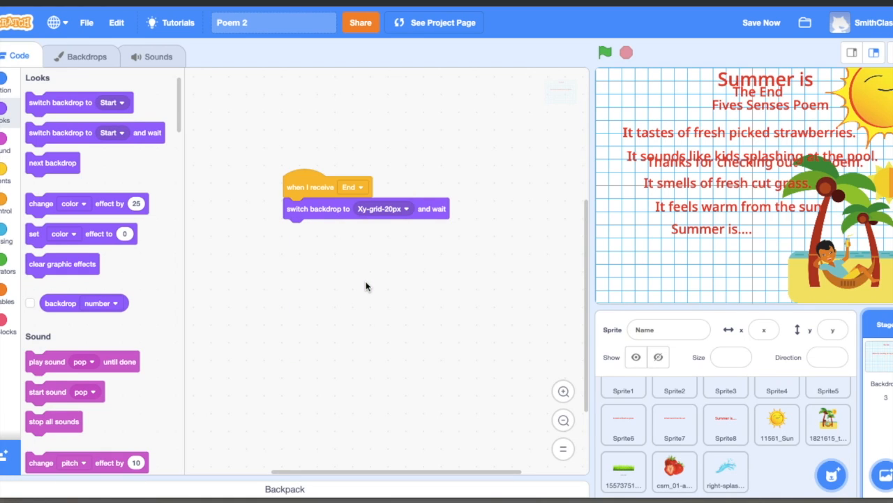
click(605, 53)
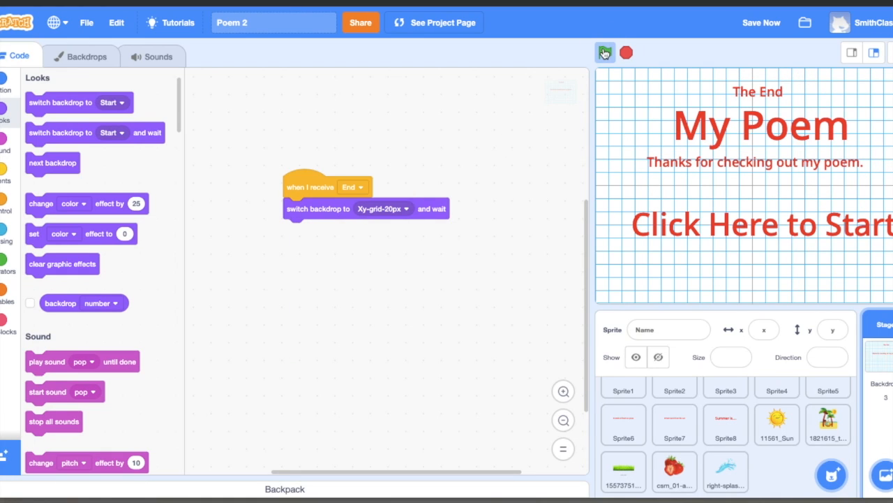
Add 'when flag clicked' with 'switch backdrop to Start' so the Stage resets at launch
click(674, 424)
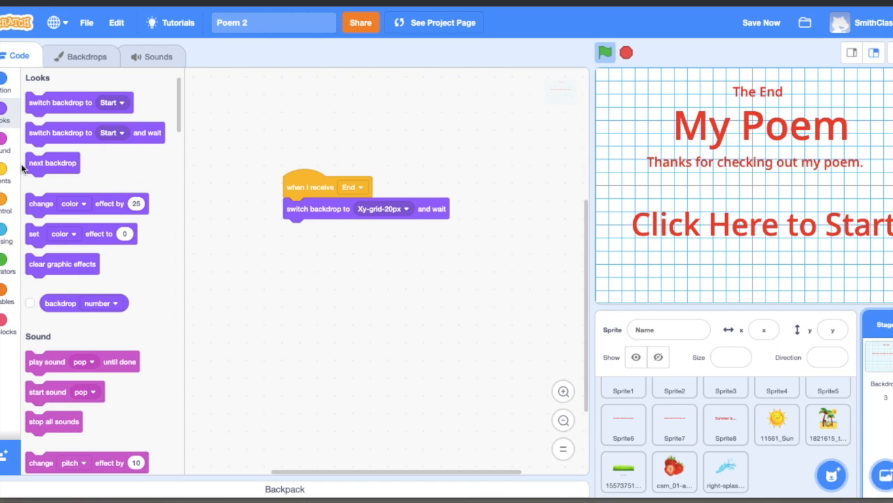
mouse_move(8, 175)
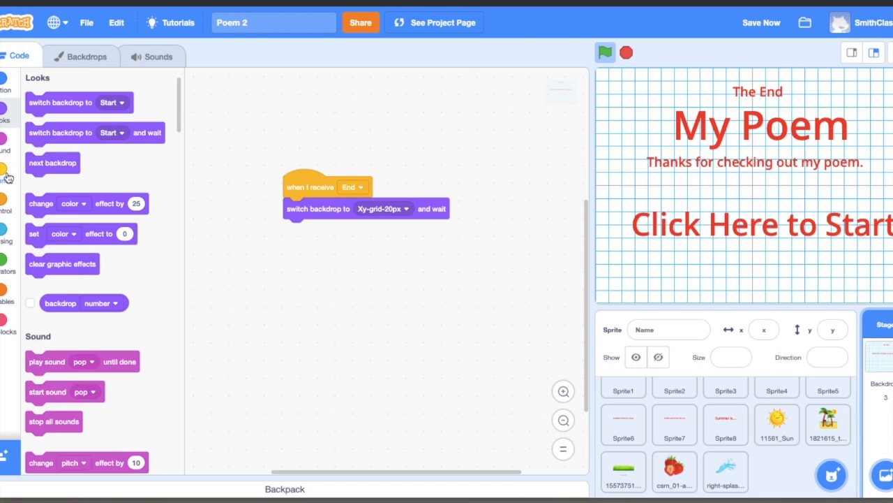
click(7, 171)
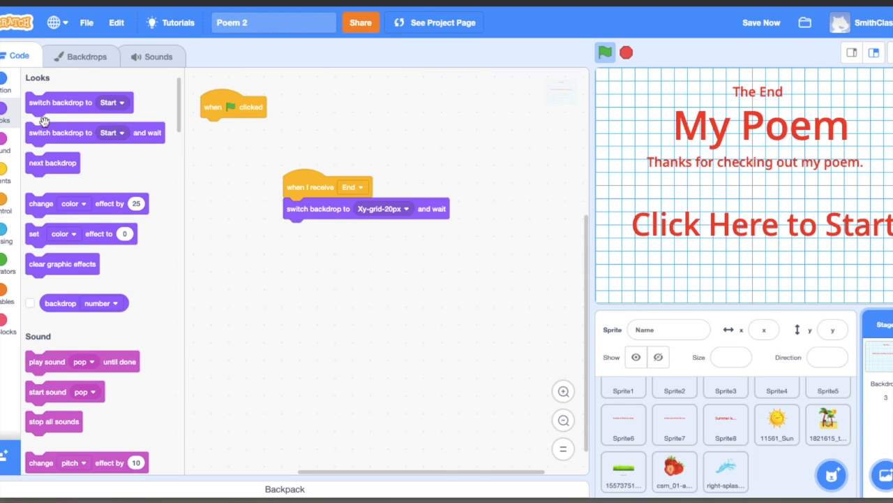
drag(58, 102, 234, 128)
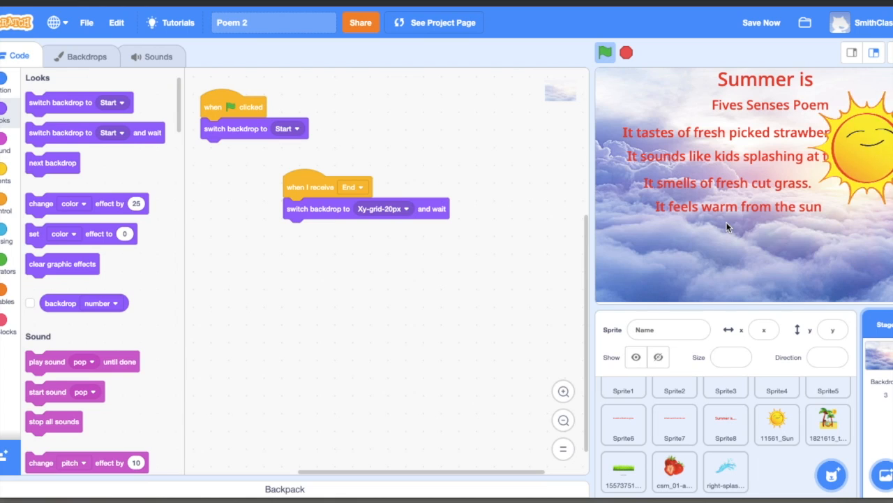
click(625, 53)
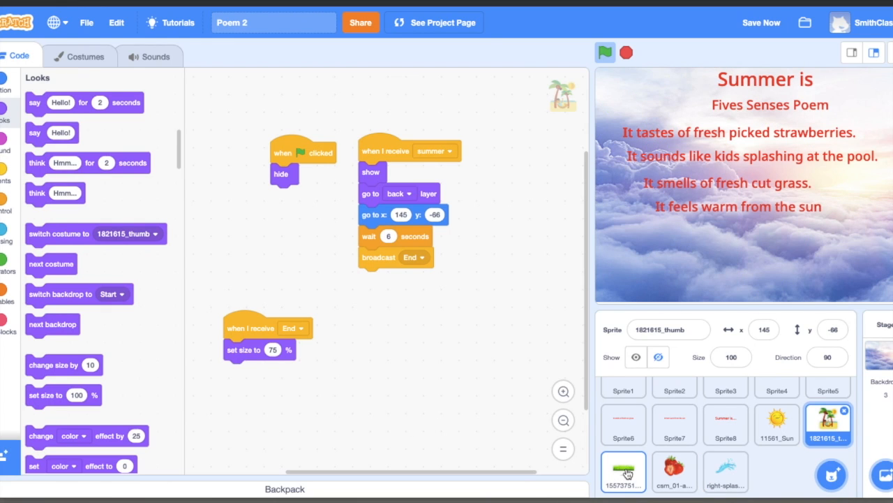
Select the grape sprite to view its scripts
click(623, 471)
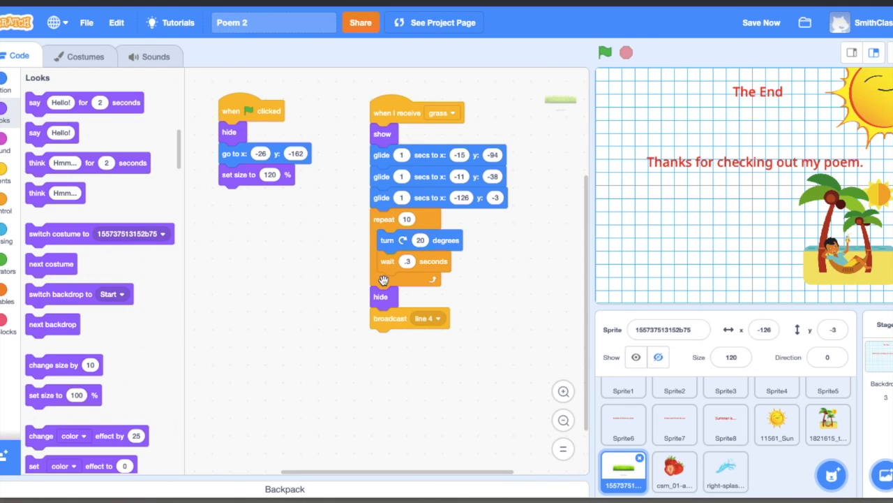
mouse_move(659, 77)
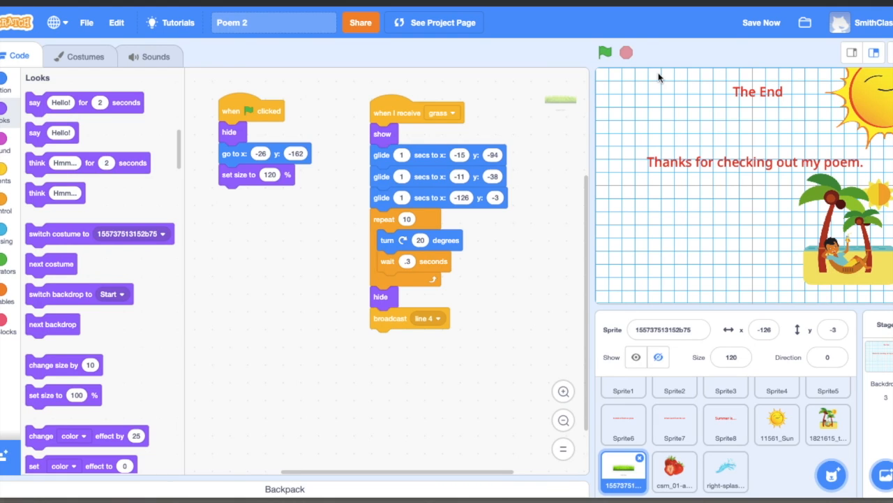